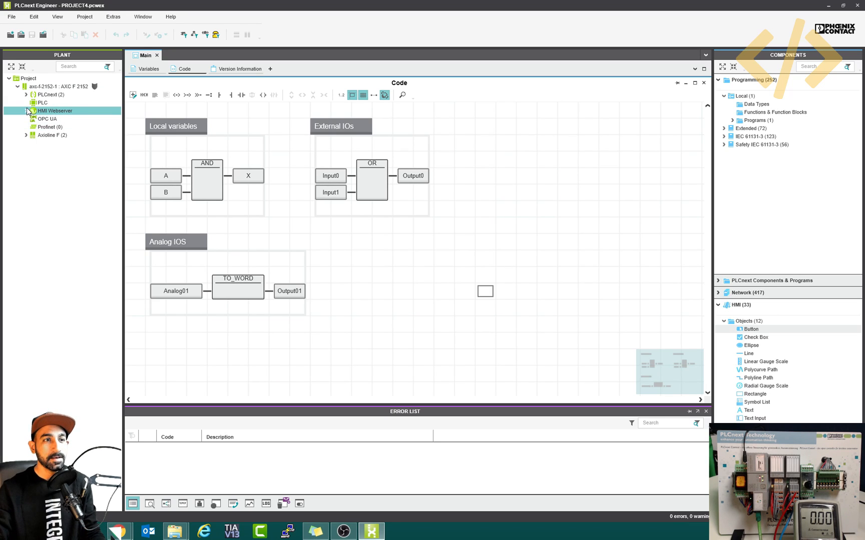
Add a new HMI page to the HMI Webserver application.
{"action": "left_click", "coordinate": [26, 111]}
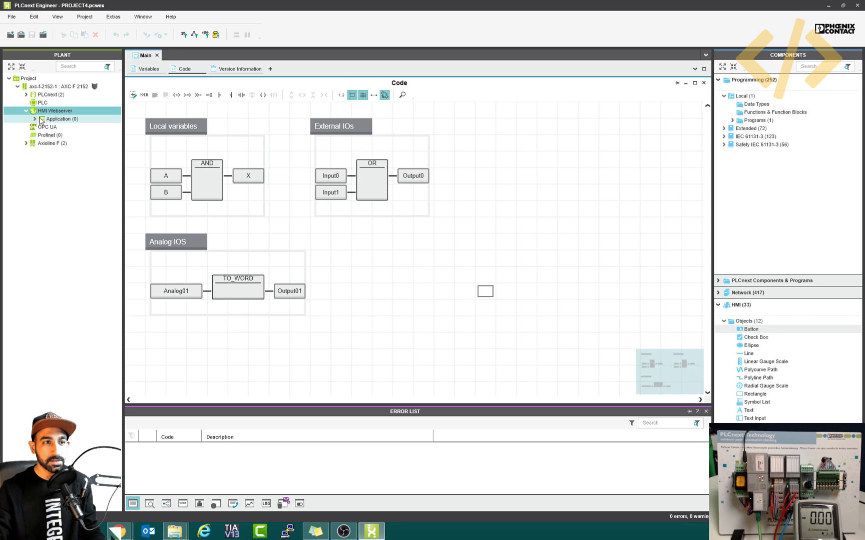
{"action": "right_click", "coordinate": [61, 119]}
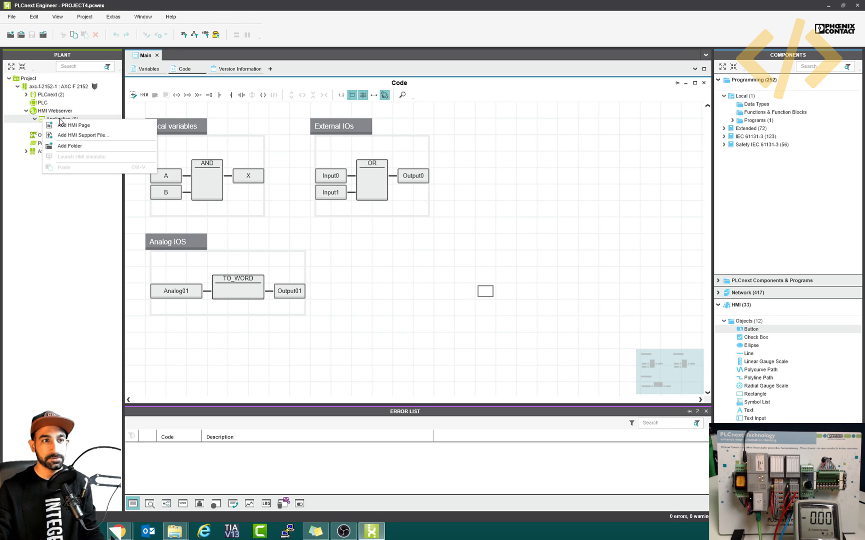
{"action": "left_click", "coordinate": [74, 125]}
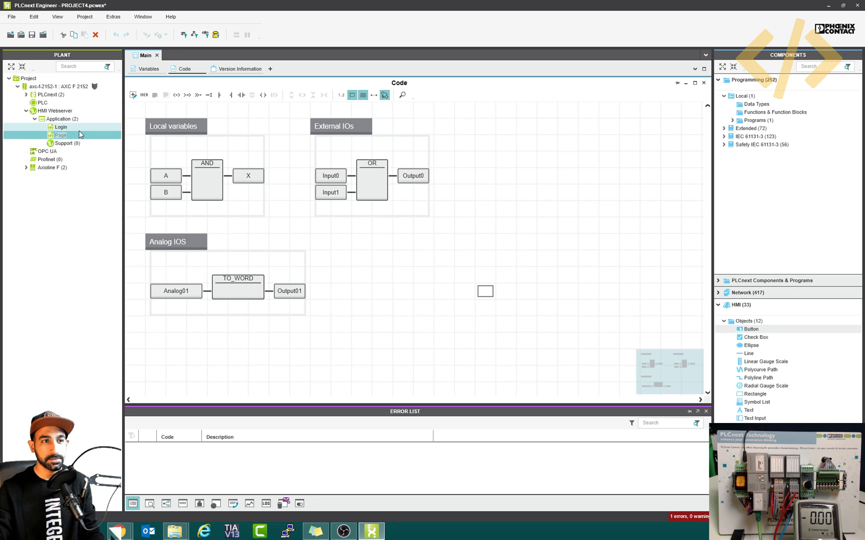
Set the new HMI page as the startup page.
{"action": "left_click", "coordinate": [60, 126]}
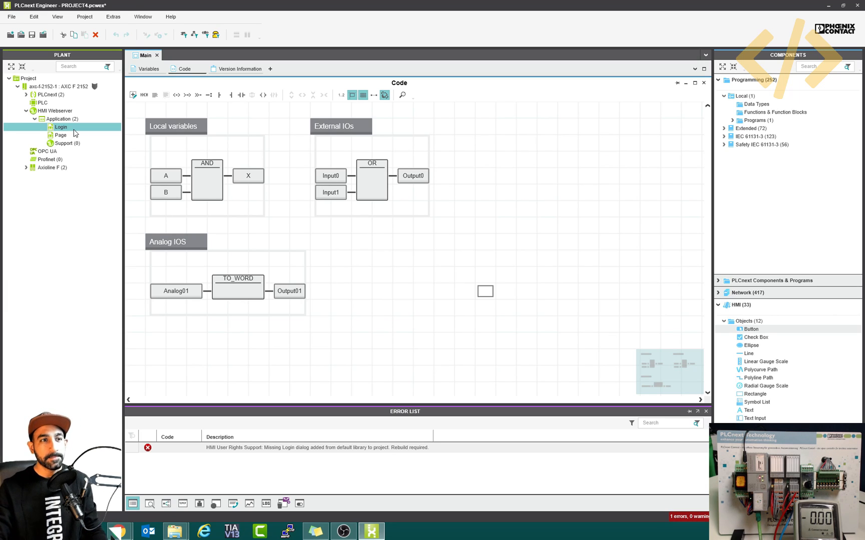
{"action": "left_click", "coordinate": [60, 135]}
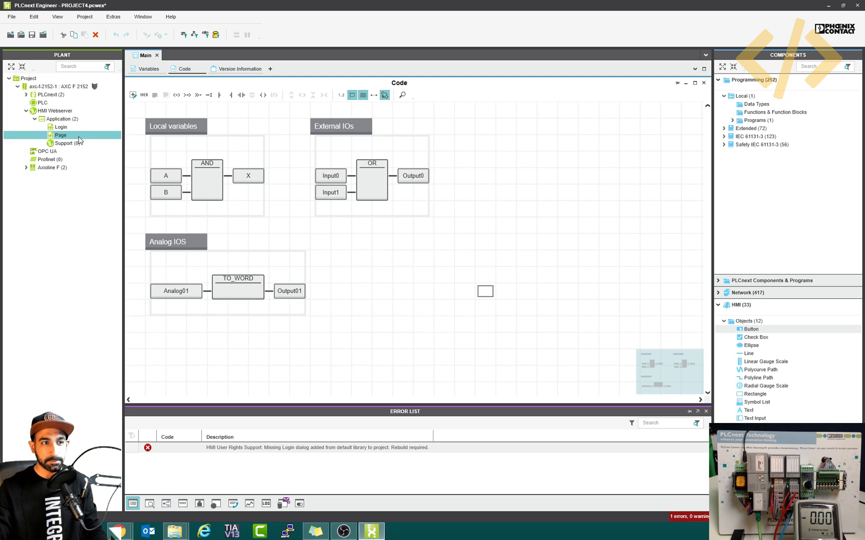
{"action": "right_click", "coordinate": [60, 135]}
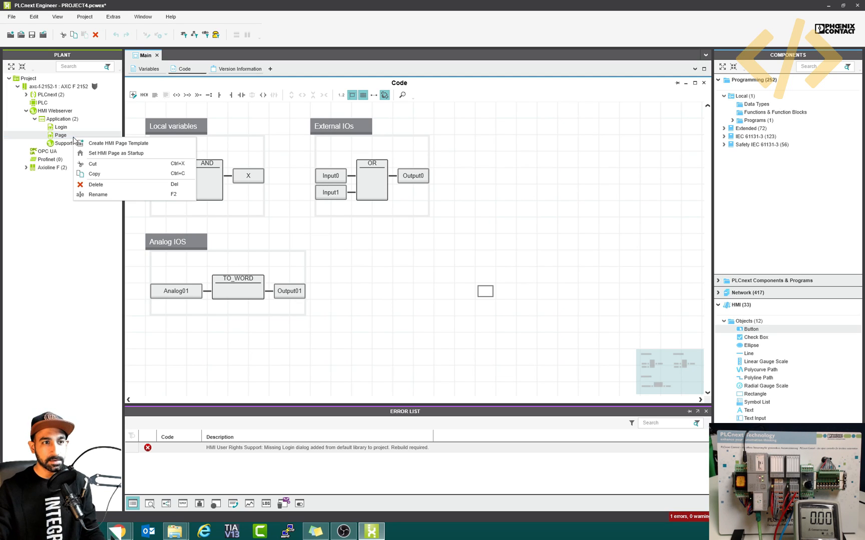
{"action": "mouse_move", "coordinate": [121, 154]}
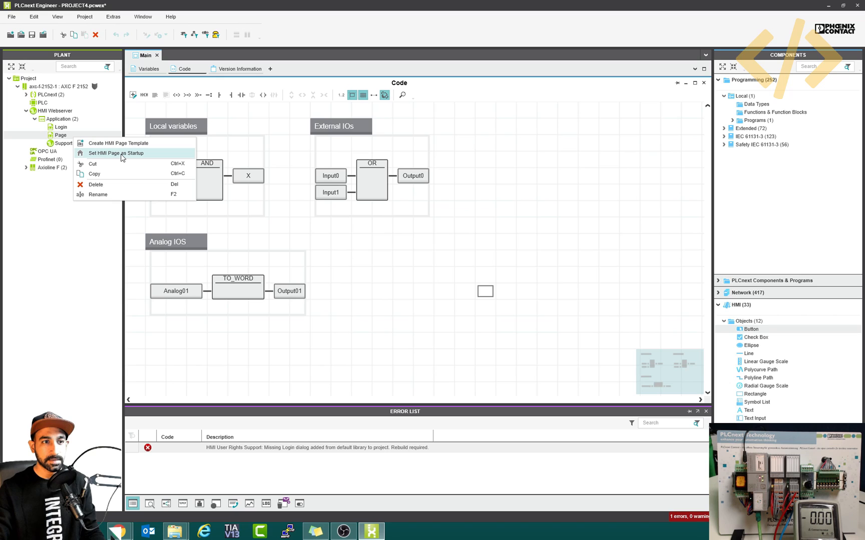
{"action": "mouse_move", "coordinate": [132, 159]}
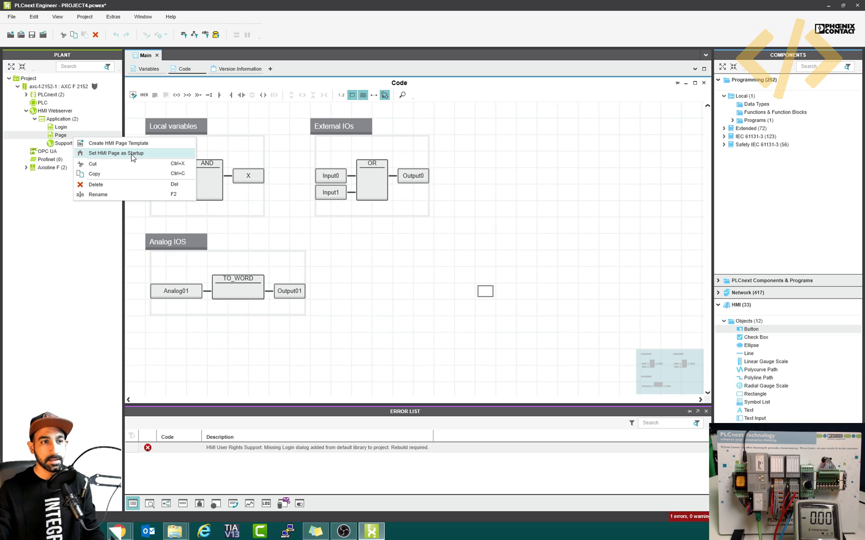
{"action": "left_click", "coordinate": [116, 154]}
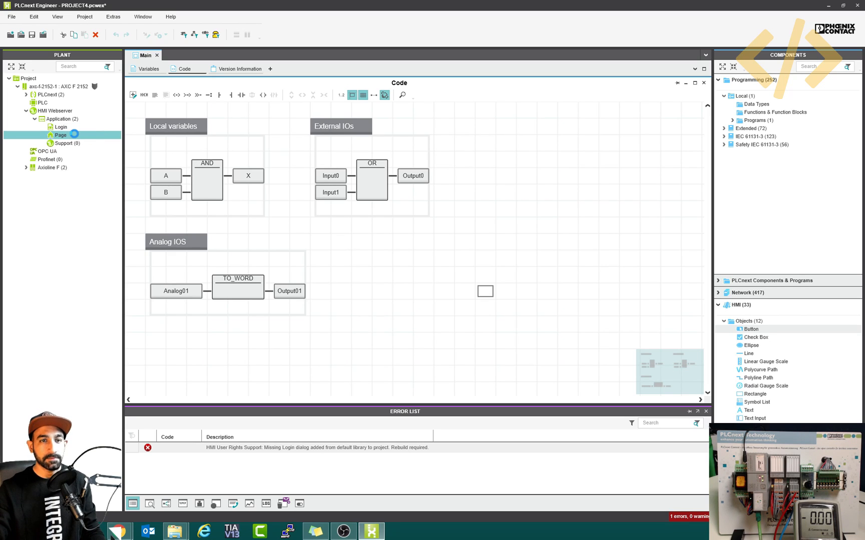
Open the blank 1024×768 HMI page in the editor, then switch back to Main.
{"action": "double_click", "coordinate": [60, 135]}
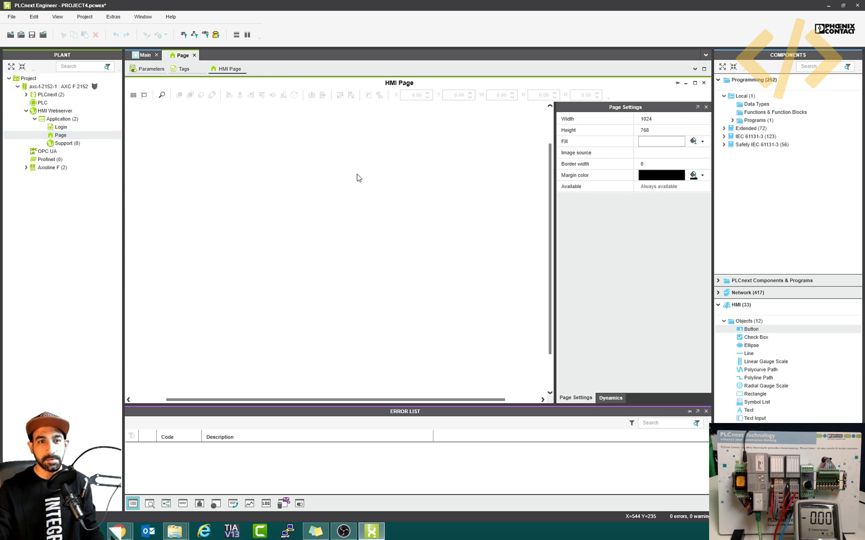
{"action": "mouse_move", "coordinate": [355, 267]}
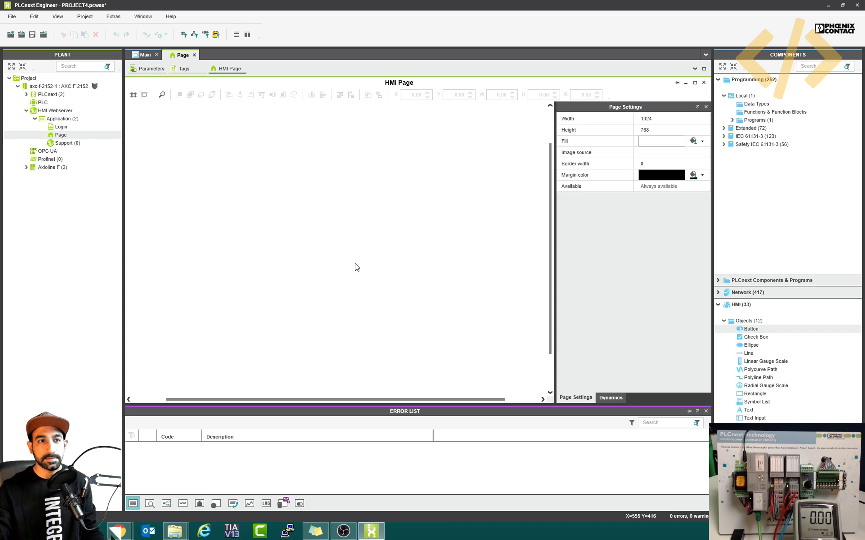
{"action": "left_click", "coordinate": [145, 55]}
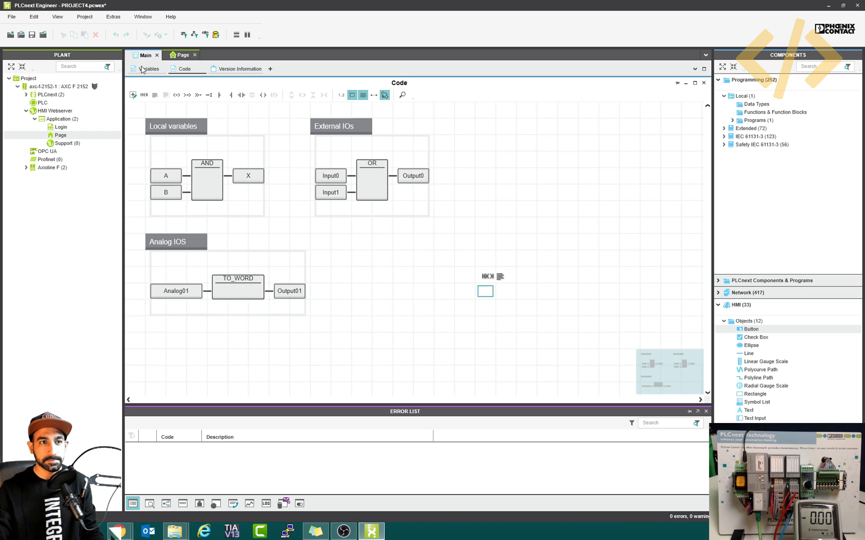
{"action": "mouse_move", "coordinate": [247, 175]}
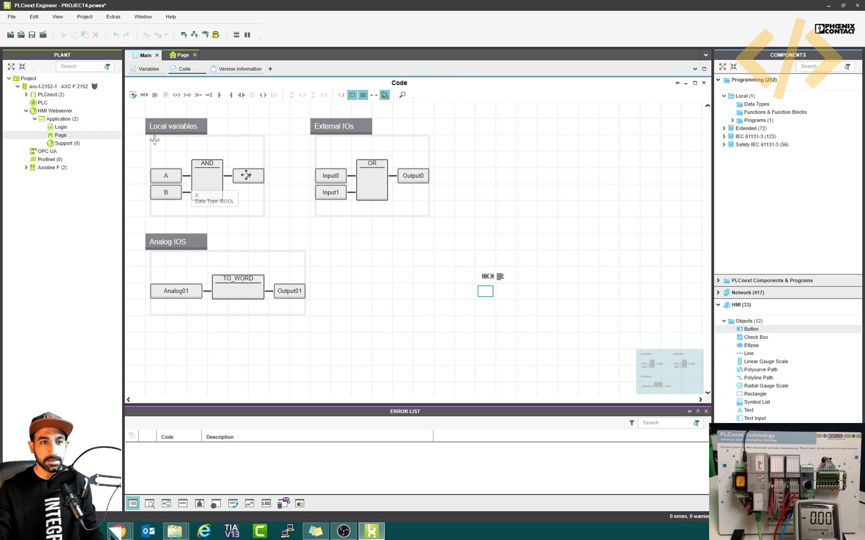
{"action": "mouse_move", "coordinate": [373, 175]}
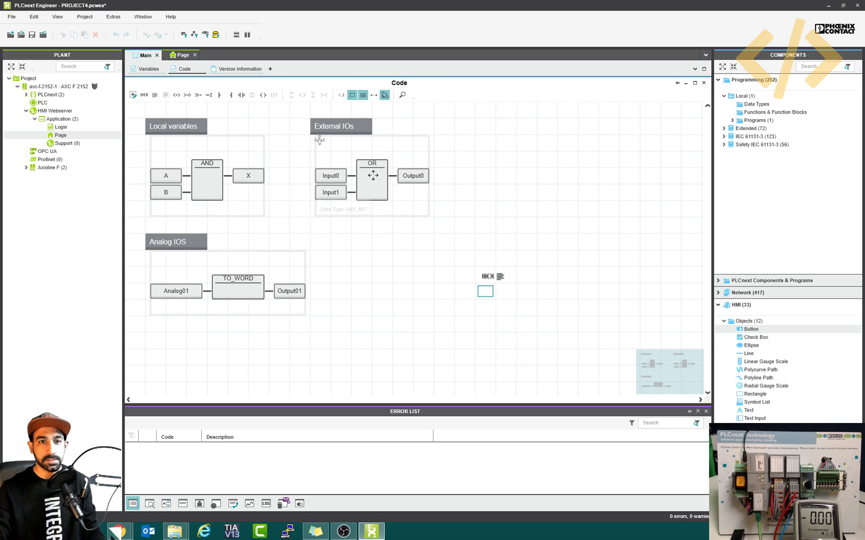
{"action": "mouse_move", "coordinate": [412, 175]}
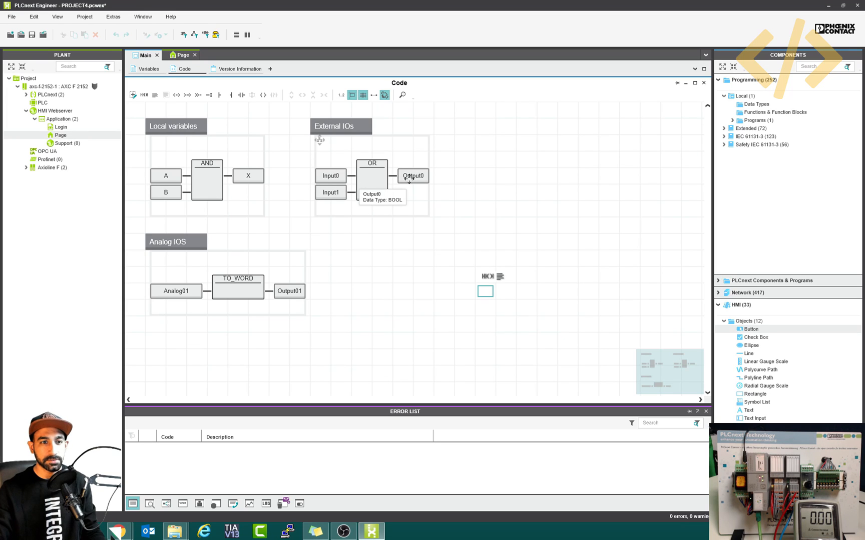
{"action": "left_click", "coordinate": [334, 126]}
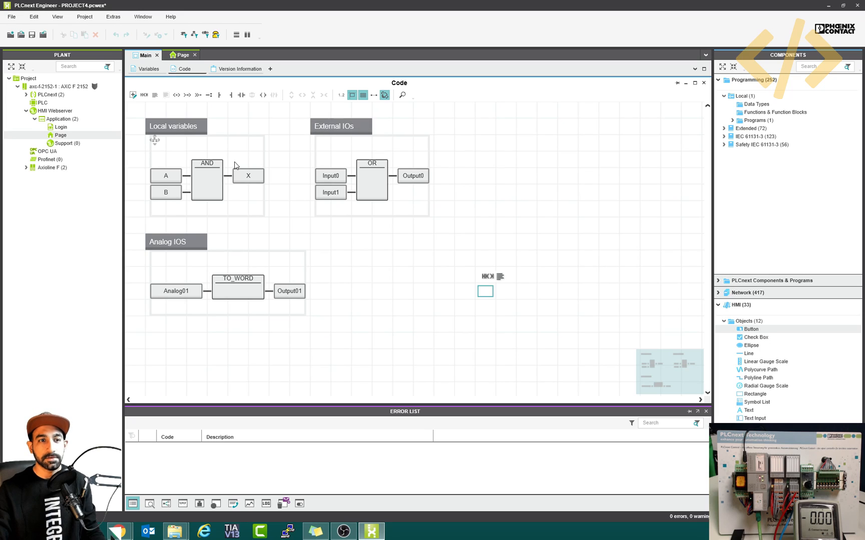
{"action": "mouse_move", "coordinate": [165, 192]}
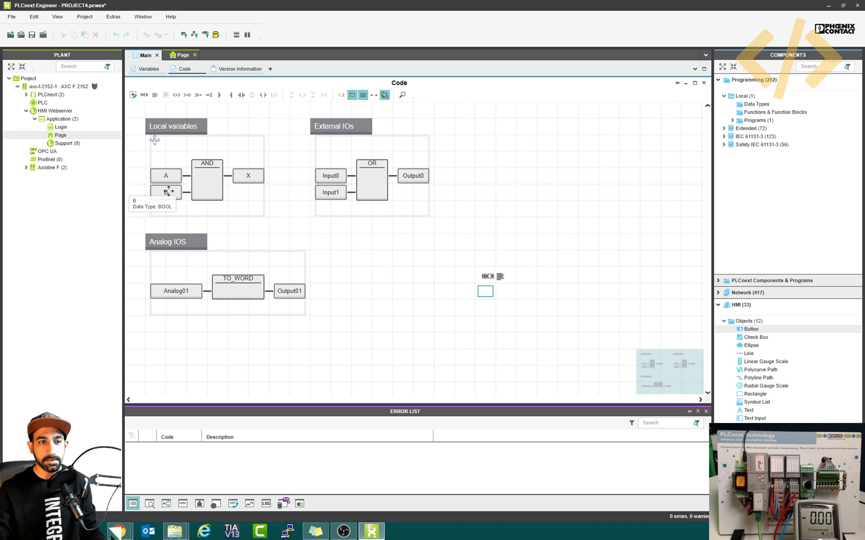
{"action": "mouse_move", "coordinate": [199, 182]}
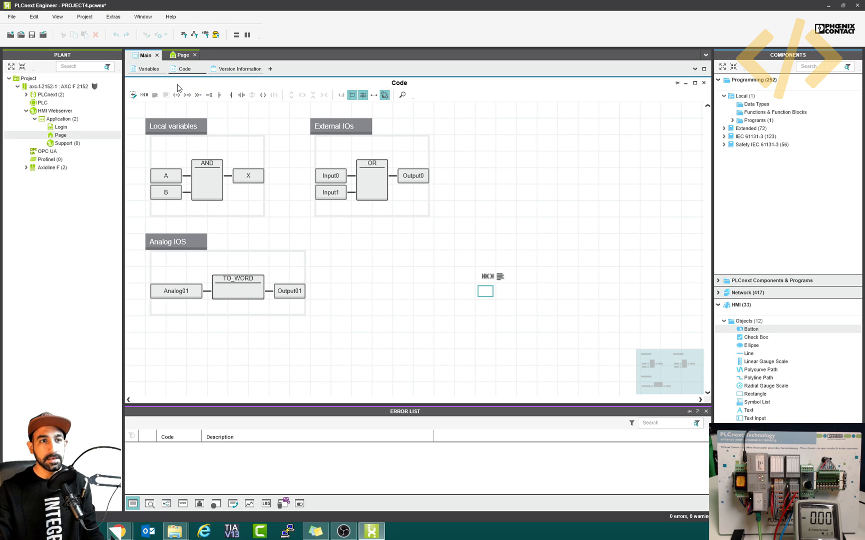
In Main's variable table, switch A, B and X usage from Local to External.
{"action": "left_click", "coordinate": [148, 68]}
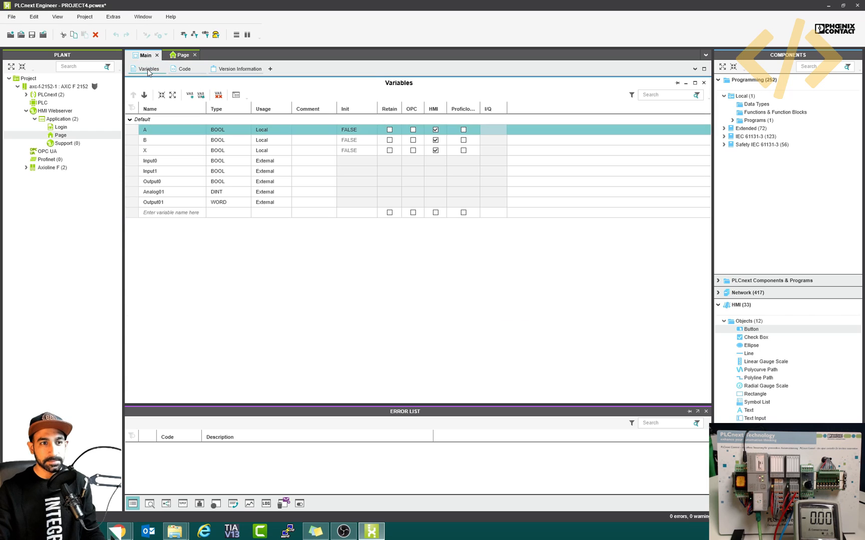
{"action": "mouse_move", "coordinate": [269, 133]}
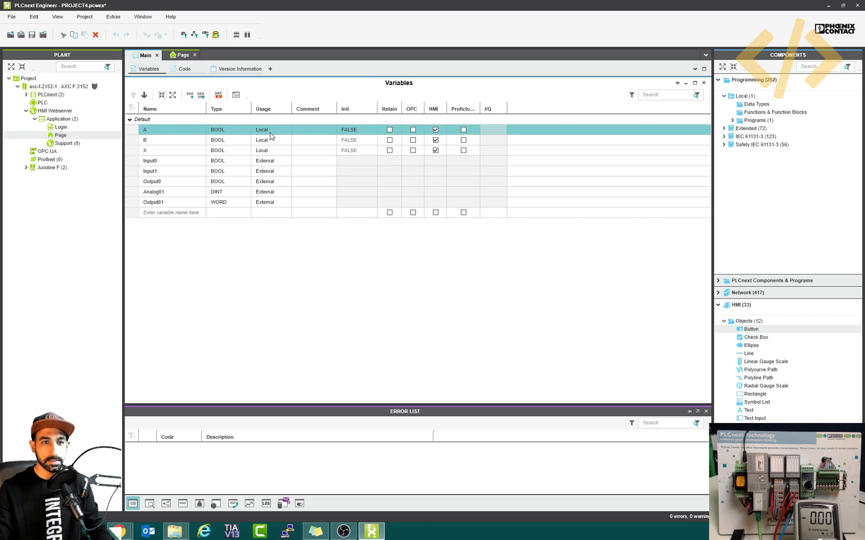
{"action": "mouse_move", "coordinate": [261, 138]}
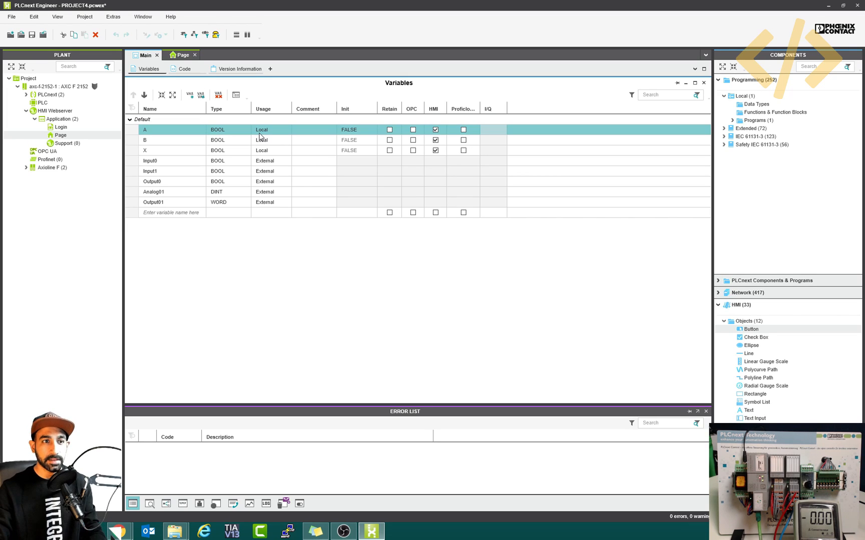
{"action": "left_click", "coordinate": [435, 130]}
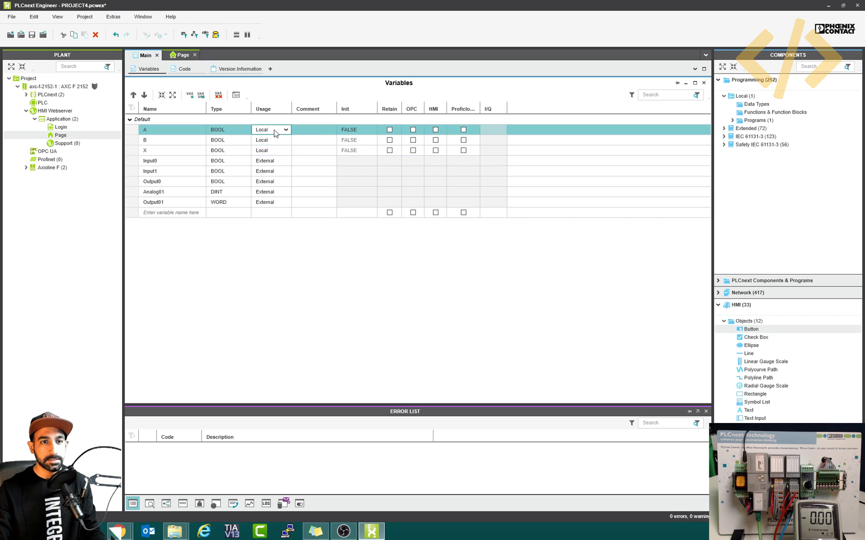
{"action": "left_click", "coordinate": [270, 139]}
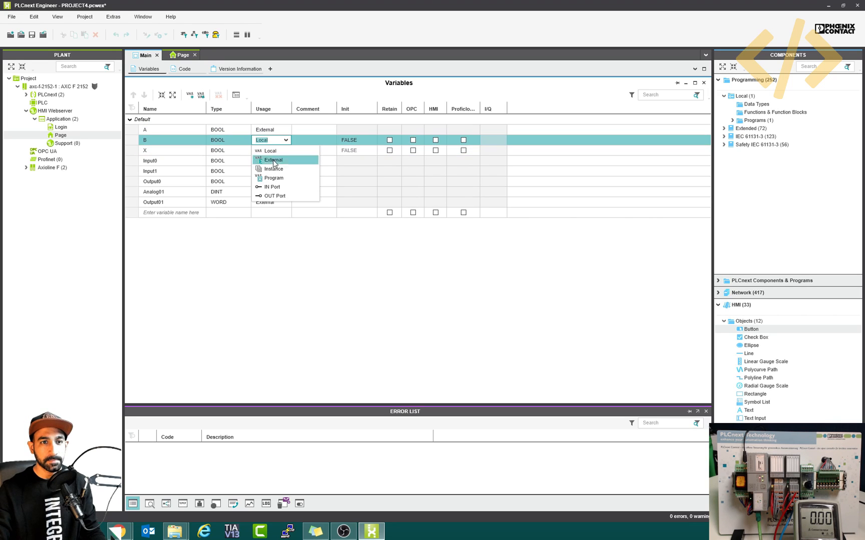
{"action": "left_click", "coordinate": [274, 160]}
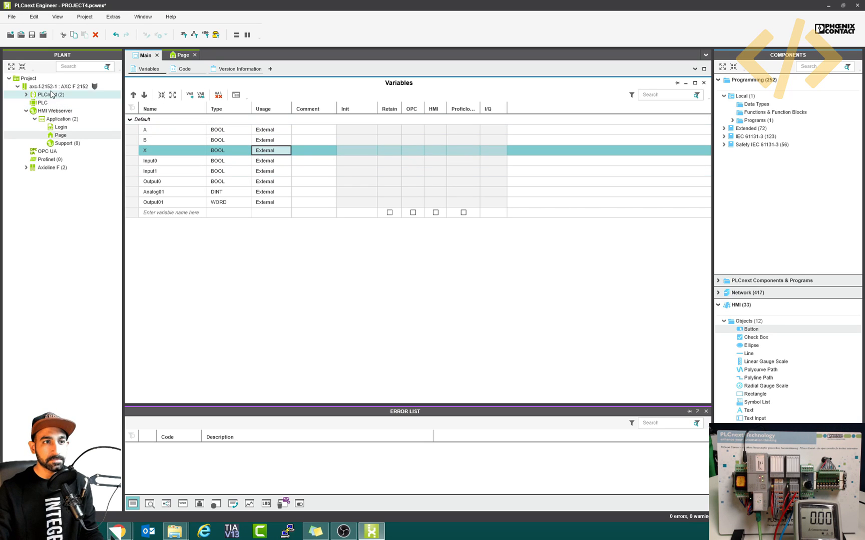
In the axc-f-2152-1 Data List, assign HMI tags A, B and X to PLC.A, PLC.B, PLC.X.
{"action": "double_click", "coordinate": [60, 87]}
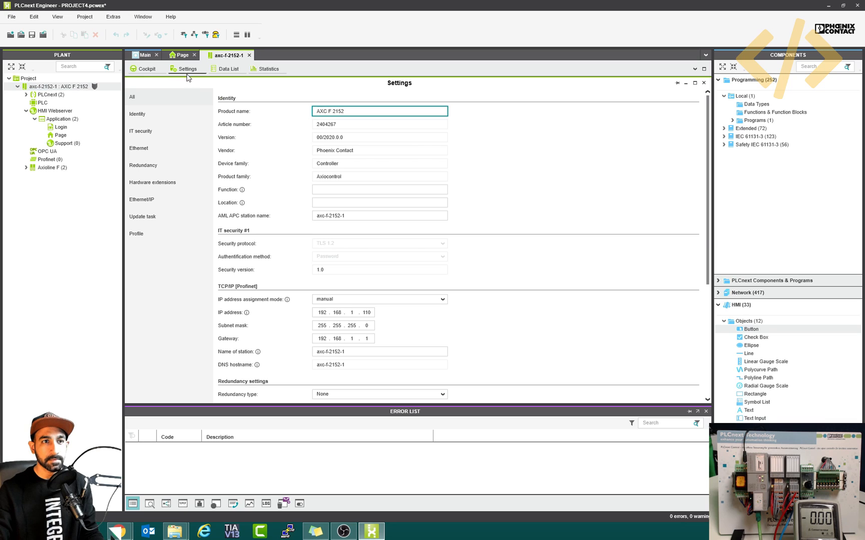
{"action": "left_click", "coordinate": [228, 68]}
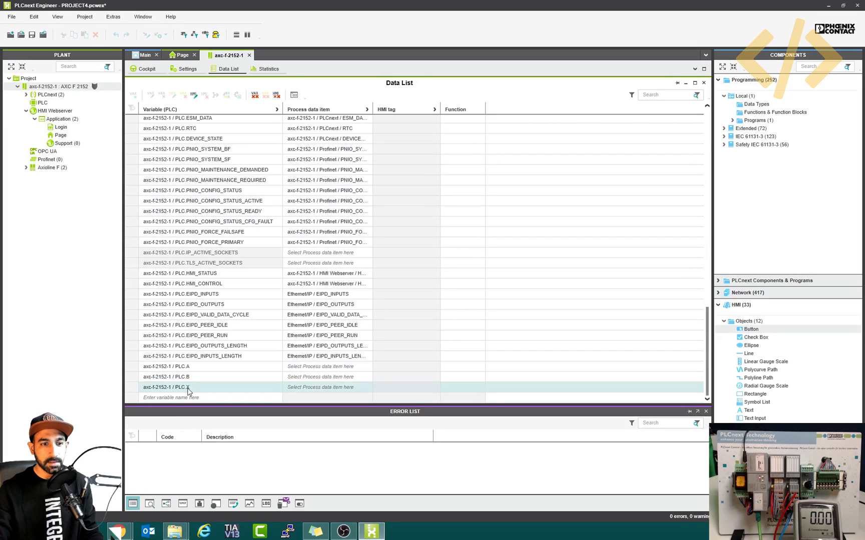
{"action": "left_click", "coordinate": [165, 366]}
{"action": "type", "text": "A"}
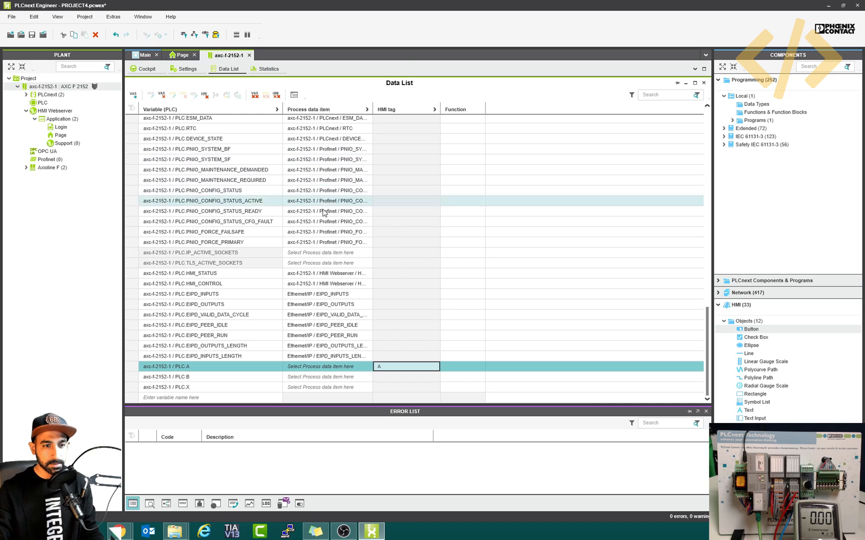
{"action": "left_click", "coordinate": [182, 377]}
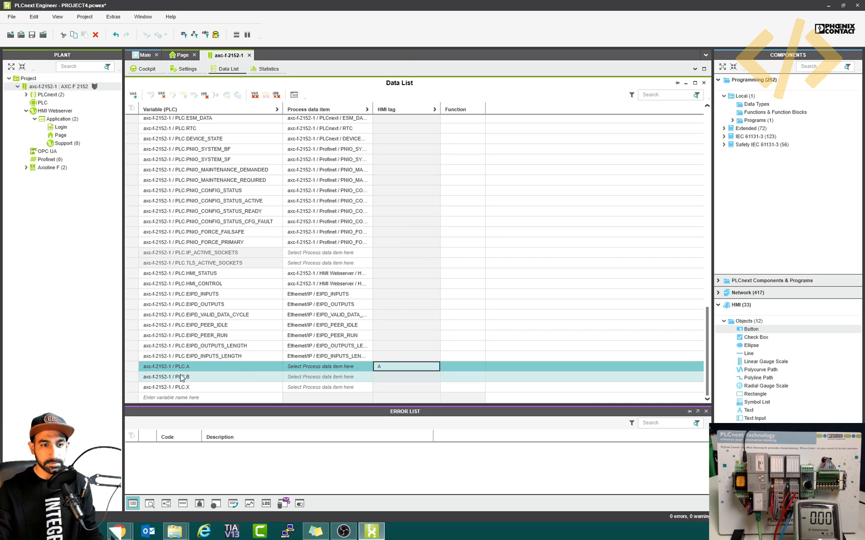
{"action": "right_click", "coordinate": [180, 377]}
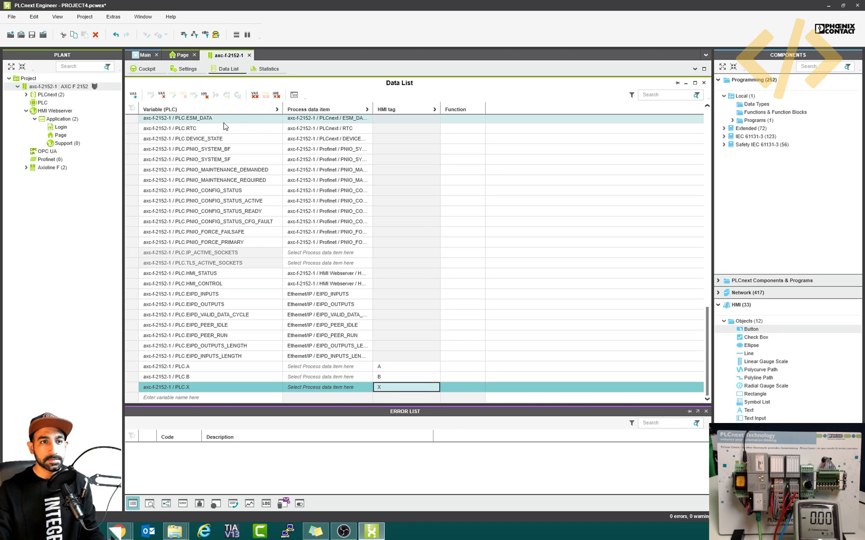
Add HMI tags Input0, Input1 and Output0 to the matching PLC variables, then return to Main.
{"action": "scroll", "scroll_direction": "up", "scroll_amount": 3}
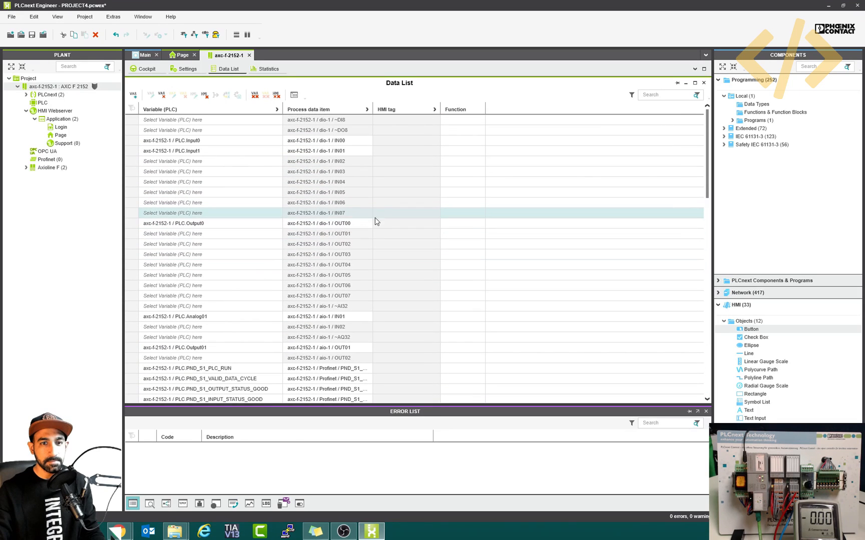
{"action": "right_click", "coordinate": [174, 223]}
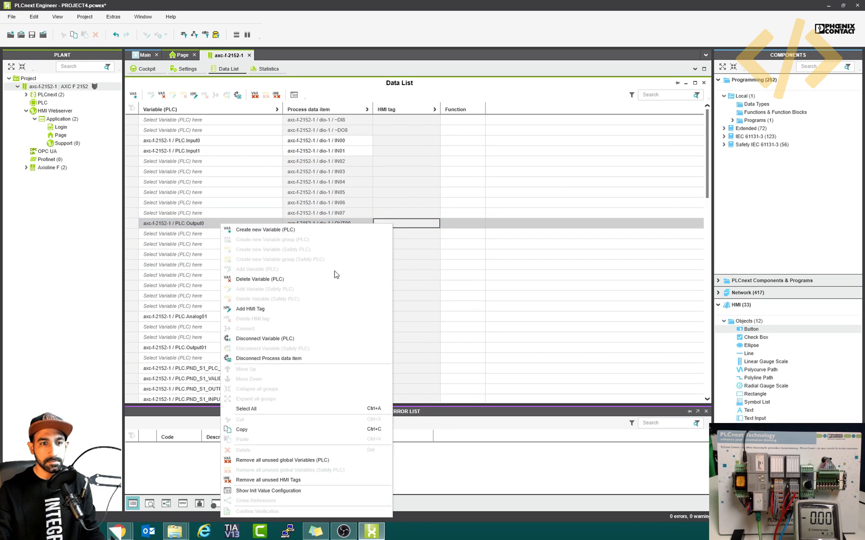
{"action": "left_click", "coordinate": [249, 309]}
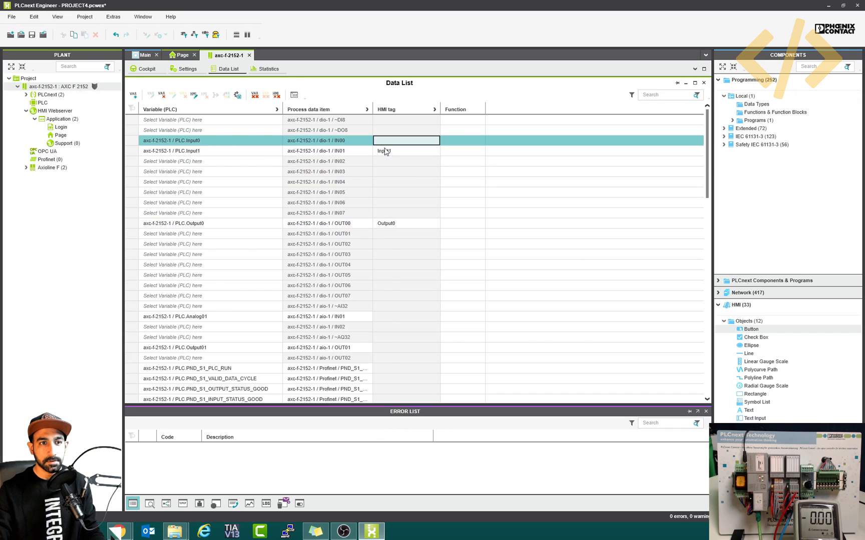
{"action": "type", "text": "Input0"}
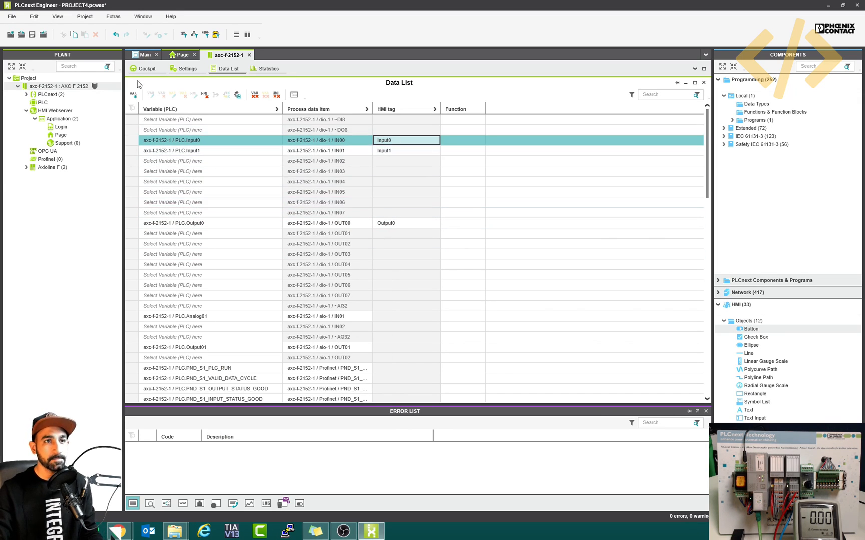
{"action": "left_click", "coordinate": [145, 54]}
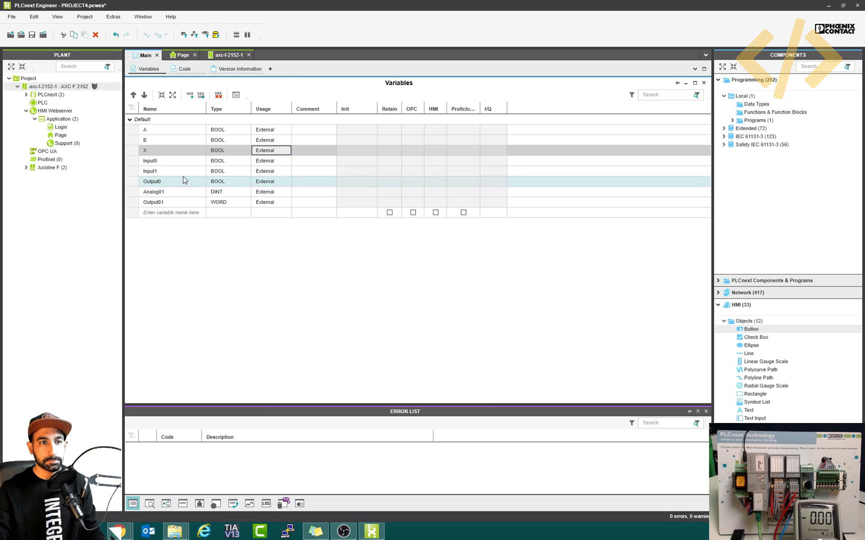
Switch to the Page tab to edit the empty 1024×768 HMI page.
{"action": "left_click", "coordinate": [182, 55]}
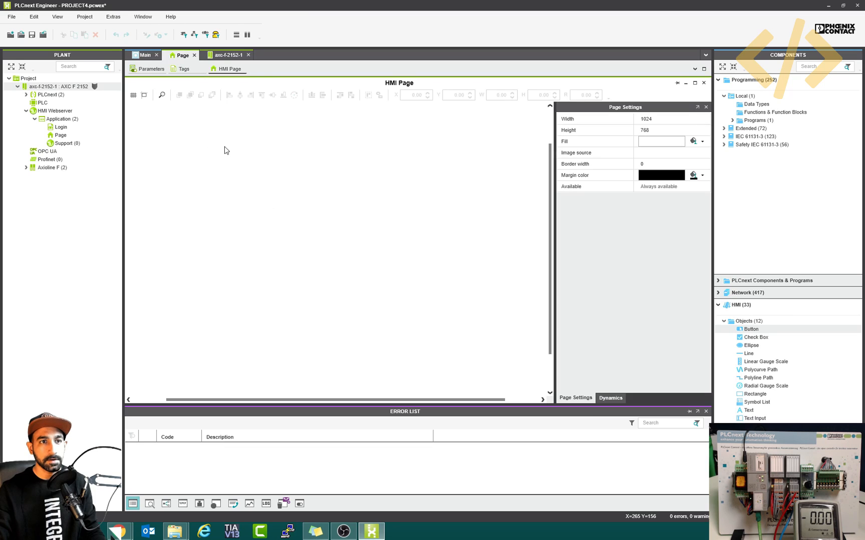
{"action": "mouse_move", "coordinate": [263, 239]}
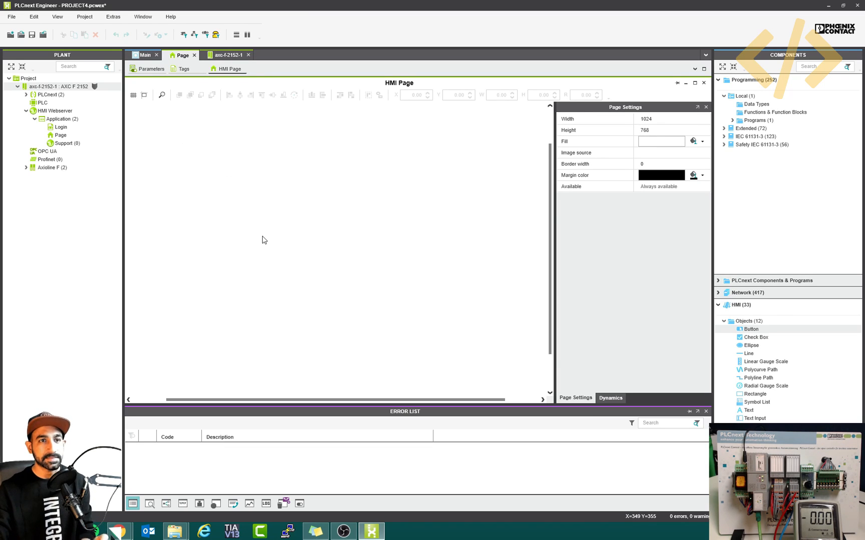
{"action": "mouse_move", "coordinate": [484, 197]}
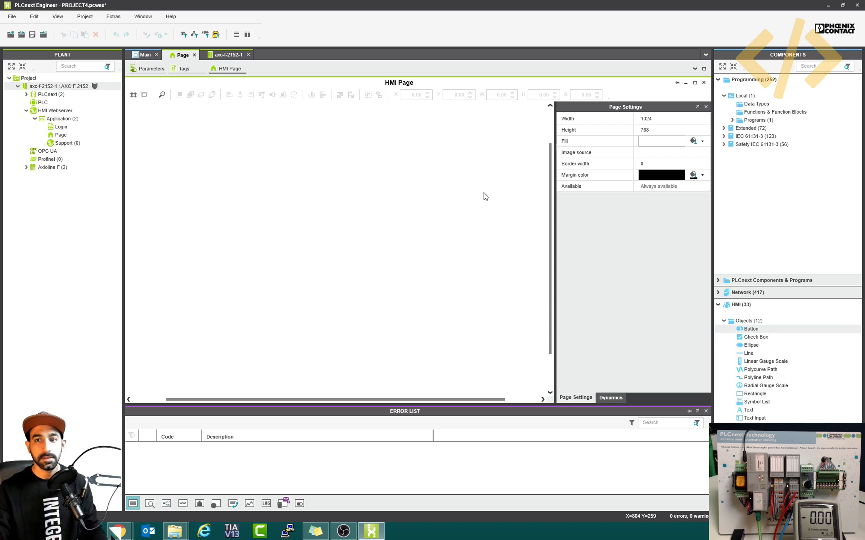
{"action": "mouse_move", "coordinate": [747, 280]}
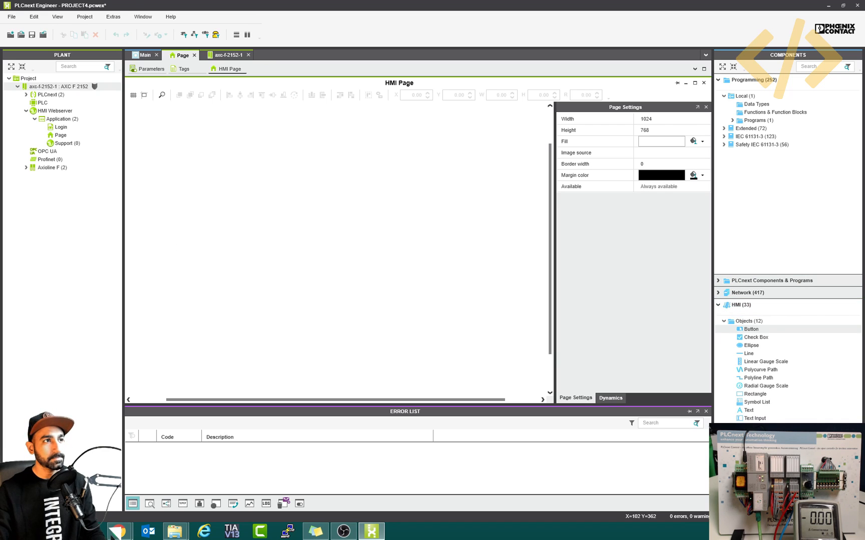
{"action": "mouse_move", "coordinate": [750, 329]}
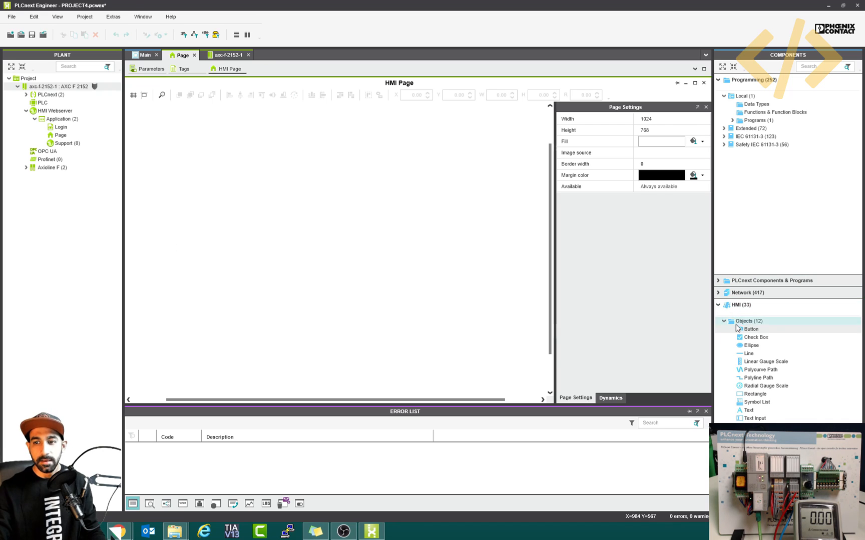
Place a Button on the HMI page labelled A.
{"action": "left_click", "coordinate": [751, 329]}
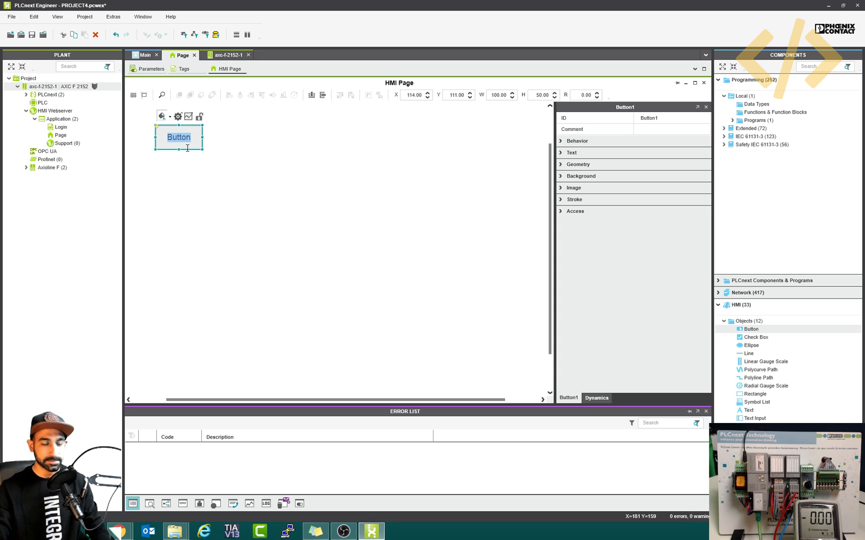
{"action": "type", "text": "A"}
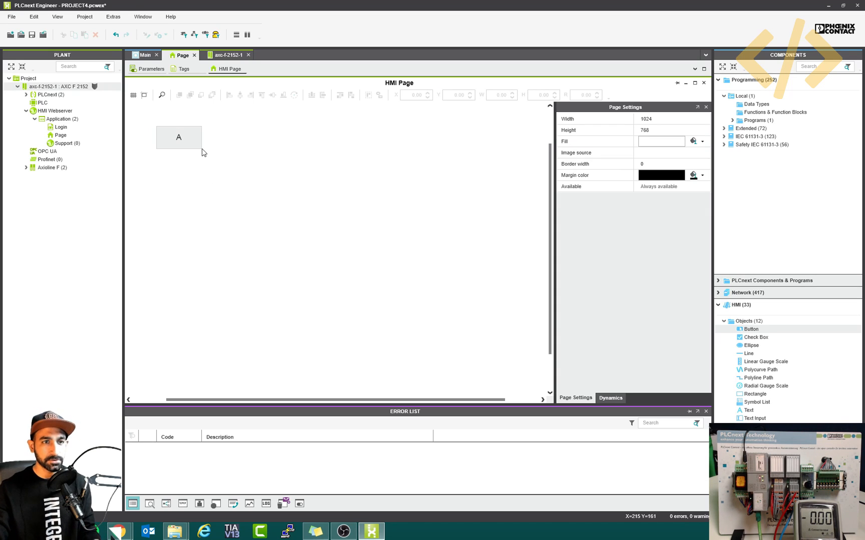
{"action": "left_click", "coordinate": [178, 137]}
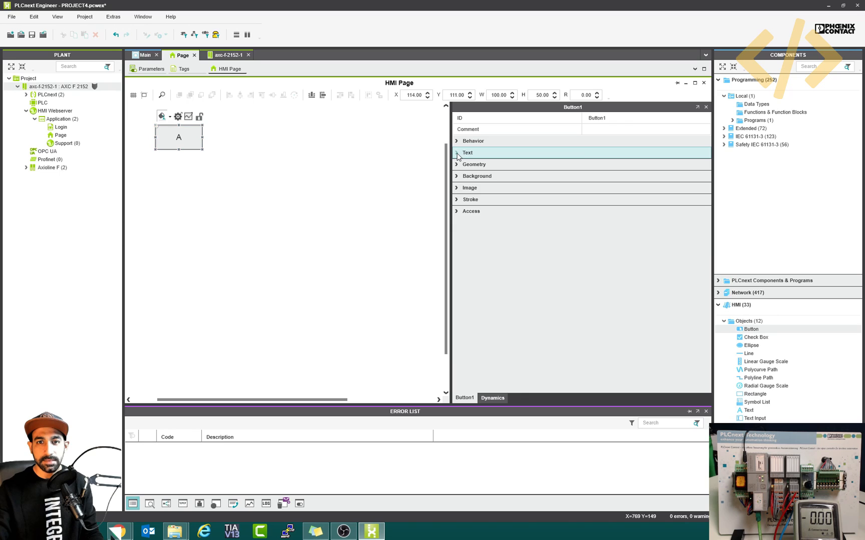
Set the A button's Background fill when down to green.
{"action": "left_click", "coordinate": [467, 152]}
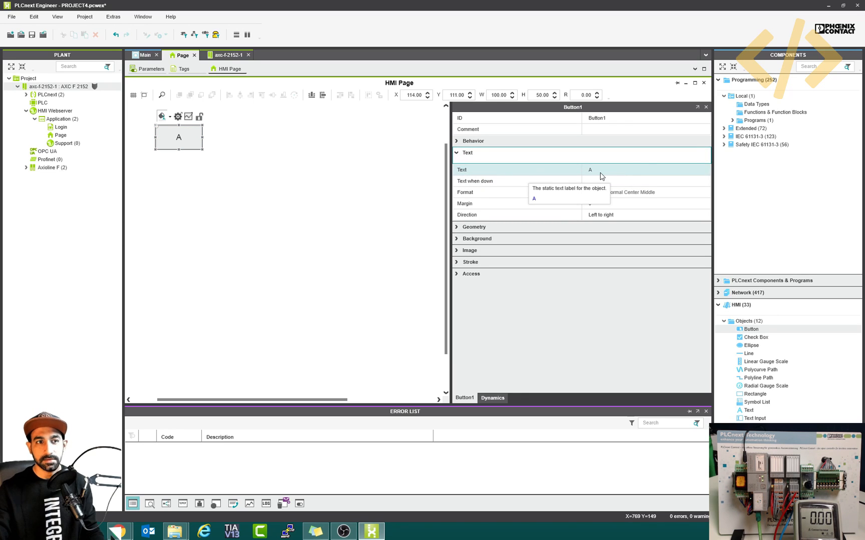
{"action": "mouse_move", "coordinate": [622, 197]}
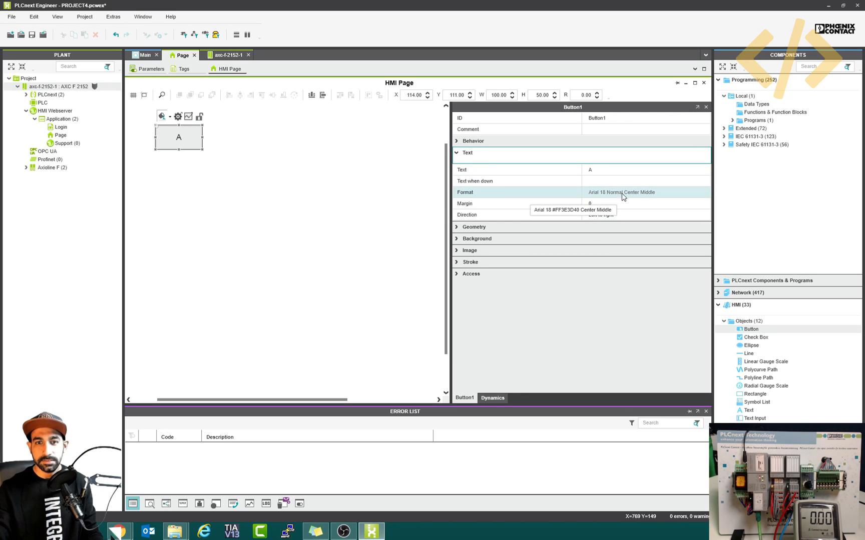
{"action": "mouse_move", "coordinate": [501, 238]}
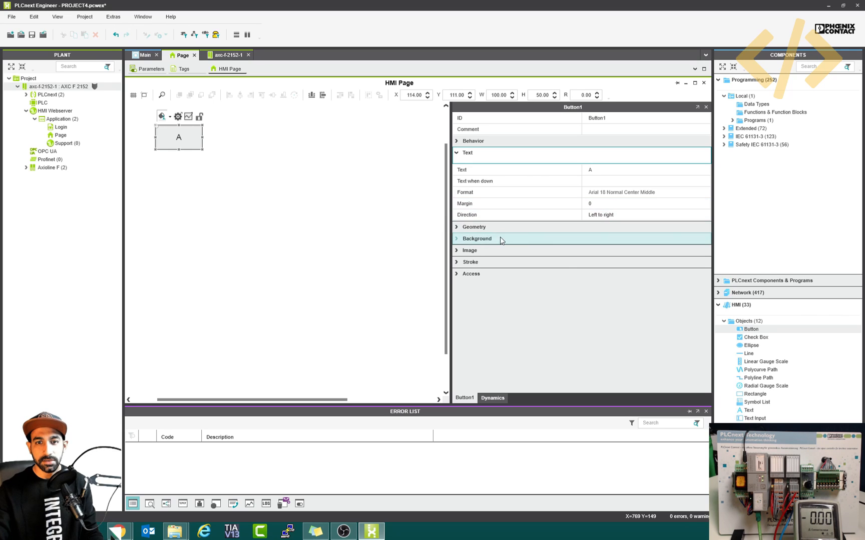
{"action": "left_click", "coordinate": [472, 226]}
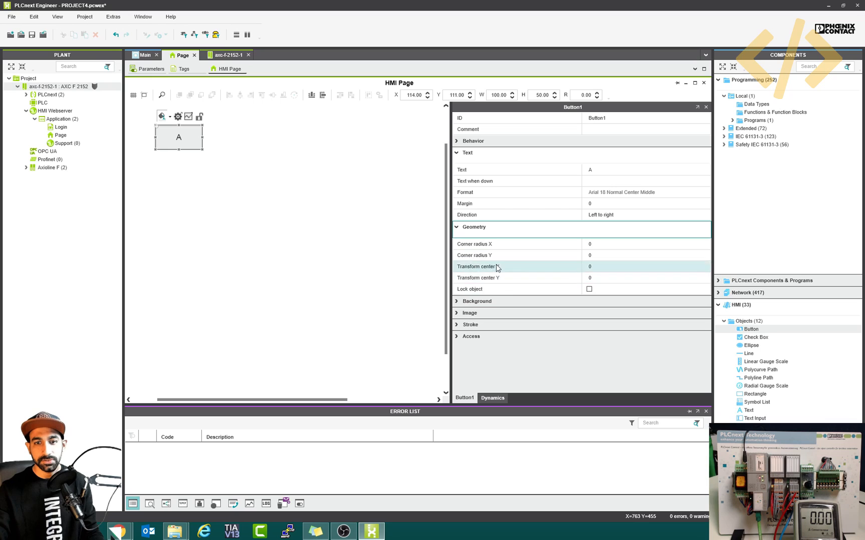
{"action": "left_click", "coordinate": [474, 301]}
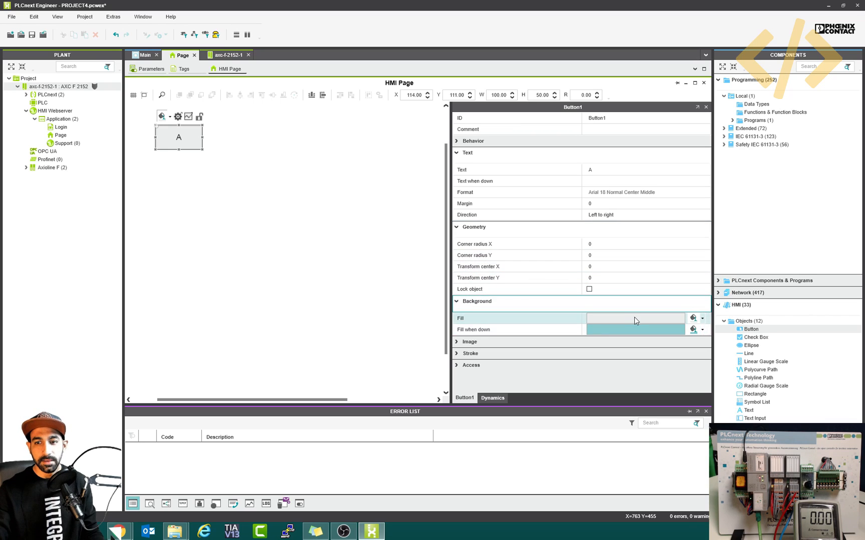
{"action": "mouse_move", "coordinate": [668, 324]}
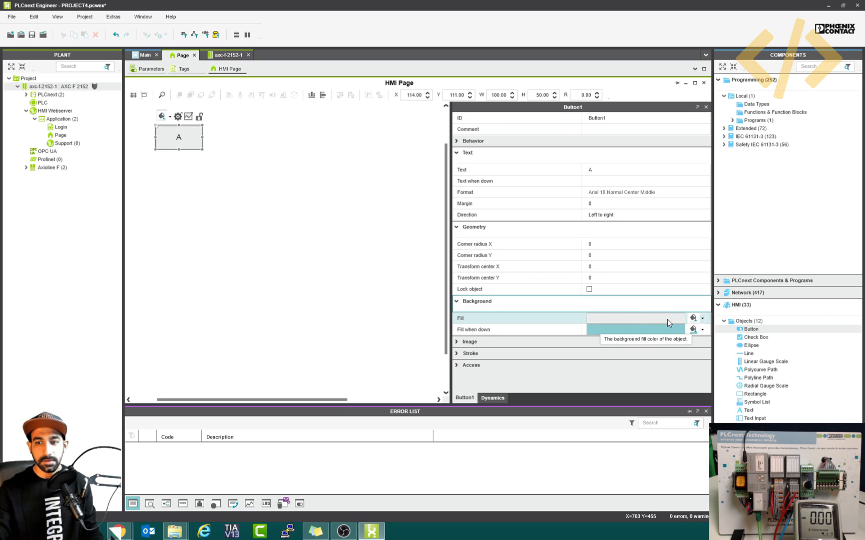
{"action": "mouse_move", "coordinate": [667, 324]}
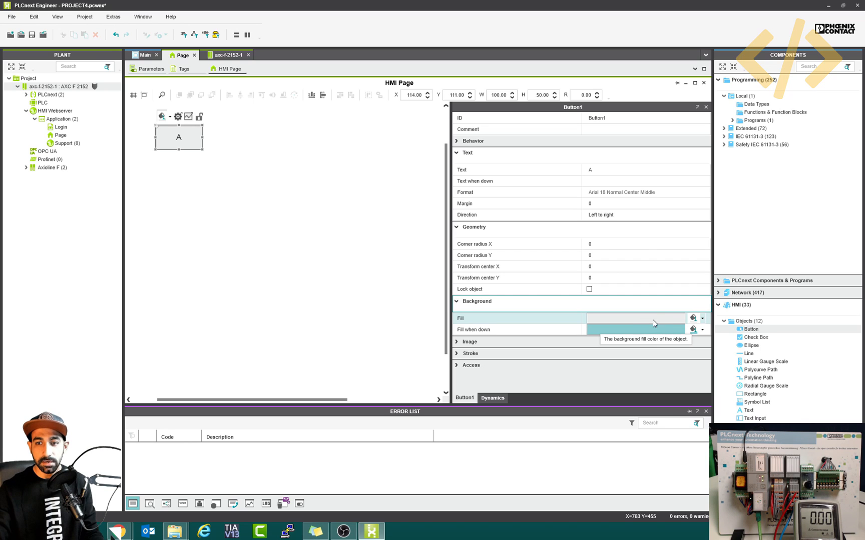
{"action": "mouse_move", "coordinate": [593, 335]}
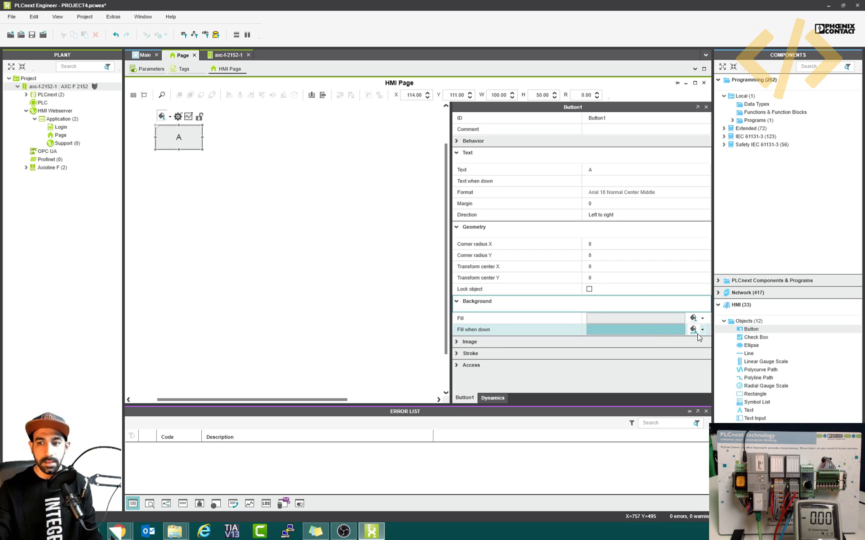
{"action": "left_click", "coordinate": [703, 329]}
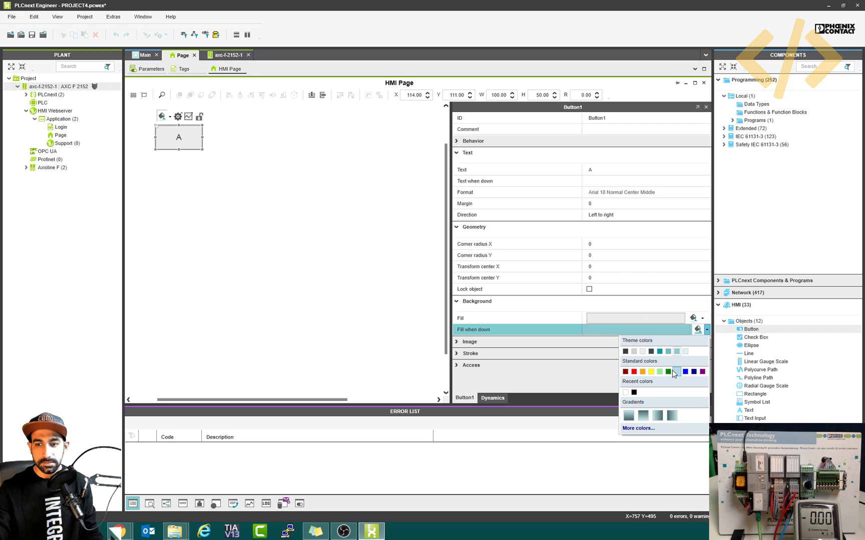
{"action": "left_click", "coordinate": [659, 371]}
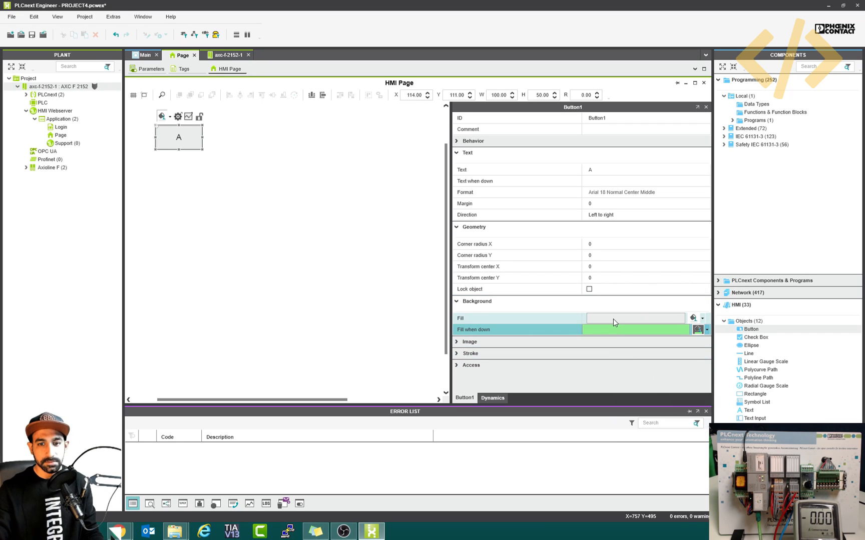
{"action": "scroll", "scroll_direction": "down", "scroll_amount": 3}
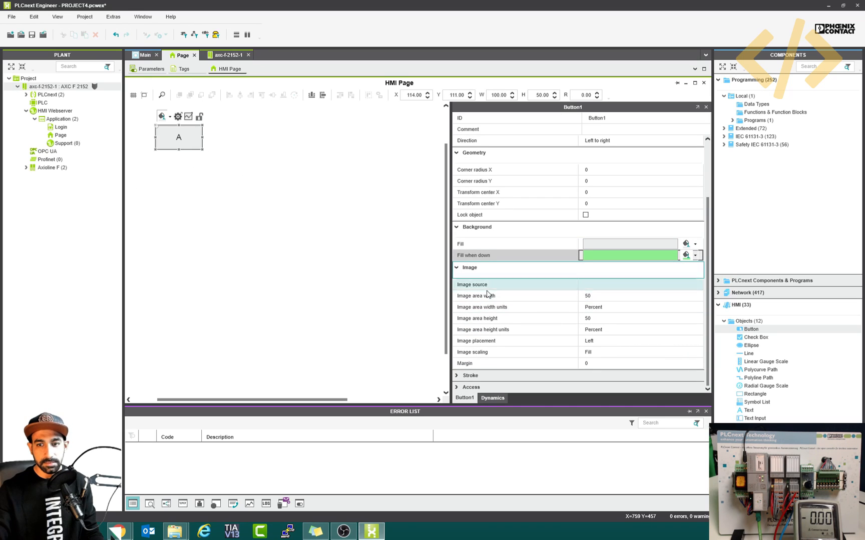
{"action": "mouse_move", "coordinate": [534, 246]}
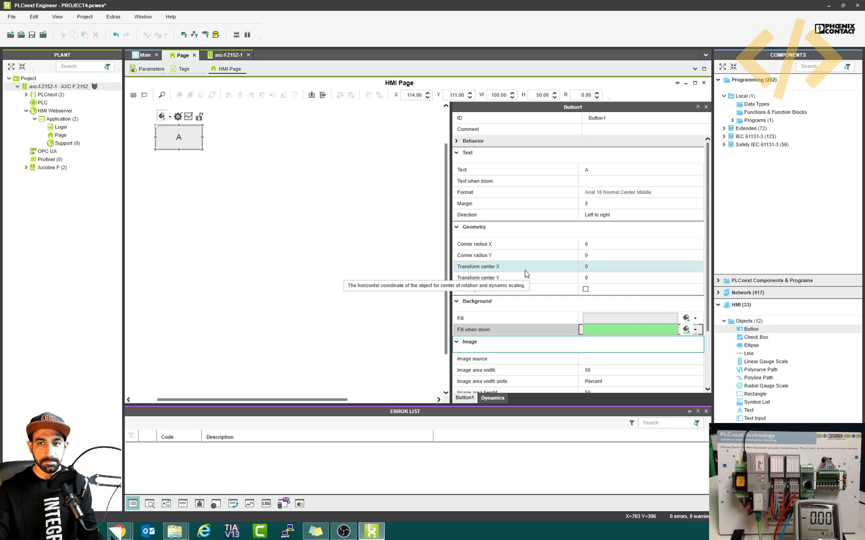
{"action": "mouse_move", "coordinate": [486, 255]}
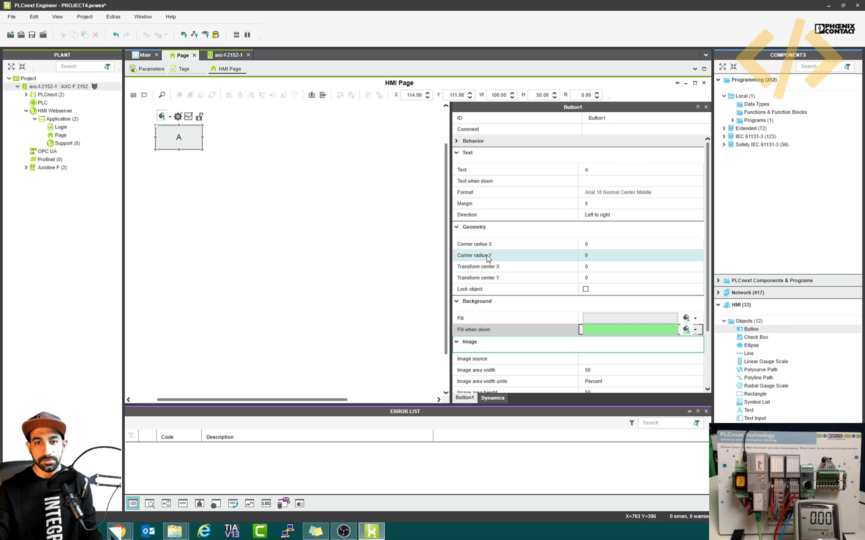
{"action": "left_click", "coordinate": [472, 227]}
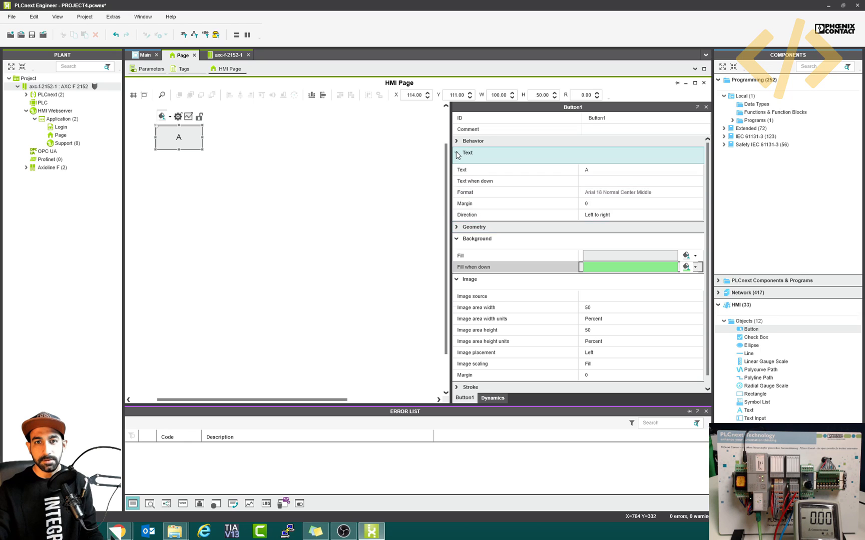
Bind Button1's Behavior variable to A and resize it to 75 × 35.
{"action": "left_click", "coordinate": [467, 153]}
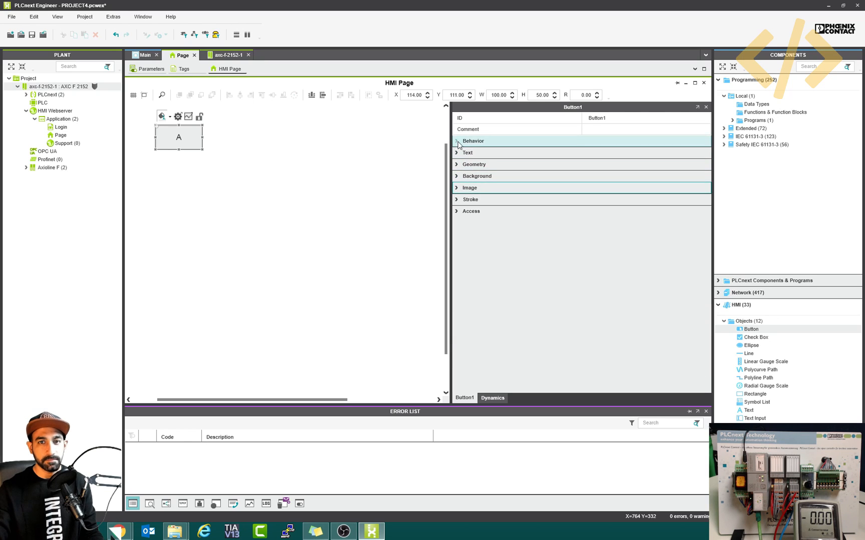
{"action": "left_click", "coordinate": [472, 140]}
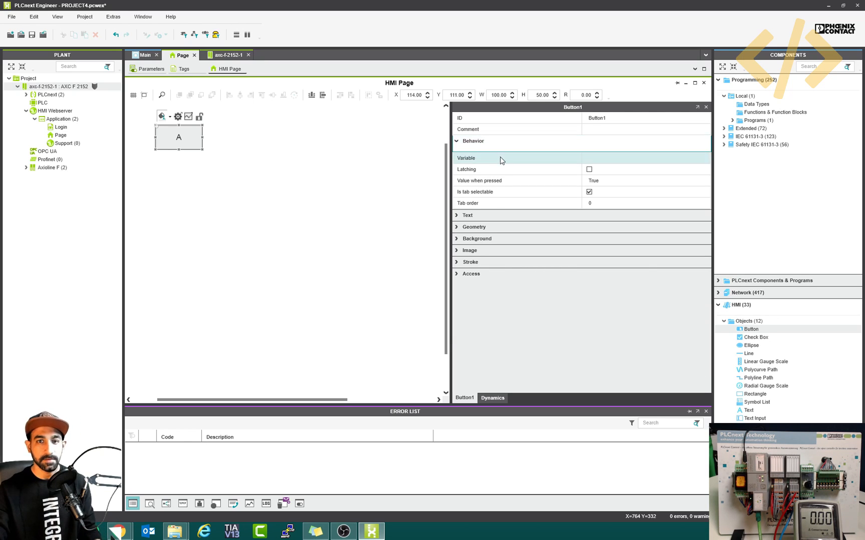
{"action": "mouse_move", "coordinate": [501, 160]}
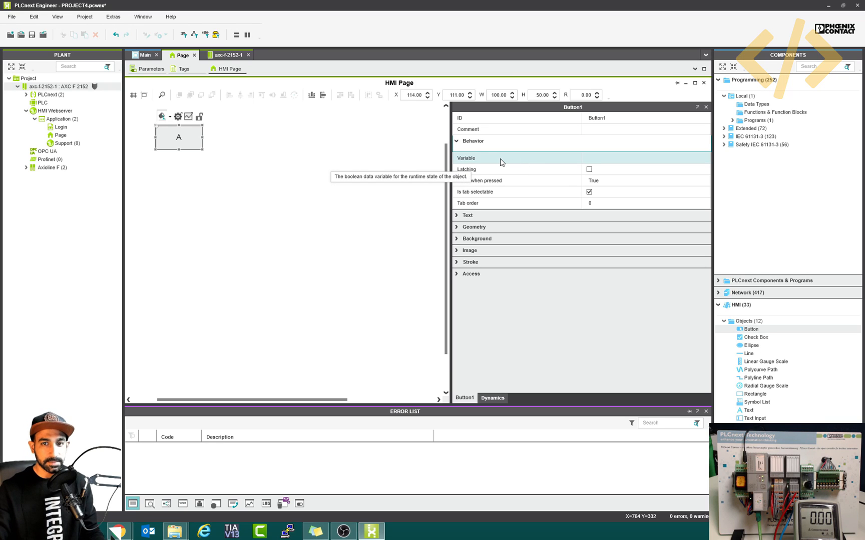
{"action": "mouse_move", "coordinate": [528, 164]}
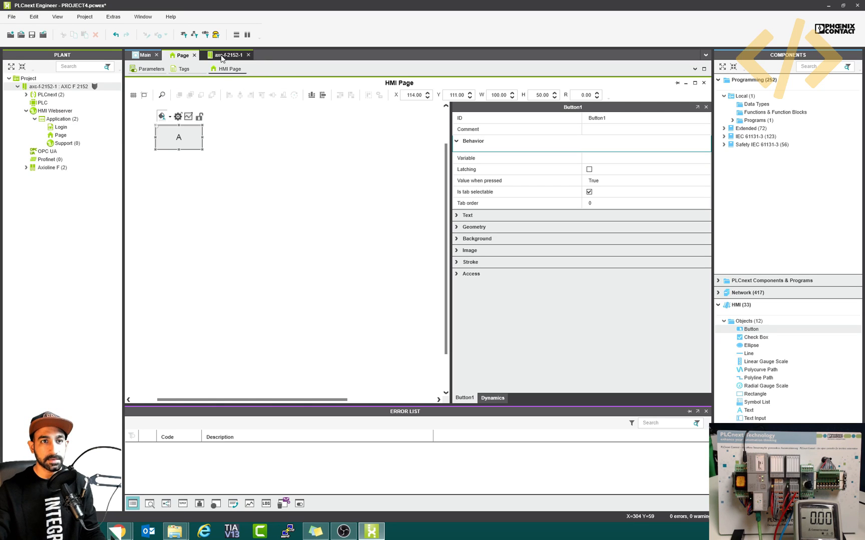
{"action": "left_click", "coordinate": [226, 55]}
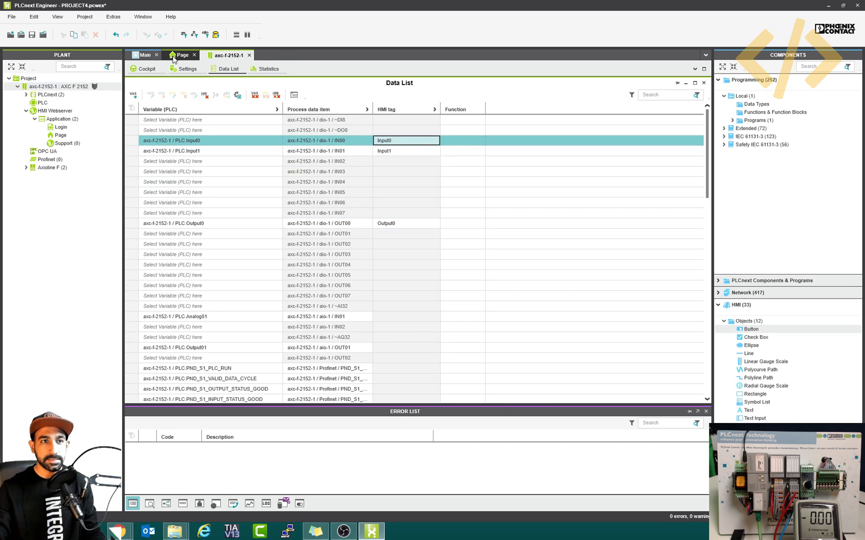
{"action": "left_click", "coordinate": [181, 54]}
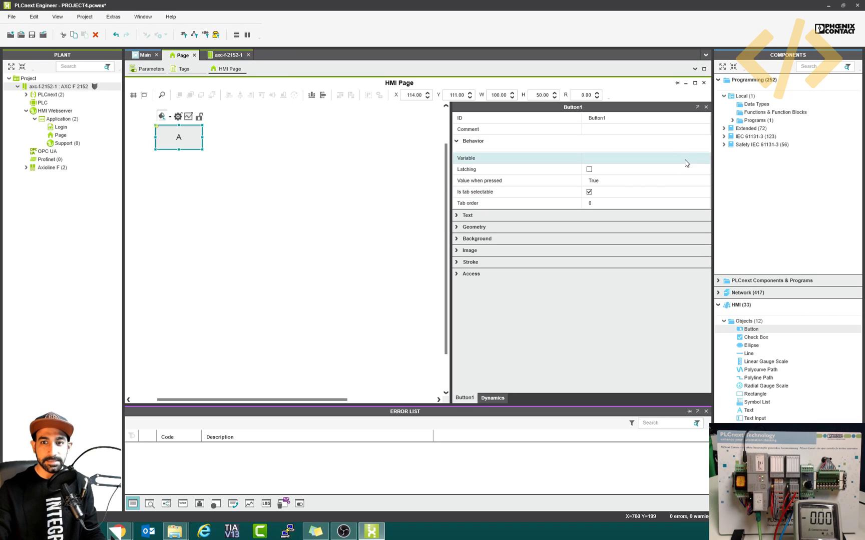
{"action": "left_click", "coordinate": [703, 158]}
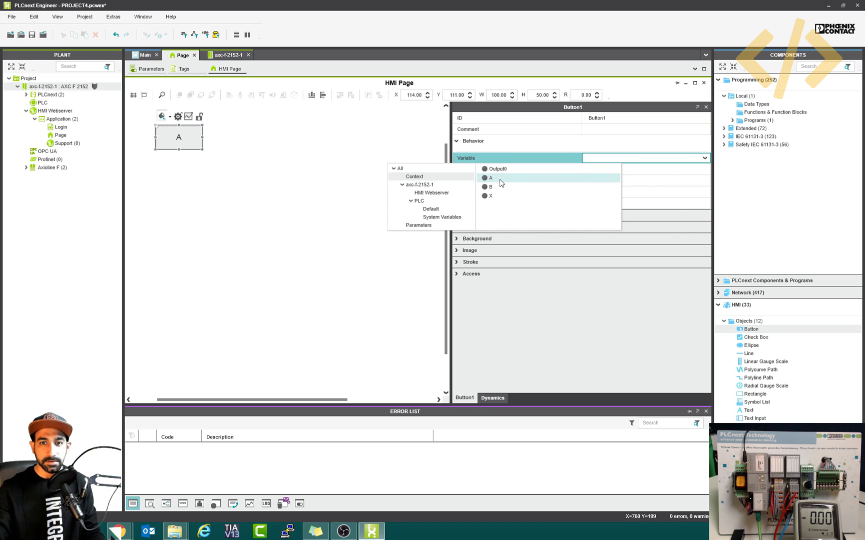
{"action": "mouse_move", "coordinate": [499, 186]}
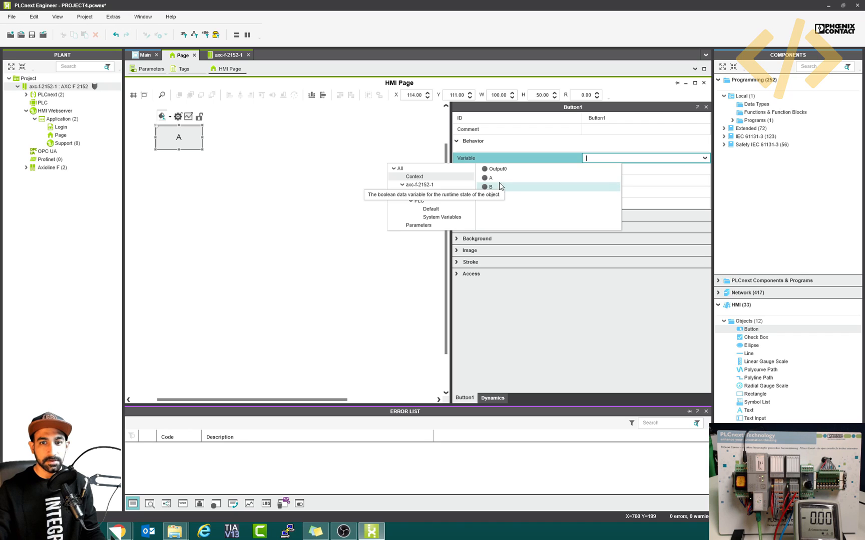
{"action": "left_click", "coordinate": [420, 185]}
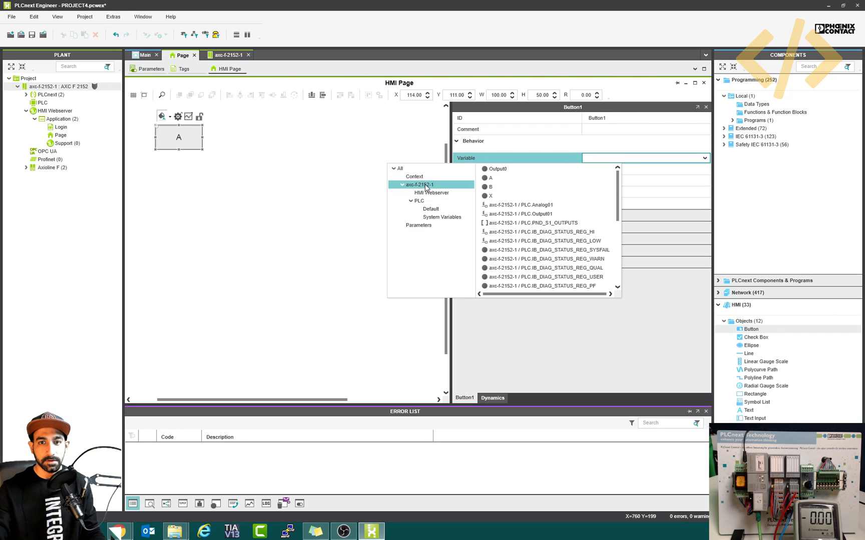
{"action": "left_click", "coordinate": [490, 177]}
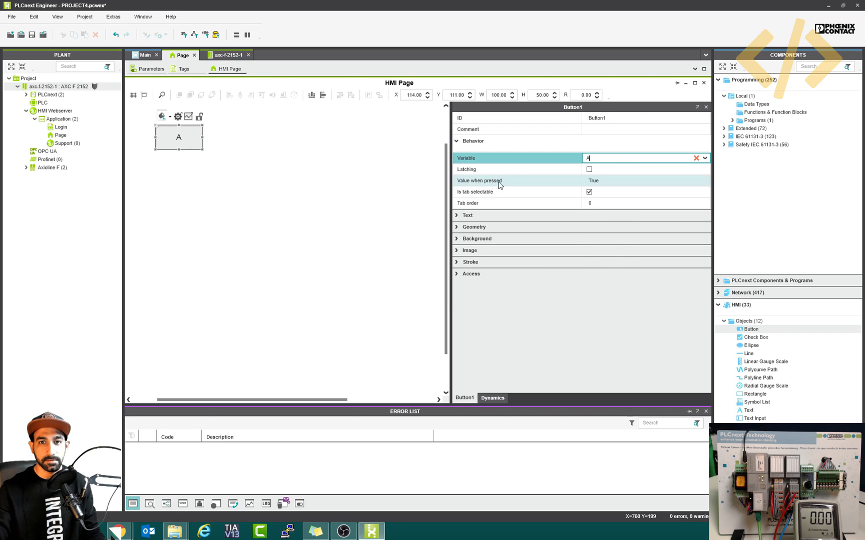
{"action": "mouse_move", "coordinate": [609, 170]}
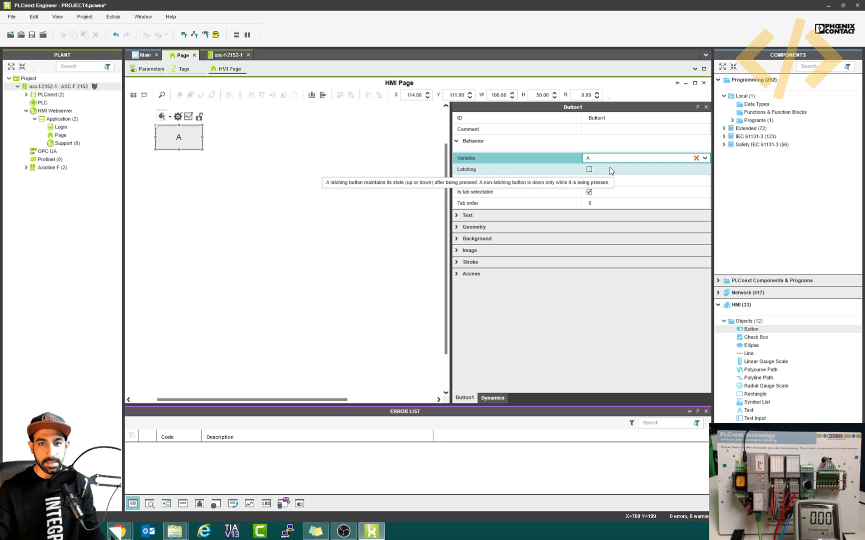
{"action": "left_click", "coordinate": [588, 169]}
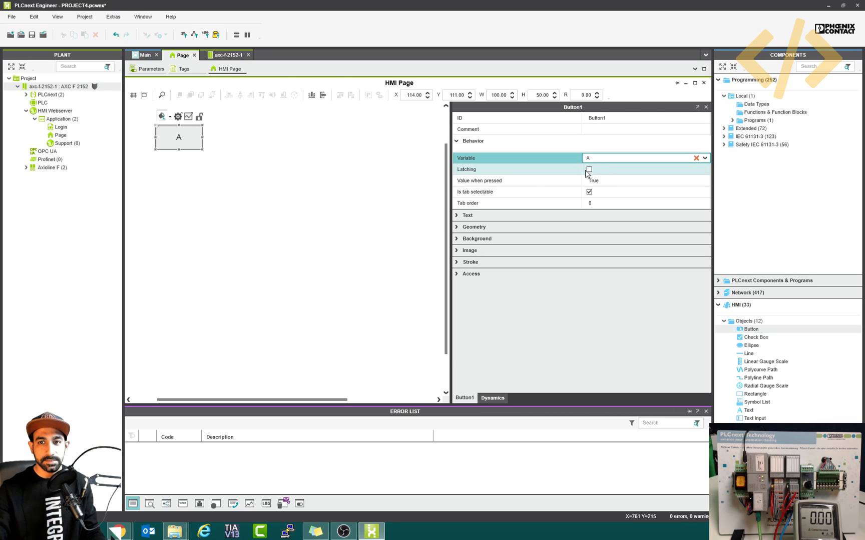
{"action": "mouse_move", "coordinate": [384, 173]}
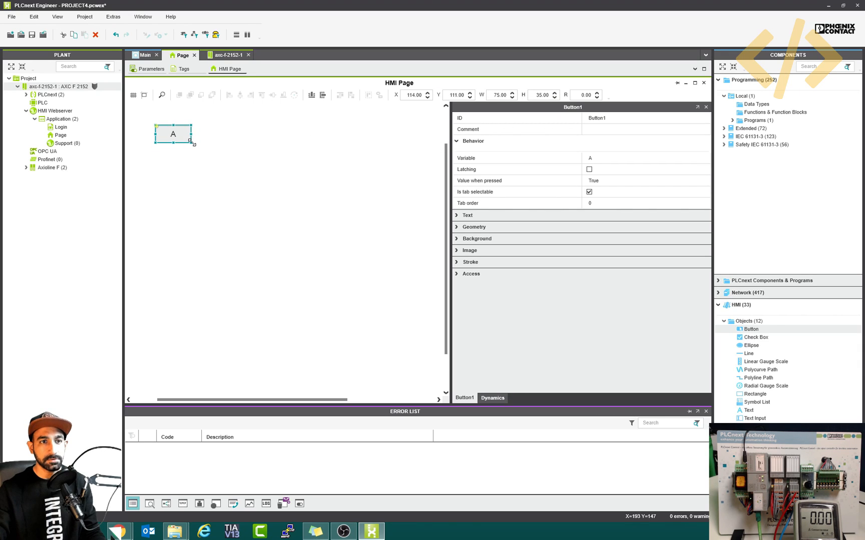
{"action": "left_click", "coordinate": [185, 156]}
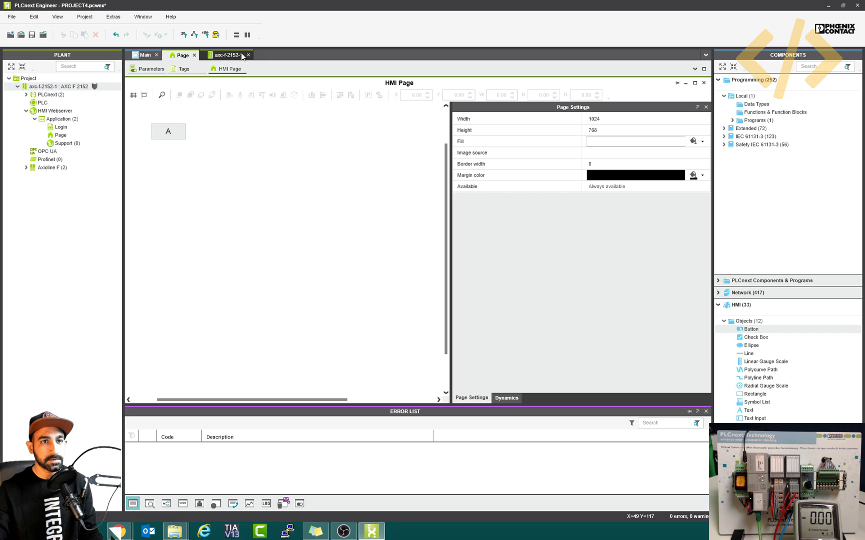
Close the axc-f-2152-1 device tab and bring up the Application's actions.
{"action": "right_click", "coordinate": [59, 119]}
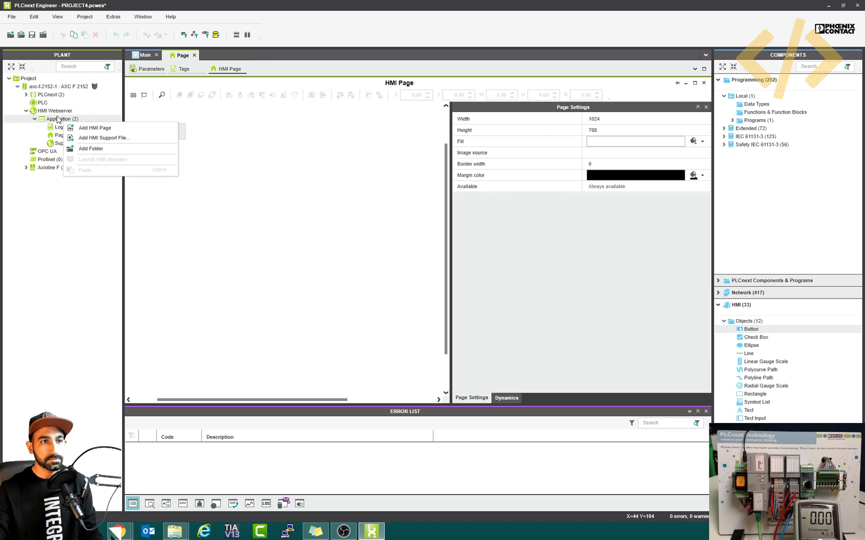
{"action": "right_click", "coordinate": [58, 86]}
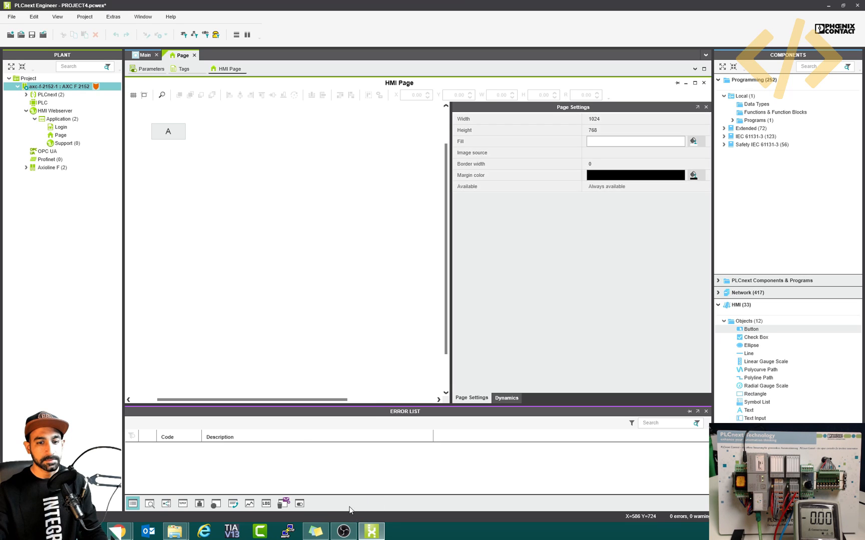
Launch the HMI simulator and log in as admin.
{"action": "left_click", "coordinate": [61, 119]}
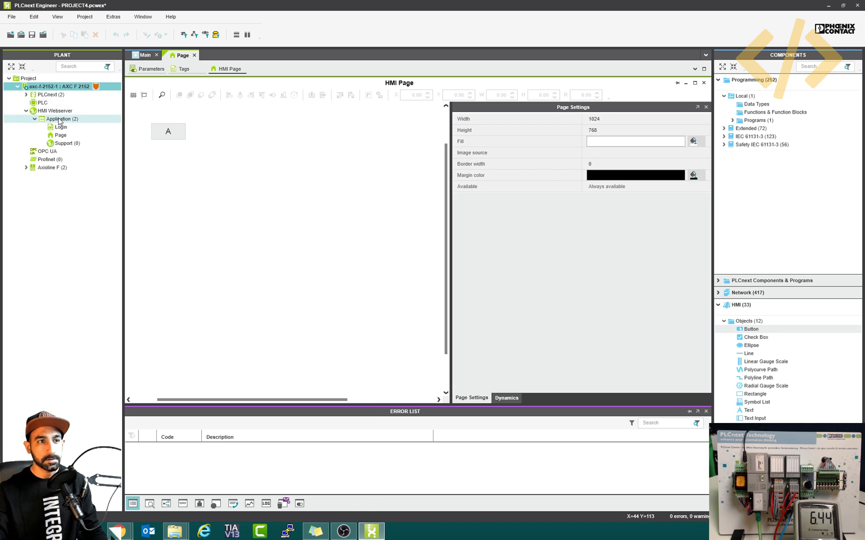
{"action": "right_click", "coordinate": [63, 118]}
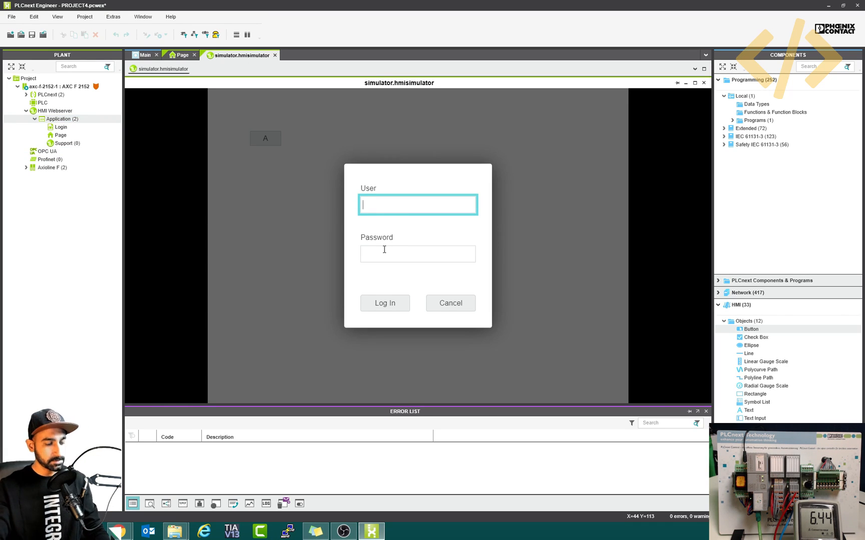
{"action": "type", "text": "admin"}
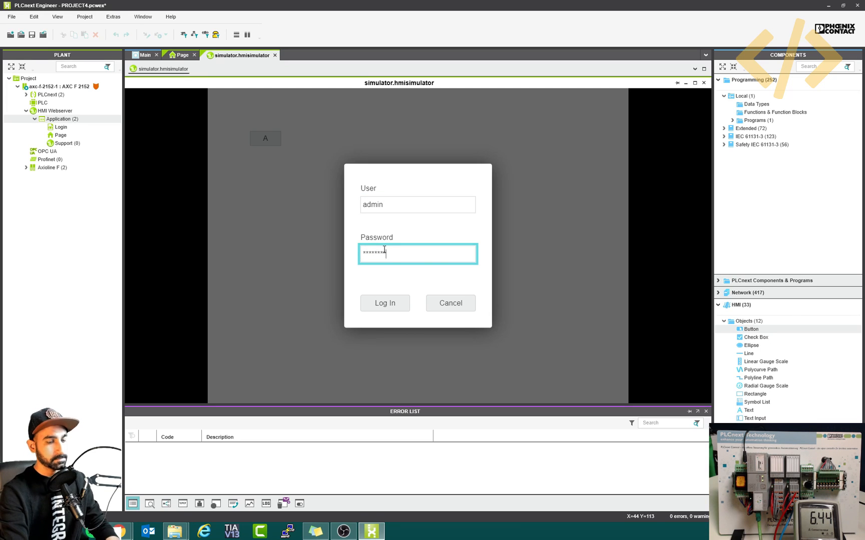
{"action": "type", "text": "**"}
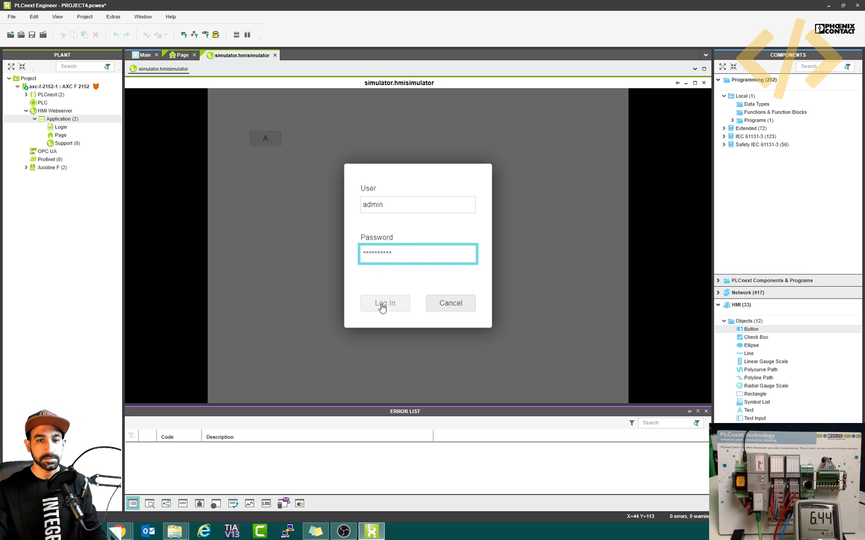
{"action": "left_click", "coordinate": [384, 303]}
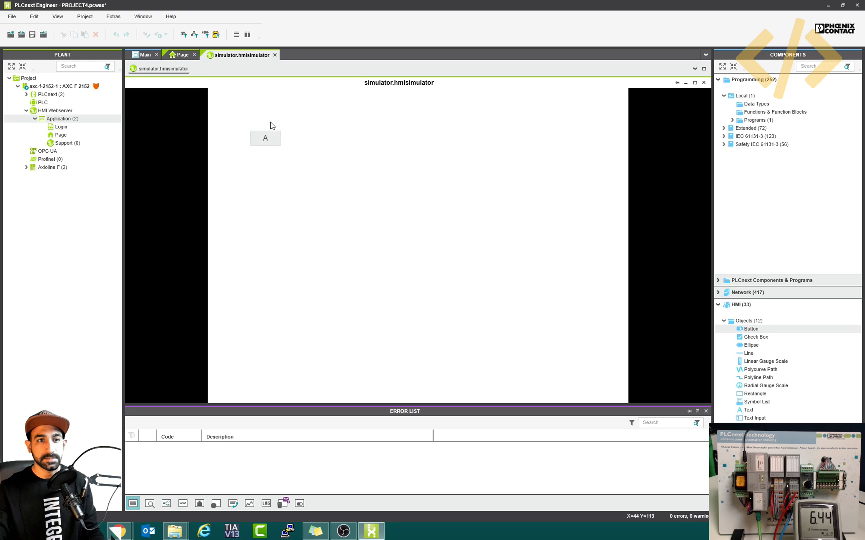
Split the editors and open Main1 : Main online under ESM1 > MainTask, showing A, B, X FALSE.
{"action": "left_click", "coordinate": [265, 139]}
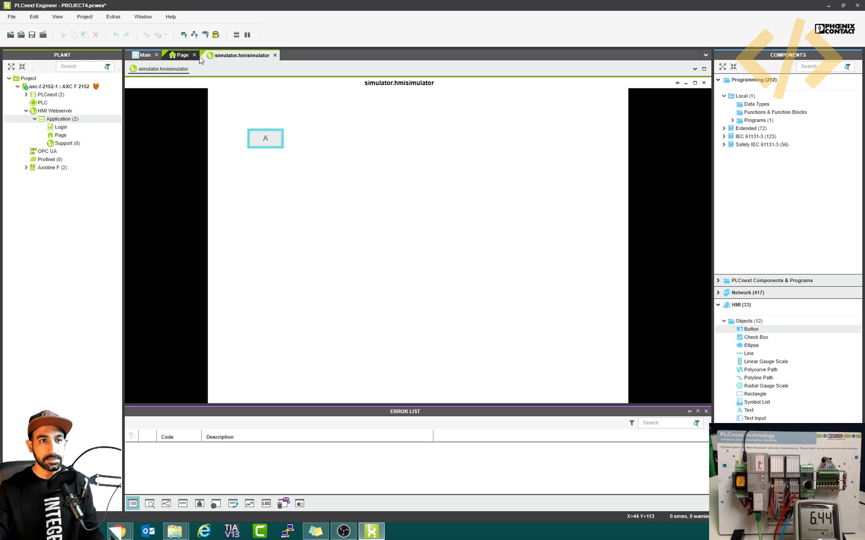
{"action": "mouse_move", "coordinate": [188, 58]}
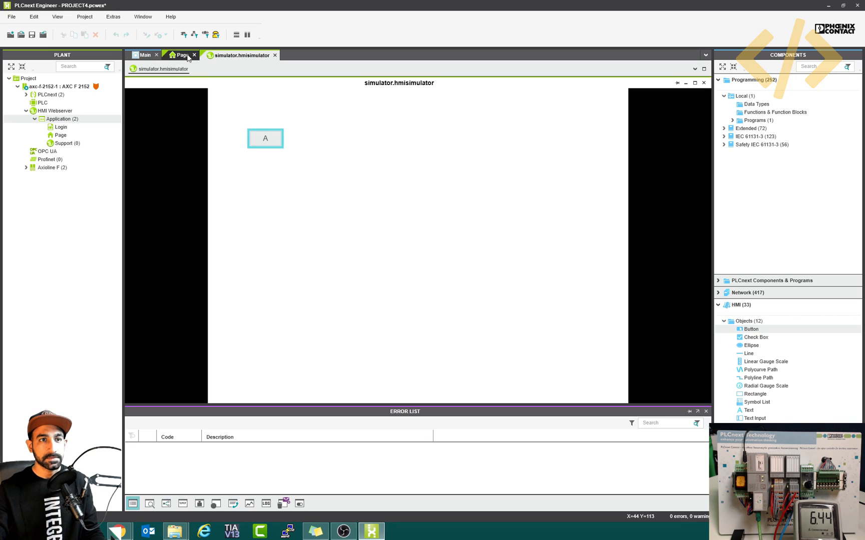
{"action": "left_click", "coordinate": [180, 55]}
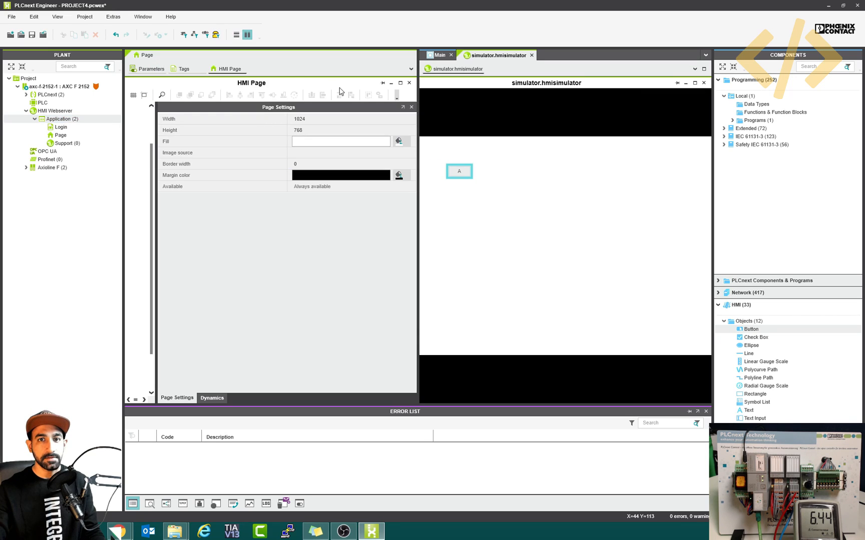
{"action": "left_click", "coordinate": [439, 55]}
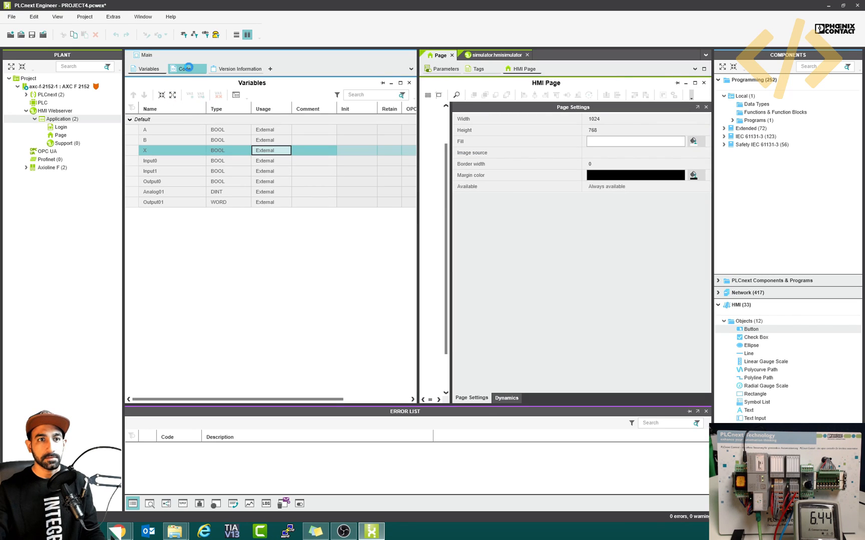
{"action": "left_click", "coordinate": [185, 68]}
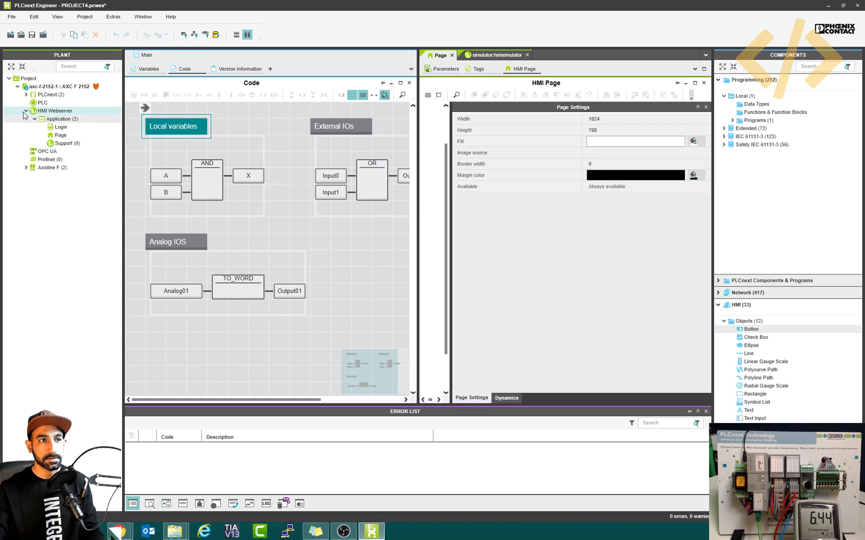
{"action": "left_click", "coordinate": [26, 94]}
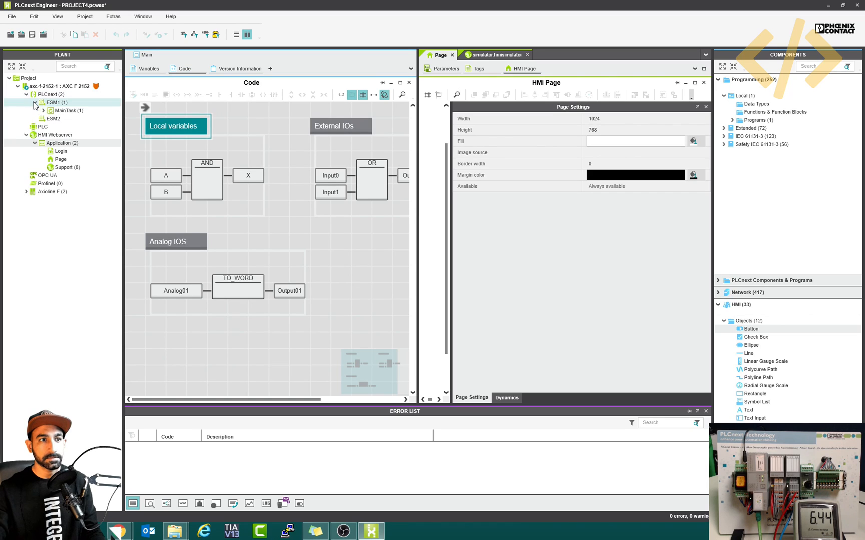
{"action": "left_click", "coordinate": [35, 105]}
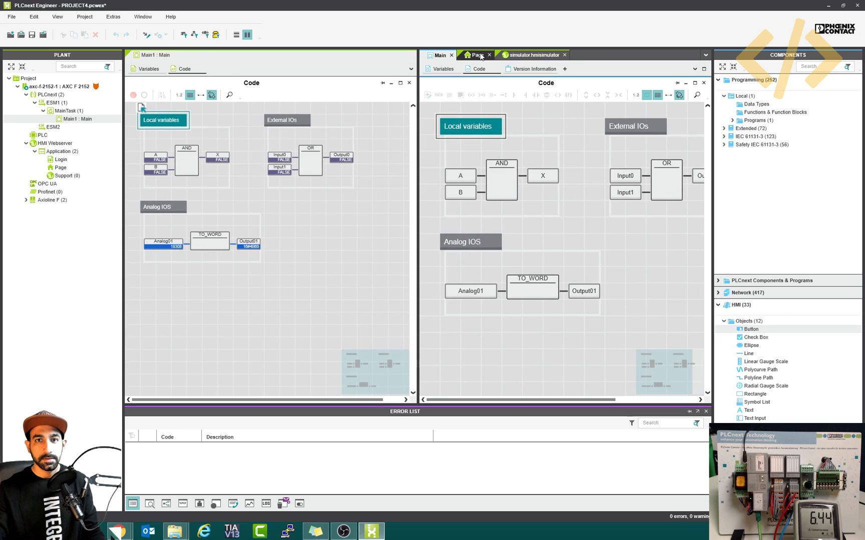
Toggle simulated button A on and off several times, watching A switch TRUE and back to FALSE.
{"action": "left_click", "coordinate": [533, 54]}
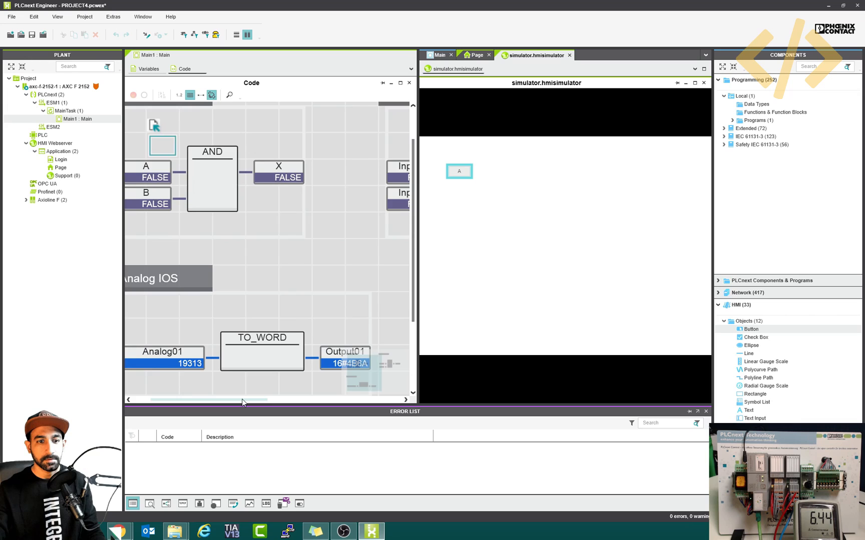
{"action": "left_click", "coordinate": [459, 171]}
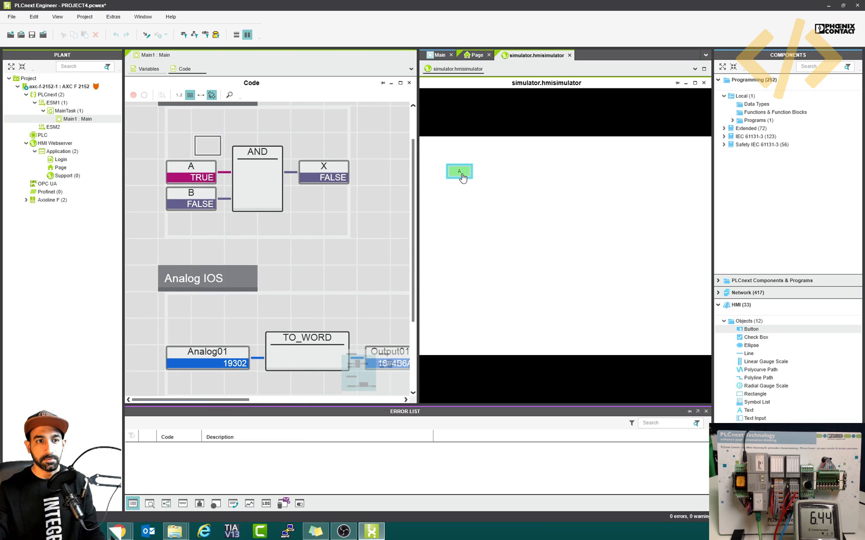
{"action": "left_click", "coordinate": [459, 172]}
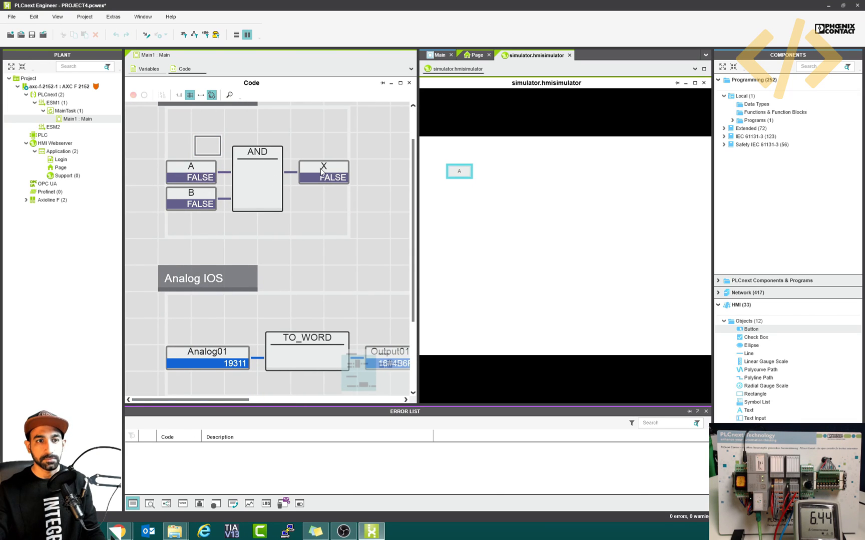
{"action": "left_click", "coordinate": [459, 171]}
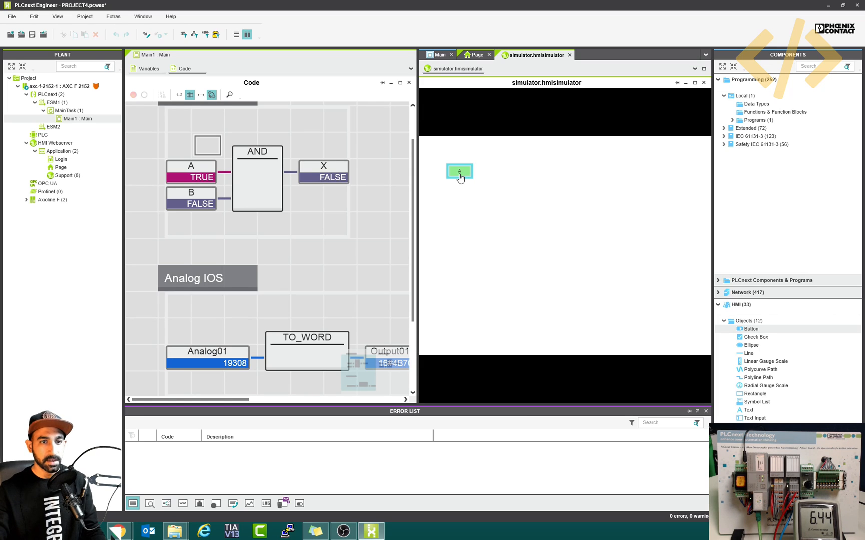
{"action": "left_click", "coordinate": [458, 172]}
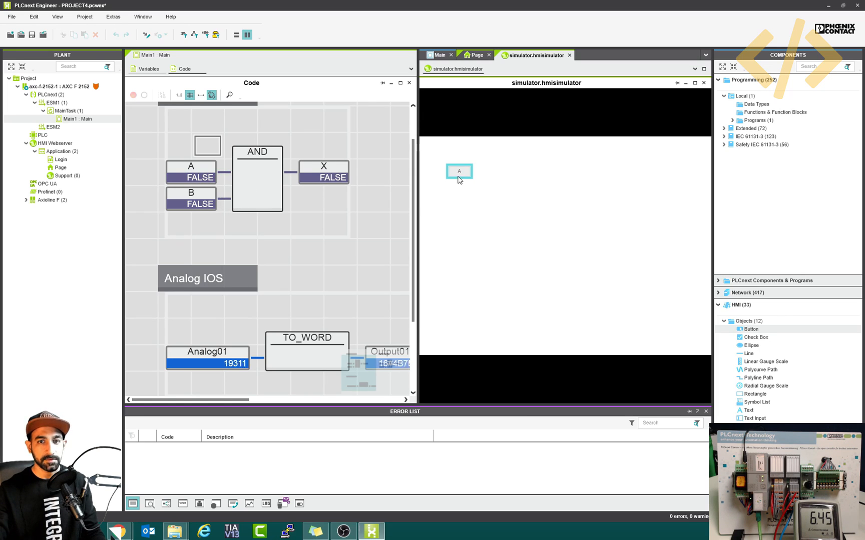
{"action": "left_click", "coordinate": [458, 172]}
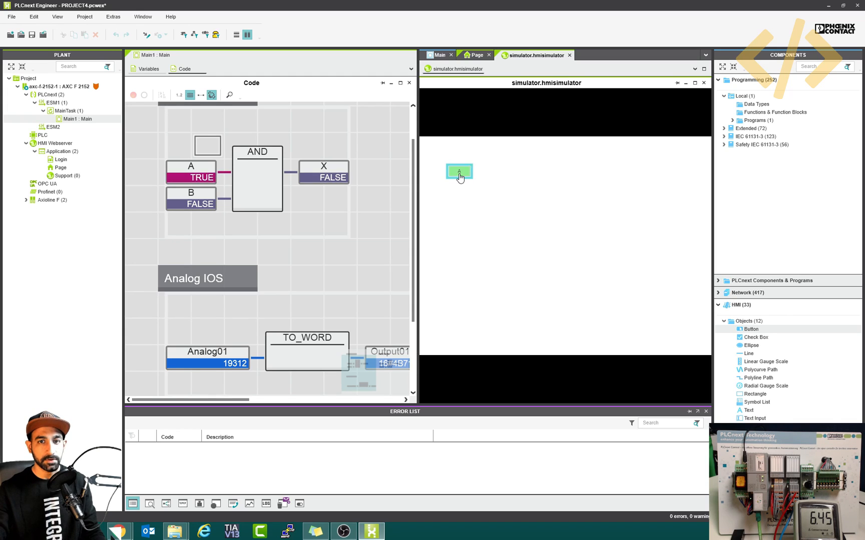
{"action": "left_click", "coordinate": [458, 171]}
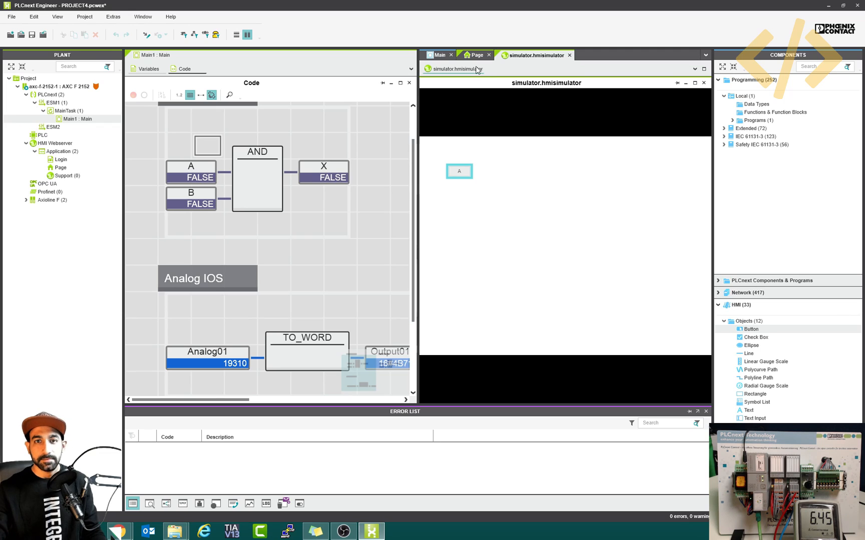
{"action": "mouse_move", "coordinate": [569, 55]}
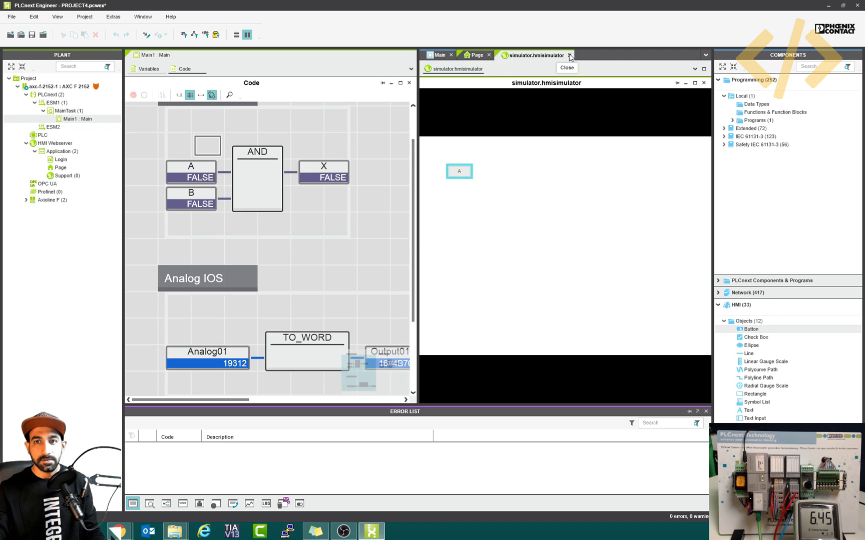
Close the simulator and add a duplicate button bound to variable B beside button A.
{"action": "left_click", "coordinate": [569, 55]}
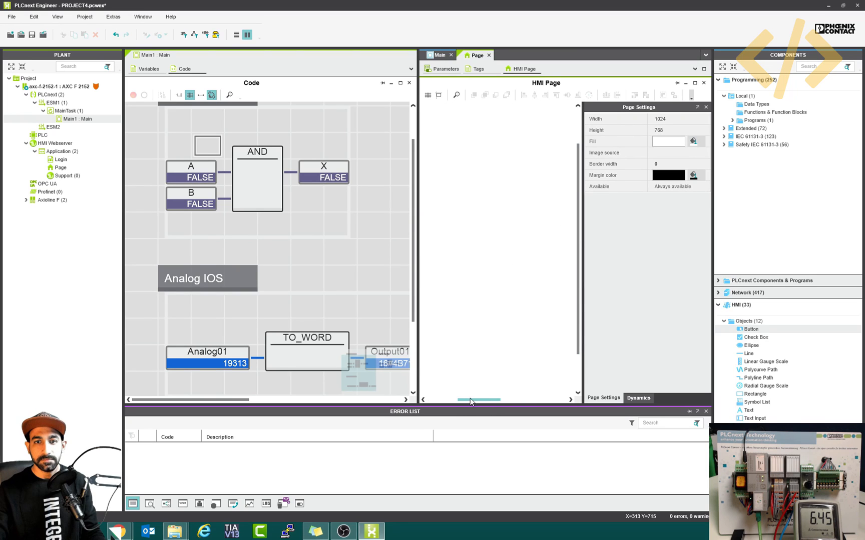
{"action": "left_click", "coordinate": [461, 131]}
{"action": "type", "text": "B"}
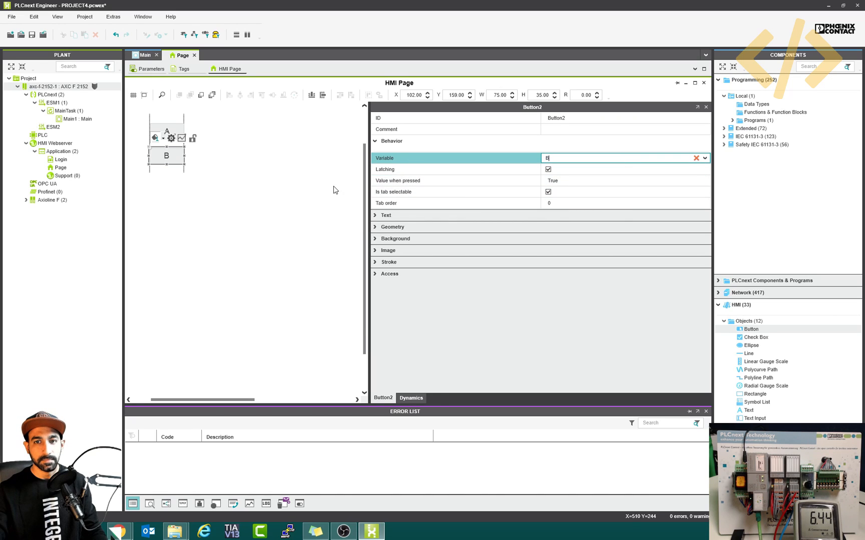
{"action": "left_click", "coordinate": [220, 189]}
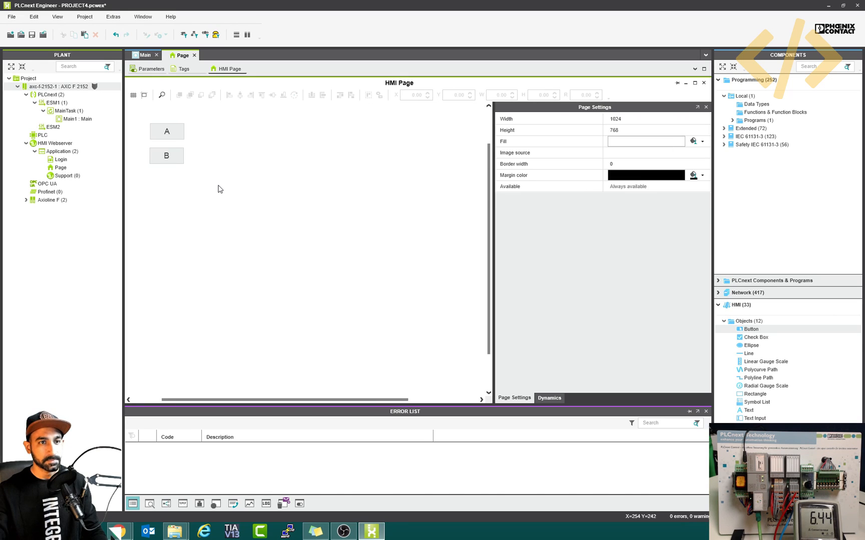
{"action": "left_click", "coordinate": [167, 156]}
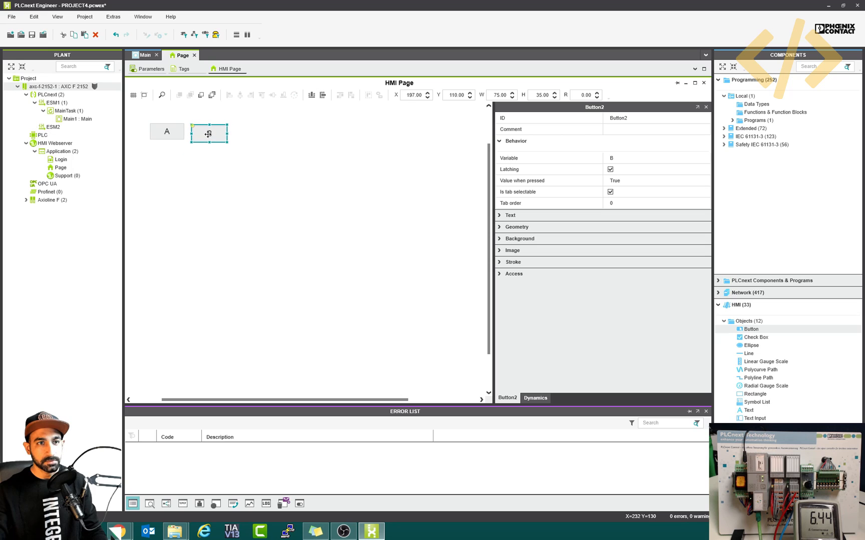
{"action": "left_click", "coordinate": [174, 119]}
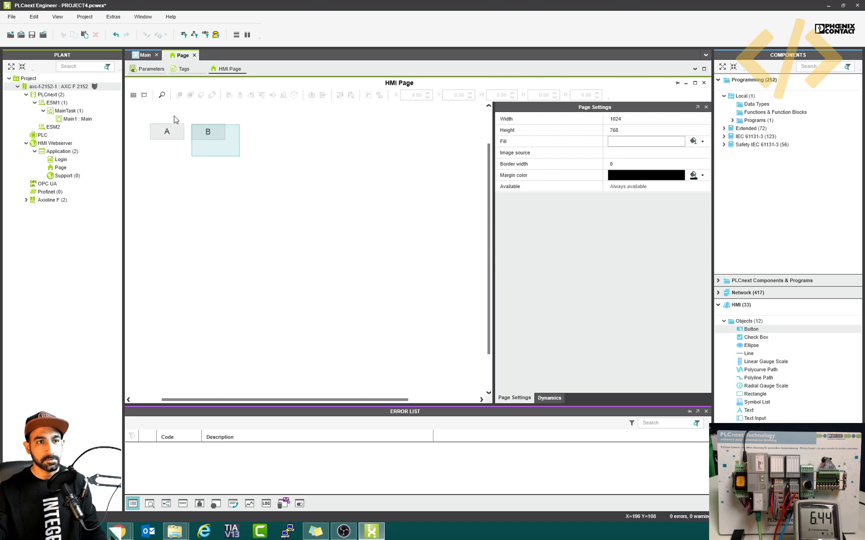
Add an 'Inputs' text label and move the buttons down below it.
{"action": "left_click", "coordinate": [200, 165]}
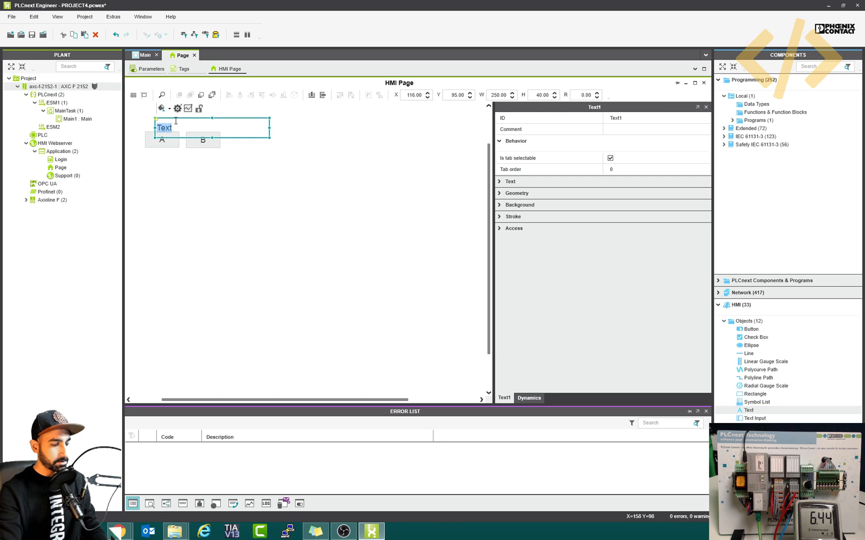
{"action": "type", "text": "Inputs"}
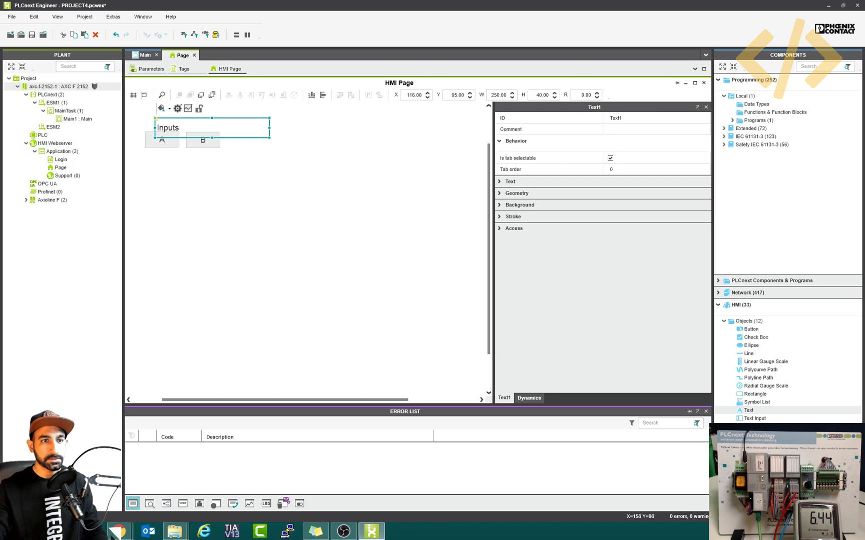
{"action": "left_click_drag", "start_coordinate": [209, 126], "coordinate": [201, 120]}
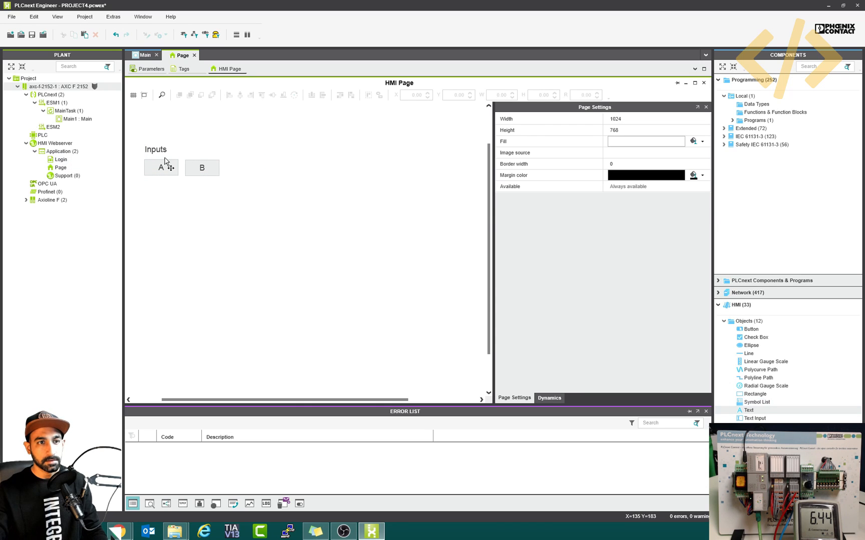
Add a 'Local IOs' title label above the Inputs label.
{"action": "left_click", "coordinate": [155, 150]}
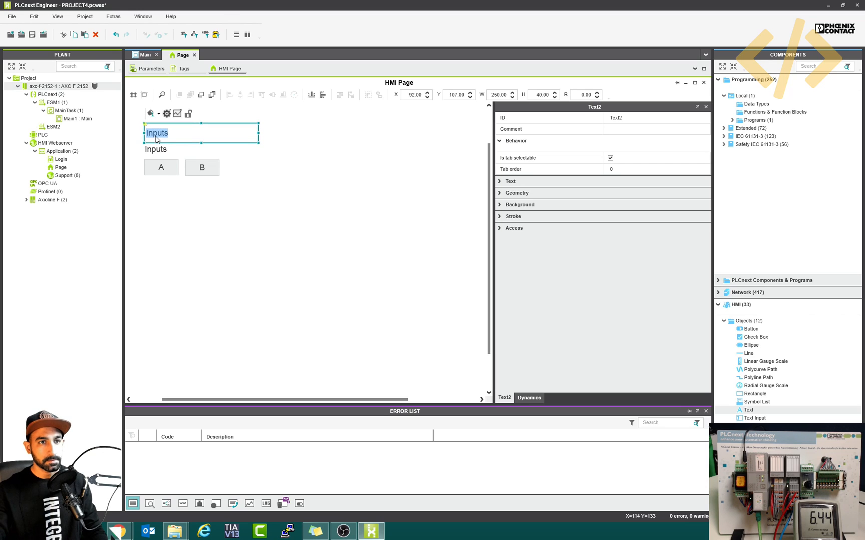
{"action": "type", "text": "Local I"}
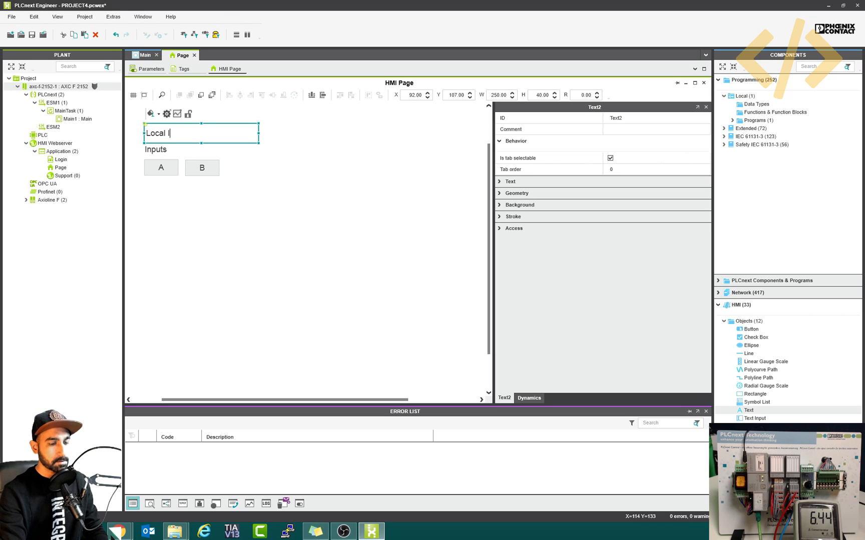
{"action": "type", "text": "Os"}
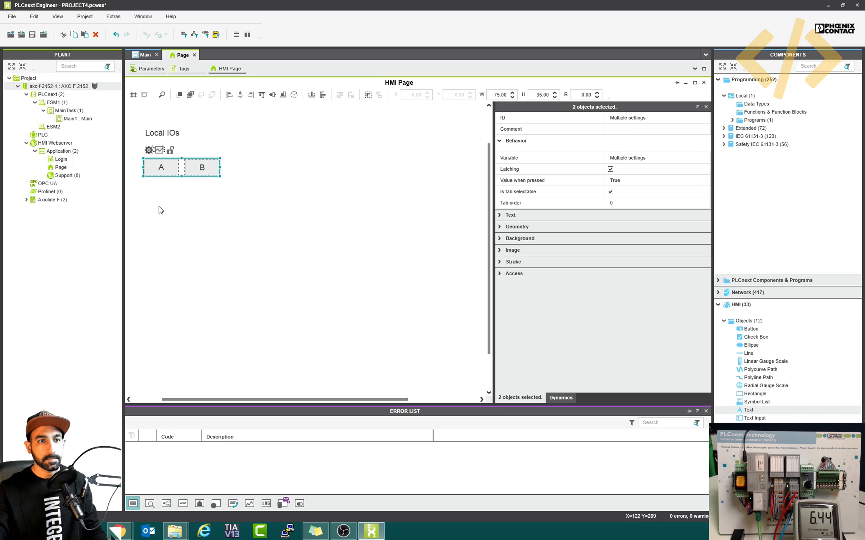
{"action": "right_click", "coordinate": [58, 86]}
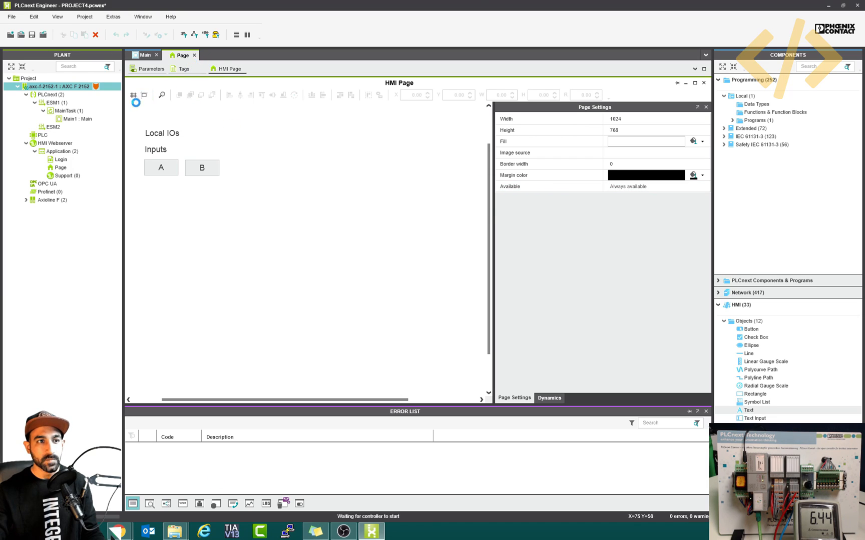
Start the AXC F 2152 simulation and restore Main1 code beside the HMI page.
{"action": "left_click", "coordinate": [61, 152]}
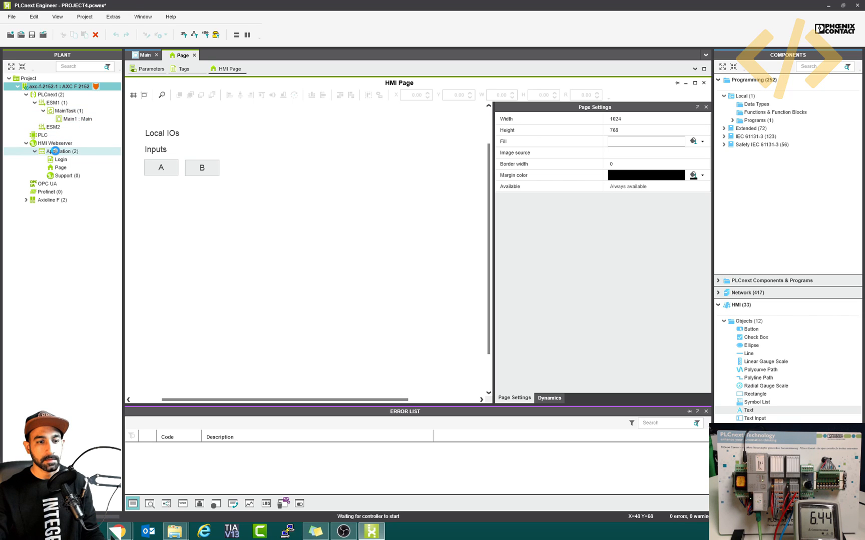
{"action": "left_click", "coordinate": [63, 151]}
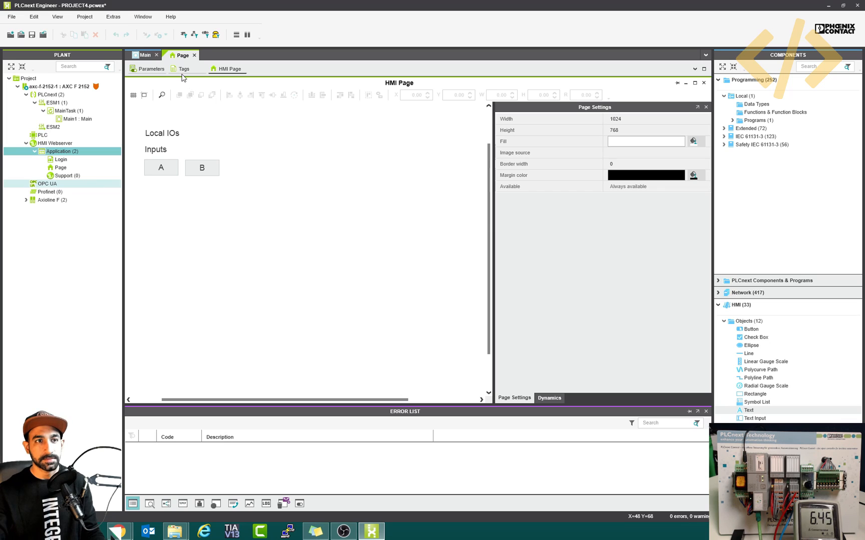
{"action": "left_click", "coordinate": [246, 34]}
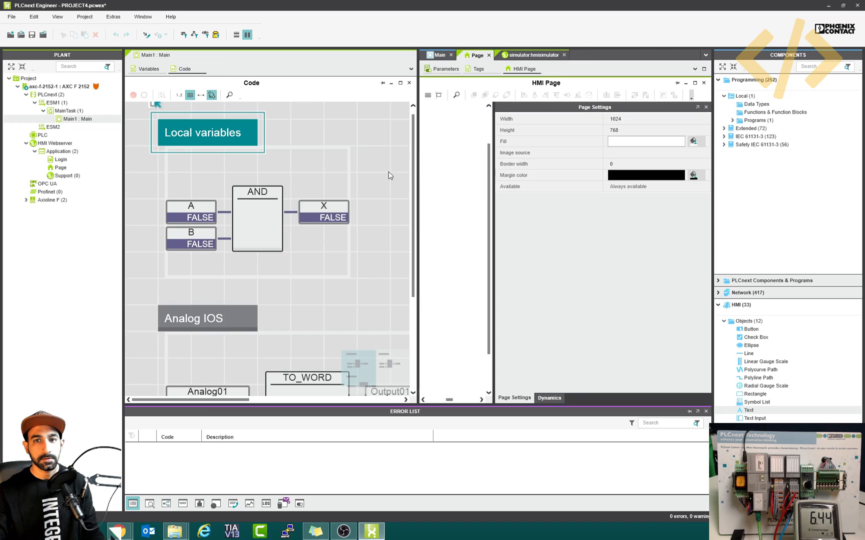
Log in to the simulated HMI as admin and switch on A and B, making X TRUE.
{"action": "left_click", "coordinate": [531, 55]}
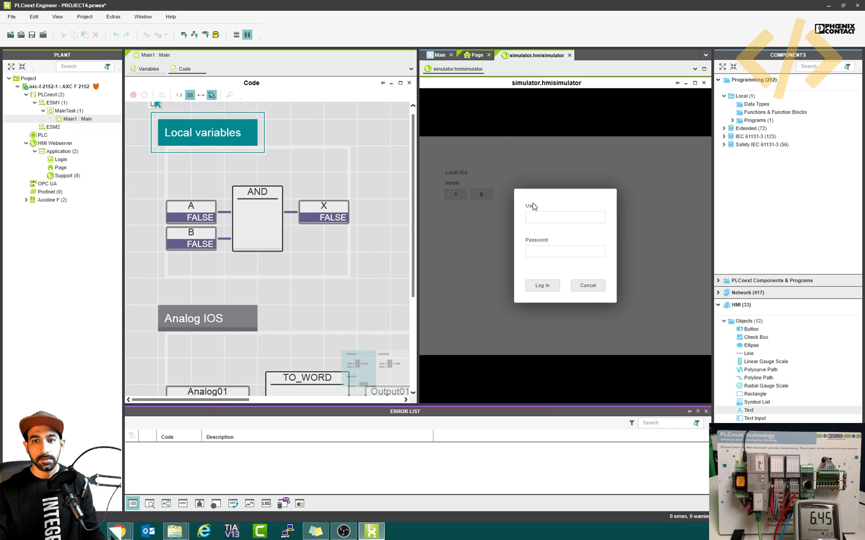
{"action": "type", "text": "admin"}
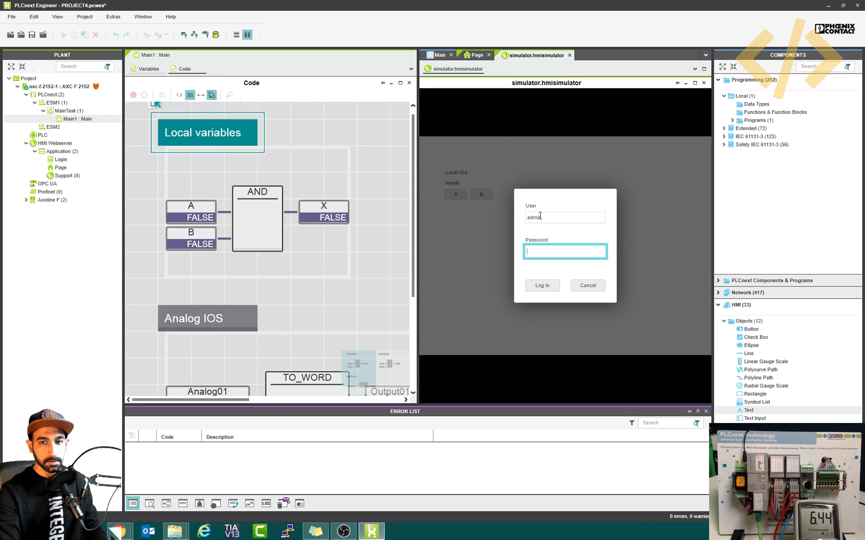
{"action": "type", "text": "****"}
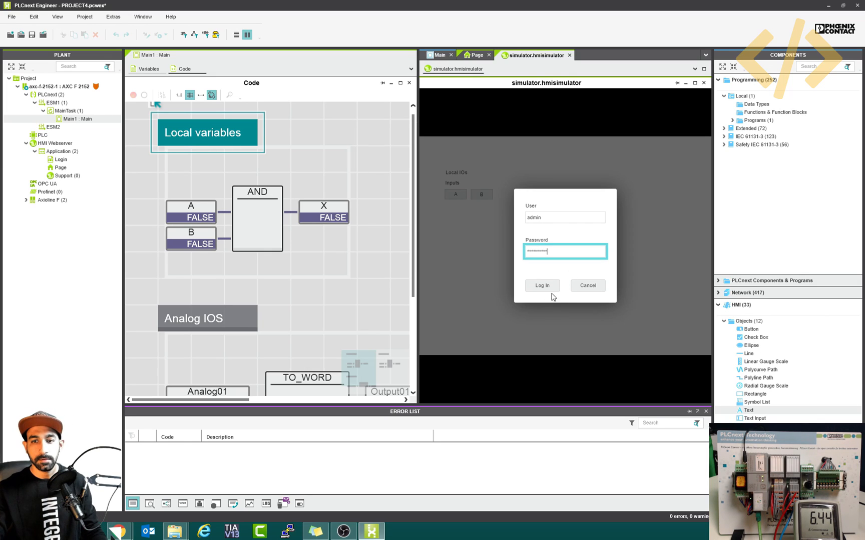
{"action": "left_click", "coordinate": [542, 285]}
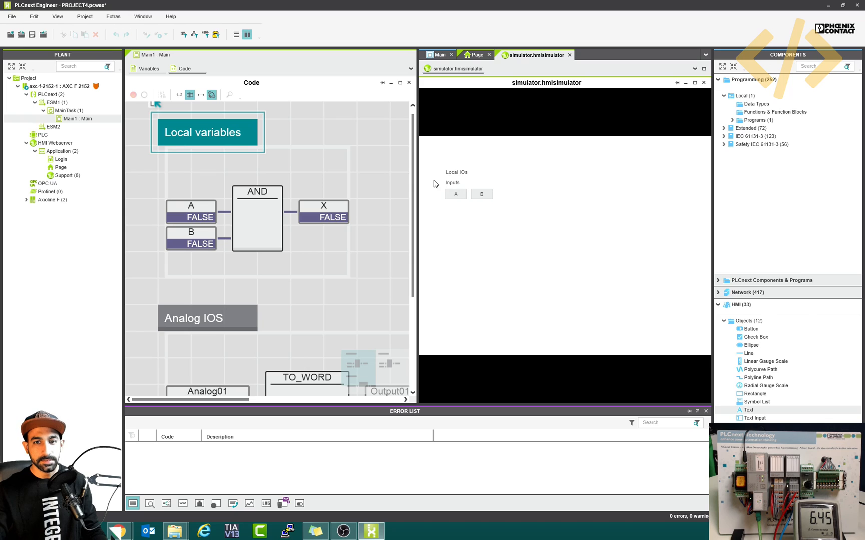
{"action": "mouse_move", "coordinate": [468, 224]}
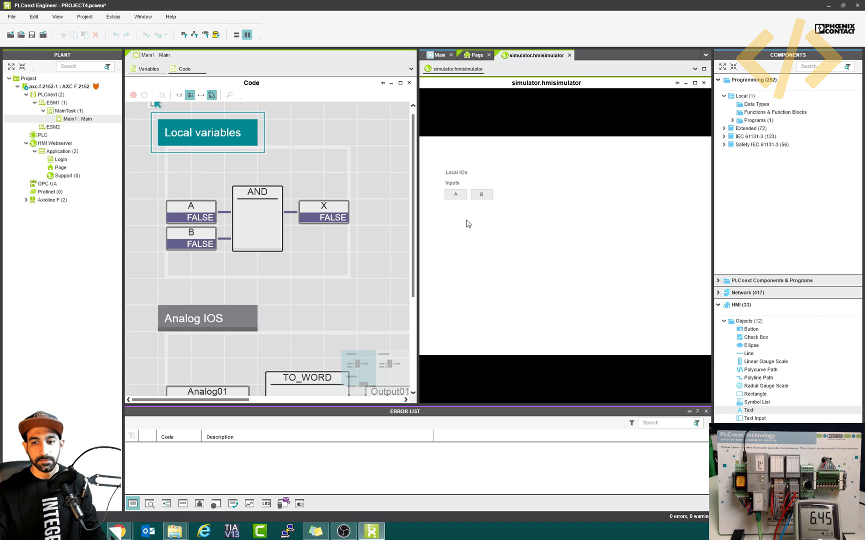
{"action": "left_click", "coordinate": [455, 194]}
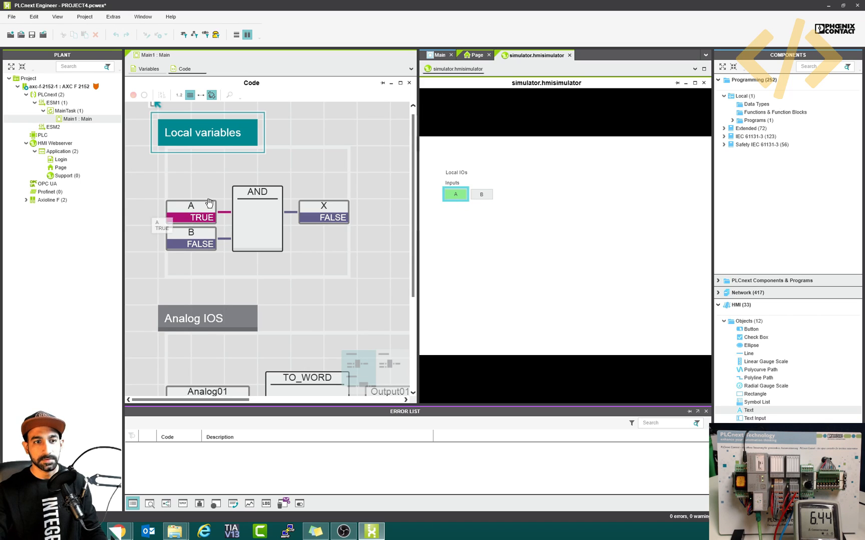
{"action": "left_click", "coordinate": [480, 194]}
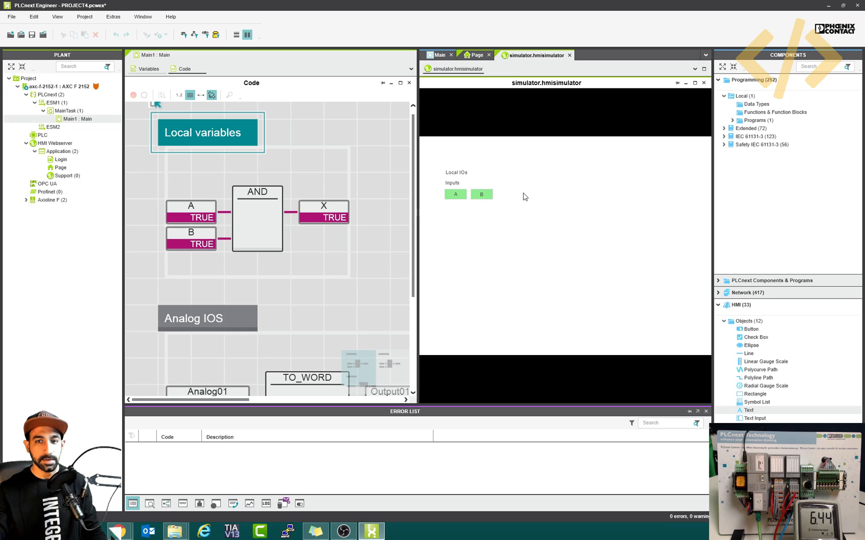
{"action": "mouse_move", "coordinate": [466, 37]}
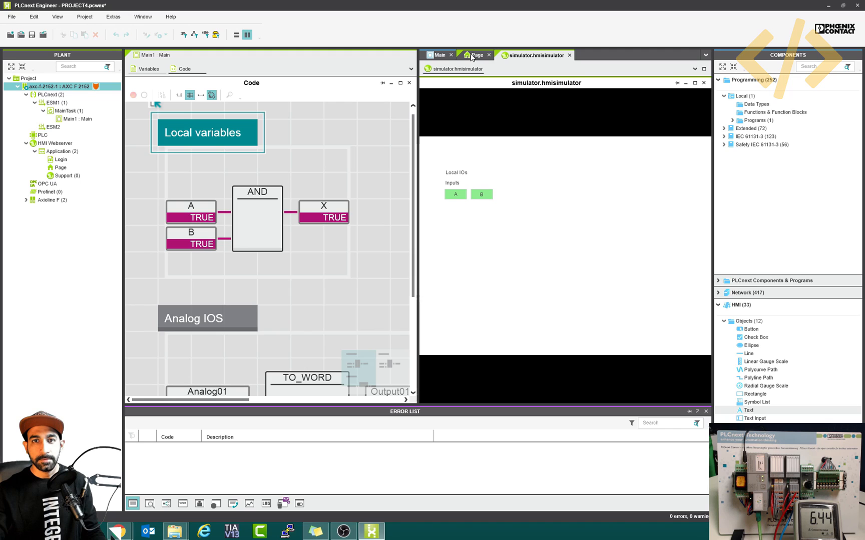
{"action": "mouse_move", "coordinate": [470, 57]}
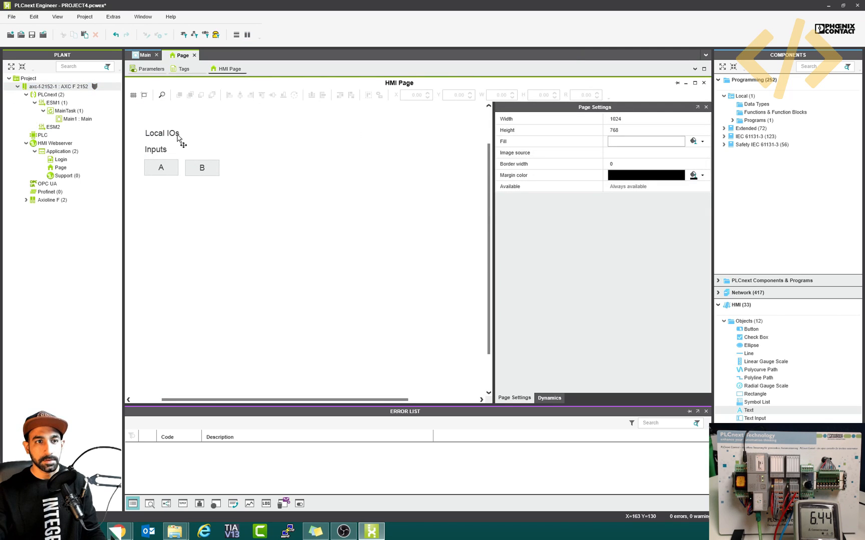
Add an 'Outputs' label and expand the ellipse shape's Background, Stroke and Access properties.
{"action": "left_click", "coordinate": [156, 149]}
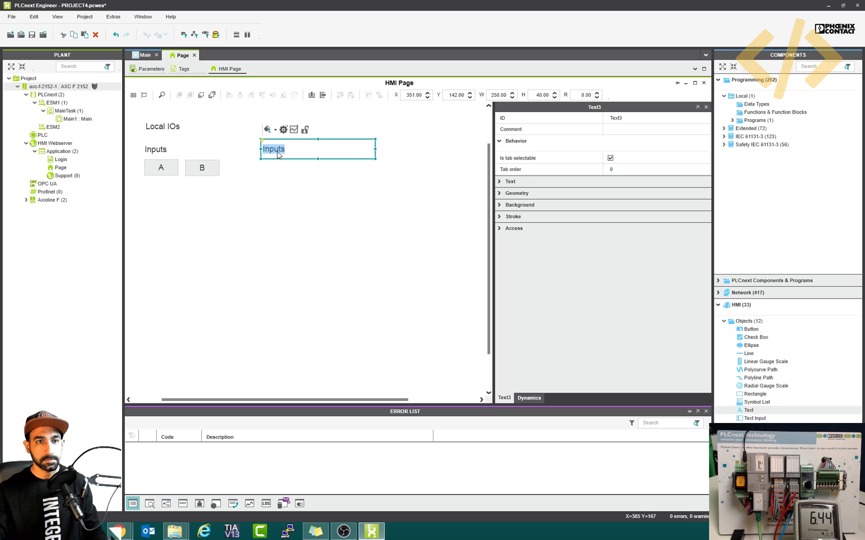
{"action": "type", "text": "Outputs"}
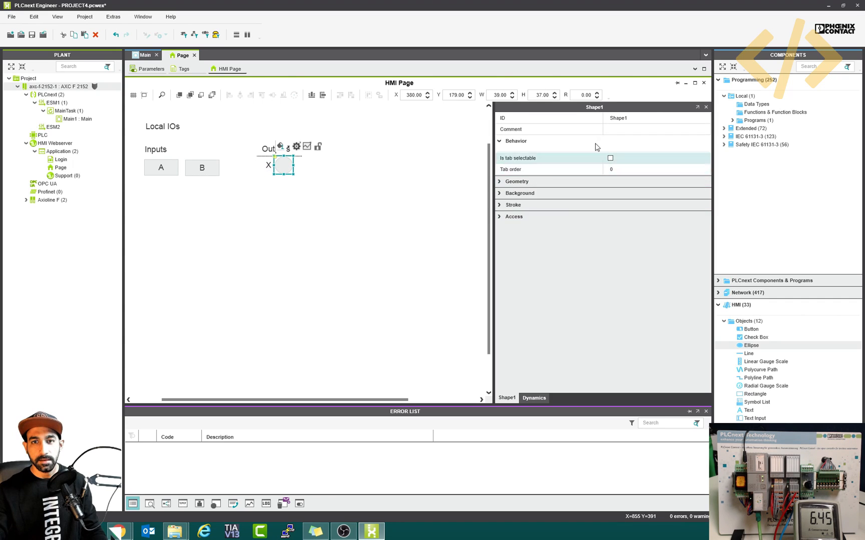
{"action": "mouse_move", "coordinate": [598, 179]}
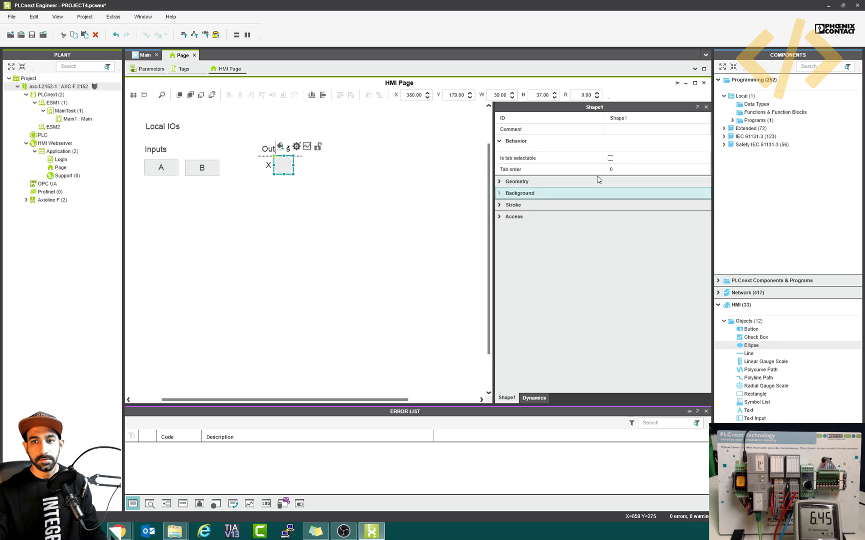
{"action": "left_click", "coordinate": [516, 181]}
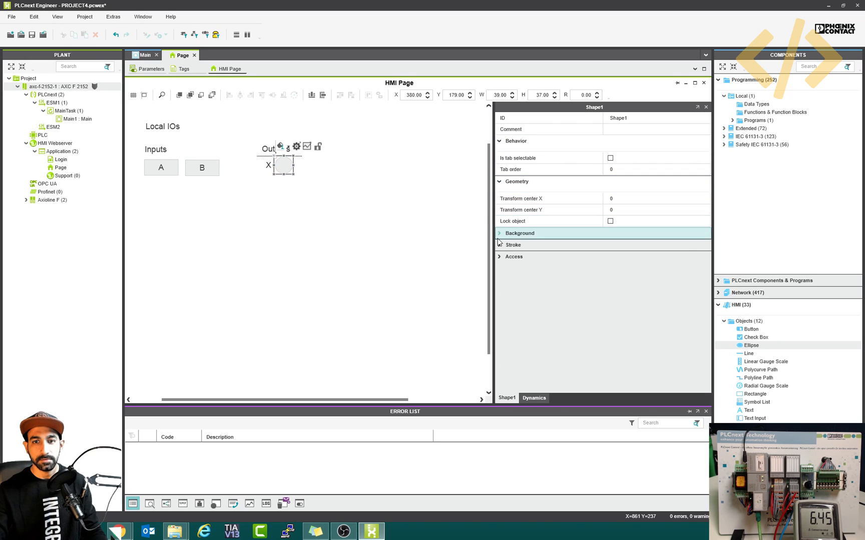
{"action": "left_click", "coordinate": [518, 233]}
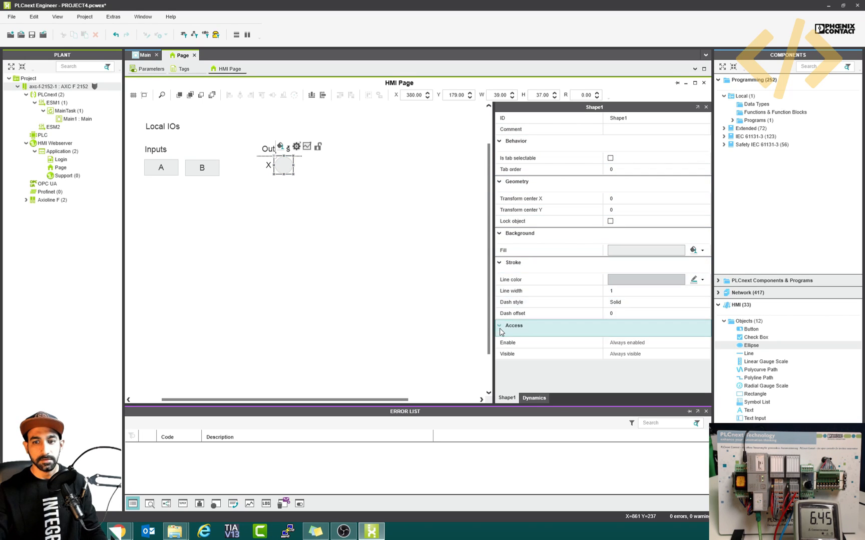
{"action": "mouse_move", "coordinate": [589, 172]}
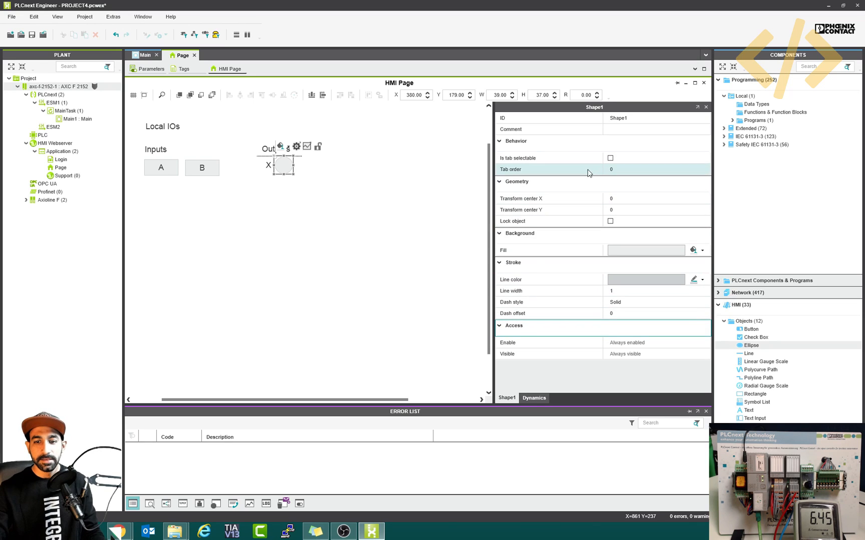
{"action": "mouse_move", "coordinate": [533, 399]}
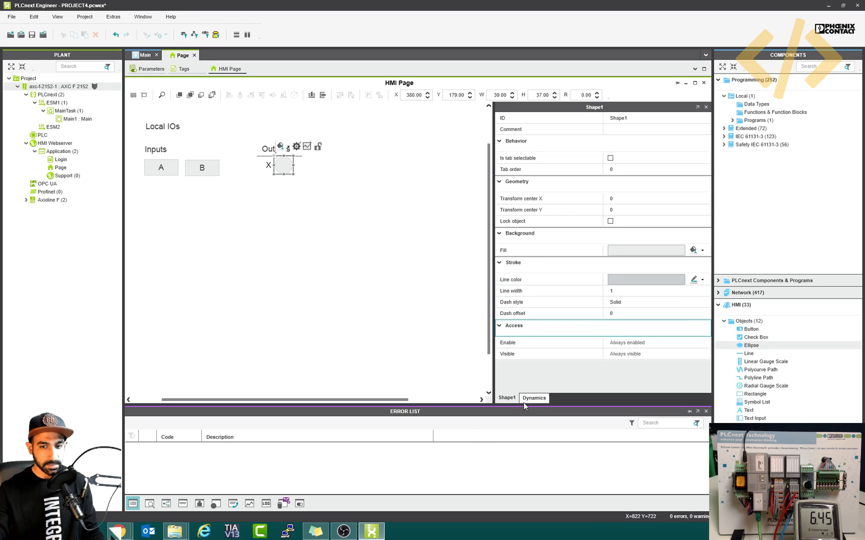
Add a Fill colour dynamic to the indicator circle, bound to HMI variable X.
{"action": "left_click", "coordinate": [533, 398]}
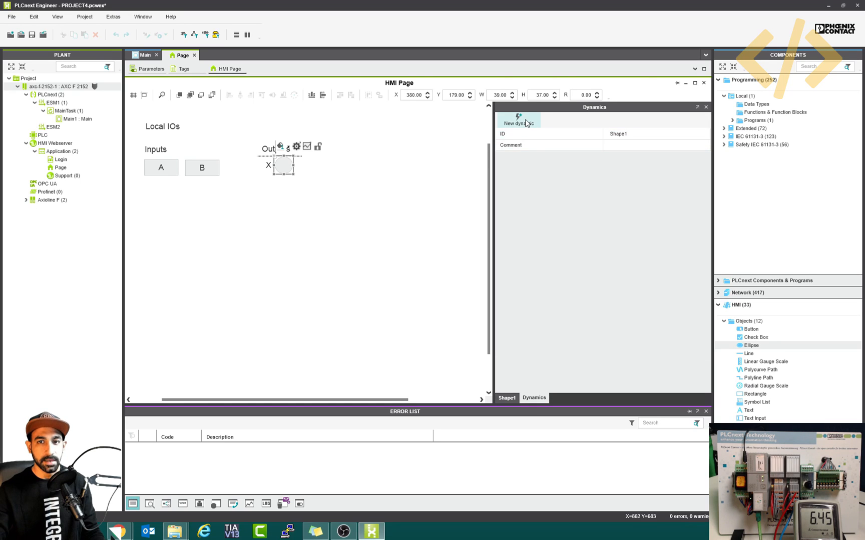
{"action": "left_click", "coordinate": [518, 121]}
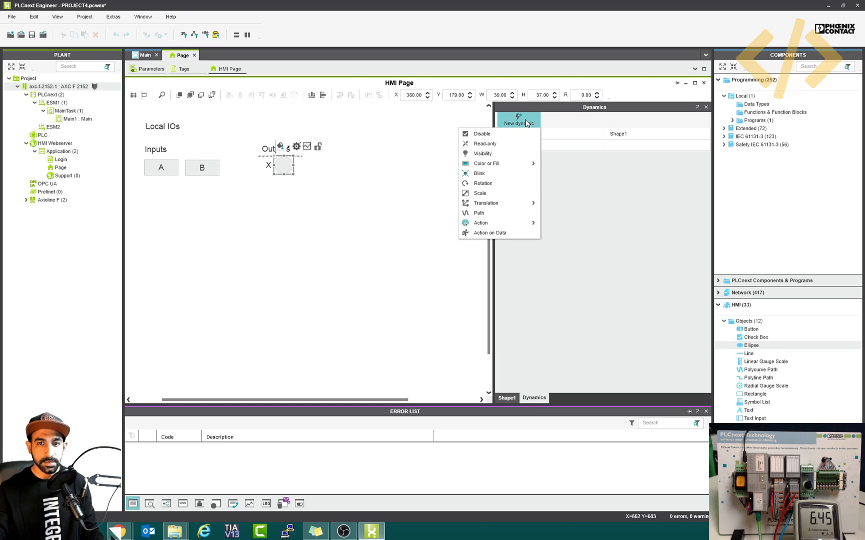
{"action": "mouse_move", "coordinate": [507, 134]}
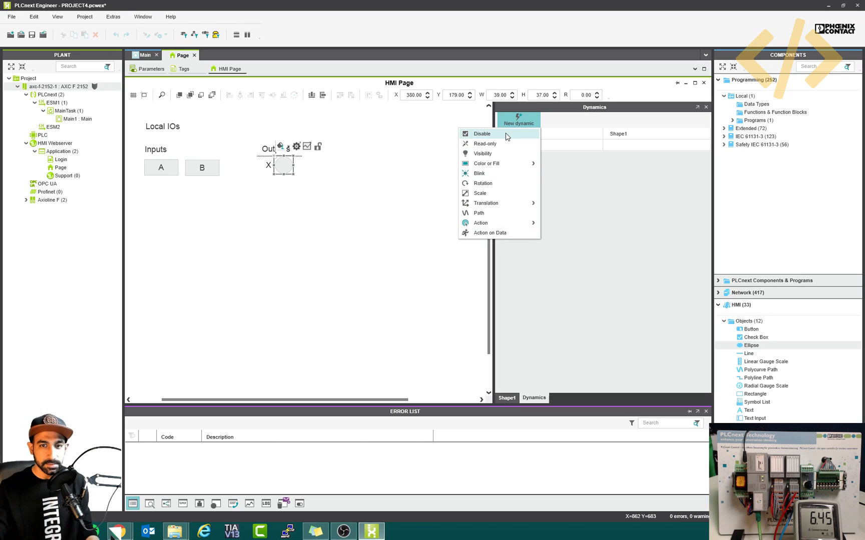
{"action": "mouse_move", "coordinate": [487, 193]}
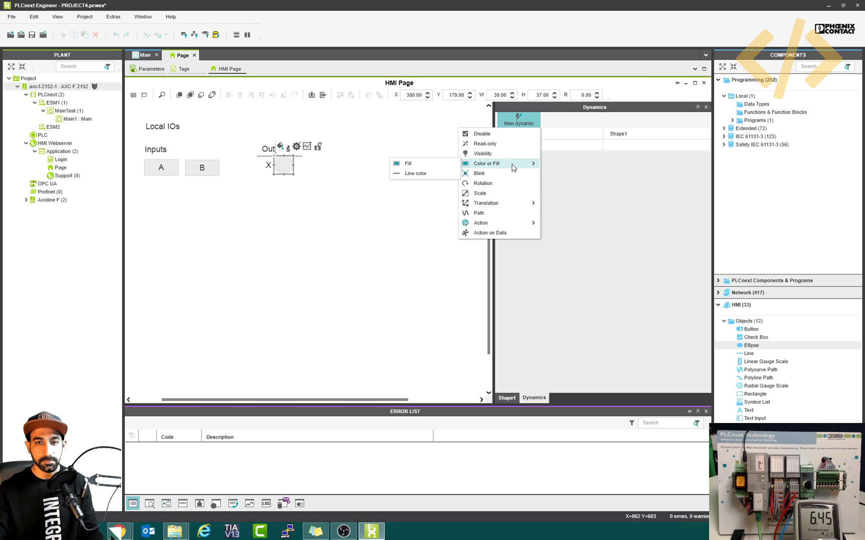
{"action": "mouse_move", "coordinate": [490, 169]}
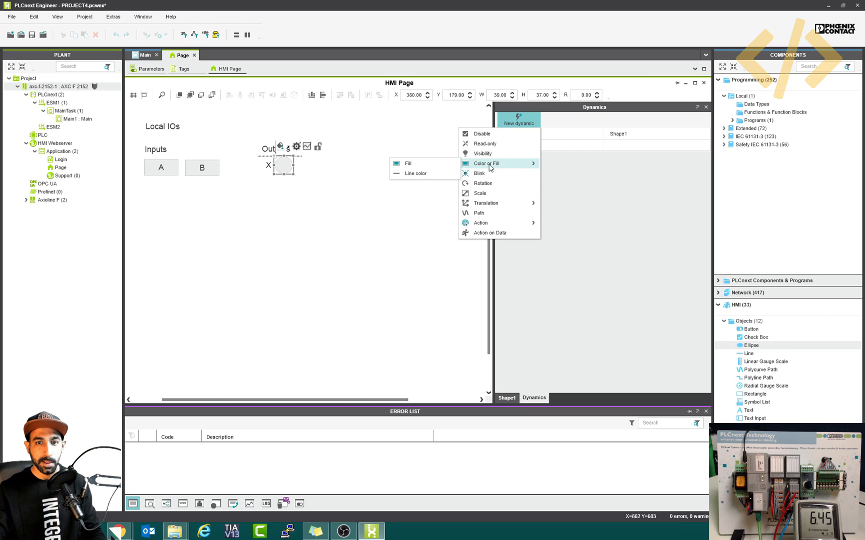
{"action": "mouse_move", "coordinate": [485, 168]}
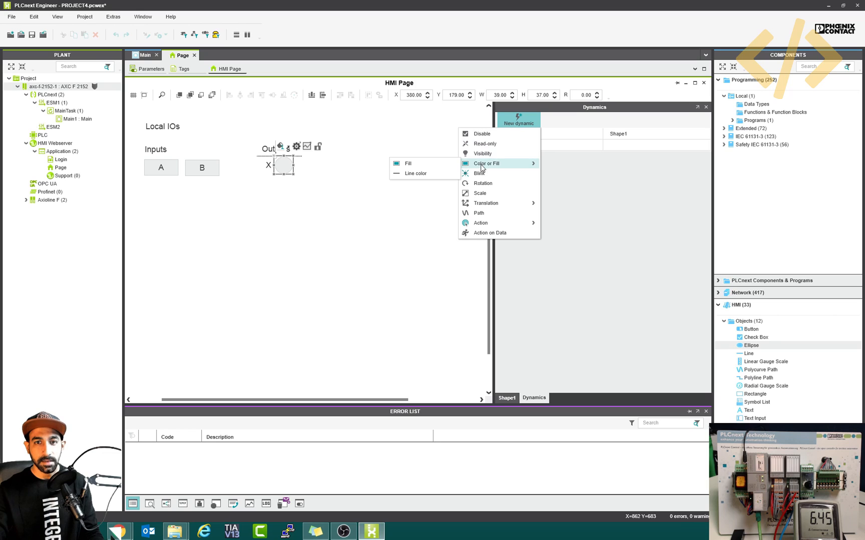
{"action": "left_click", "coordinate": [407, 163]}
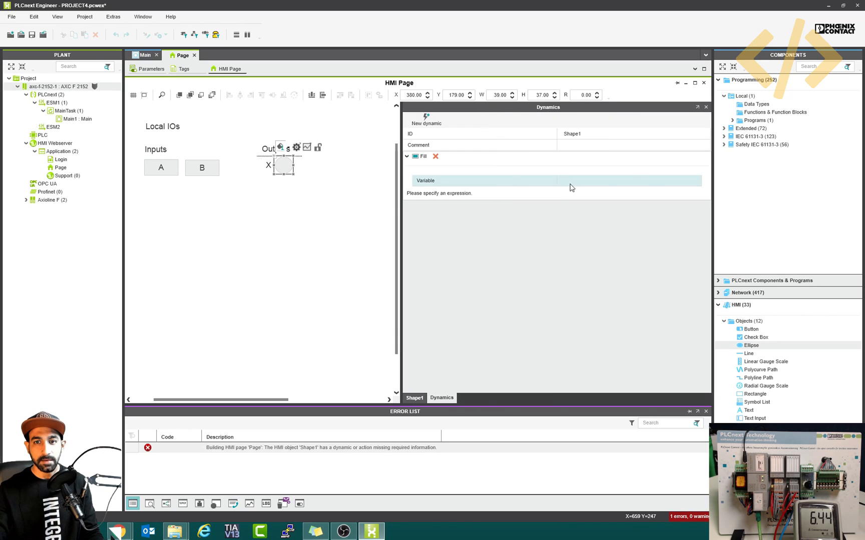
{"action": "left_click", "coordinate": [626, 180]}
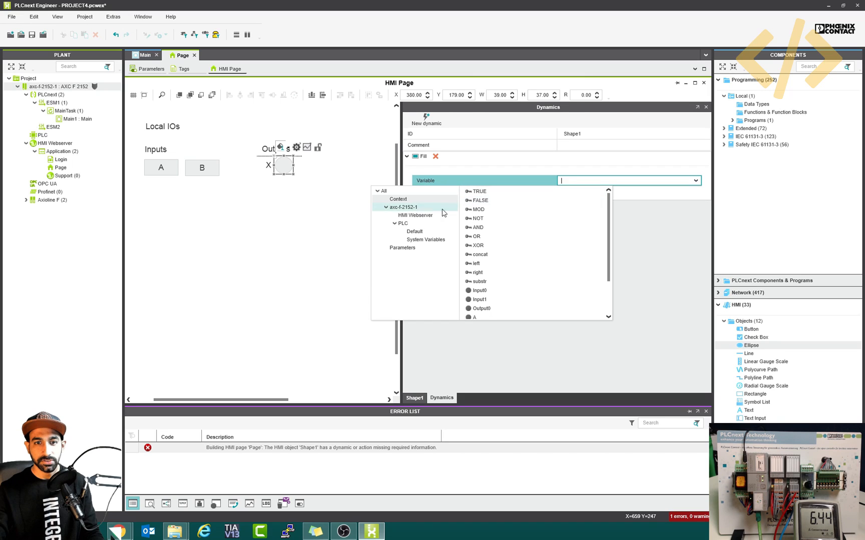
{"action": "left_click", "coordinate": [414, 215]}
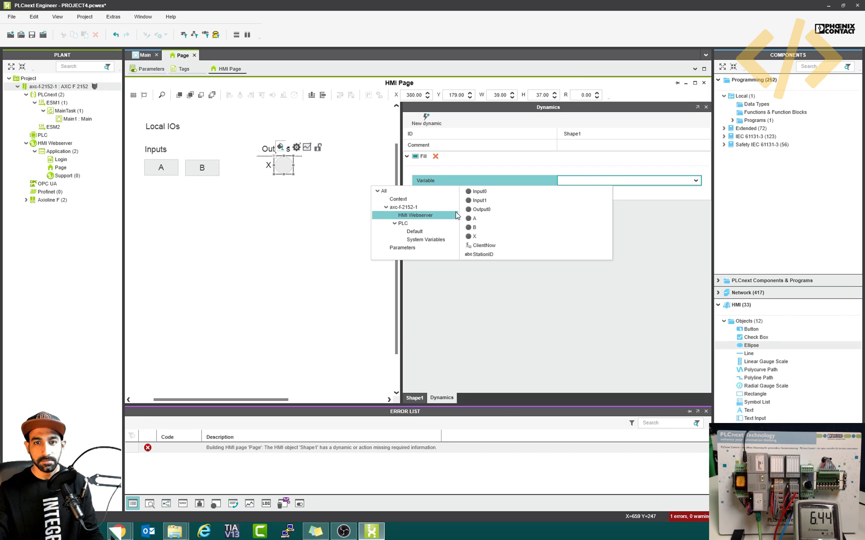
{"action": "left_click", "coordinate": [474, 236]}
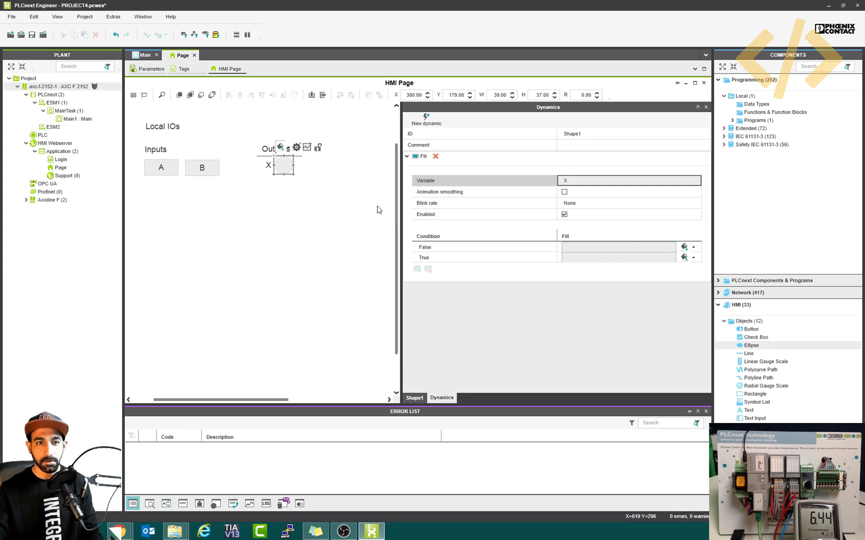
Choose the fill colour the circle shows when X is True.
{"action": "left_click", "coordinate": [480, 258]}
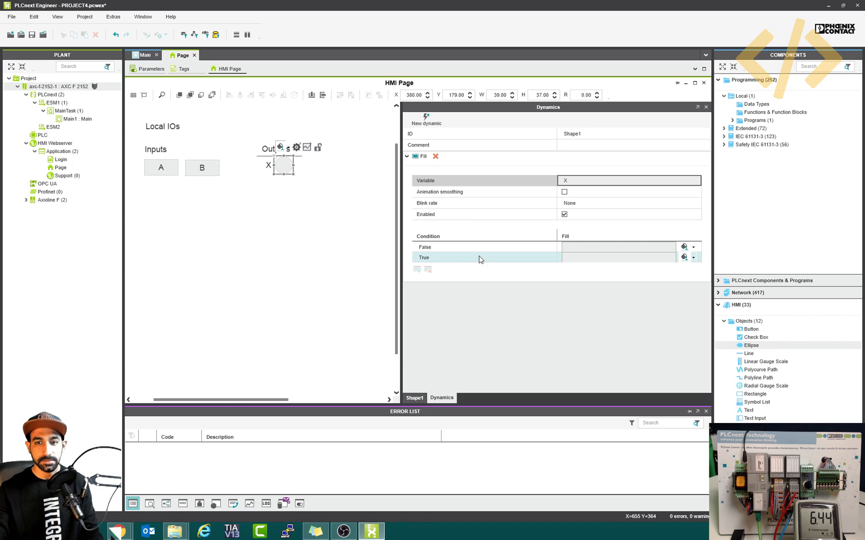
{"action": "left_click", "coordinate": [485, 246]}
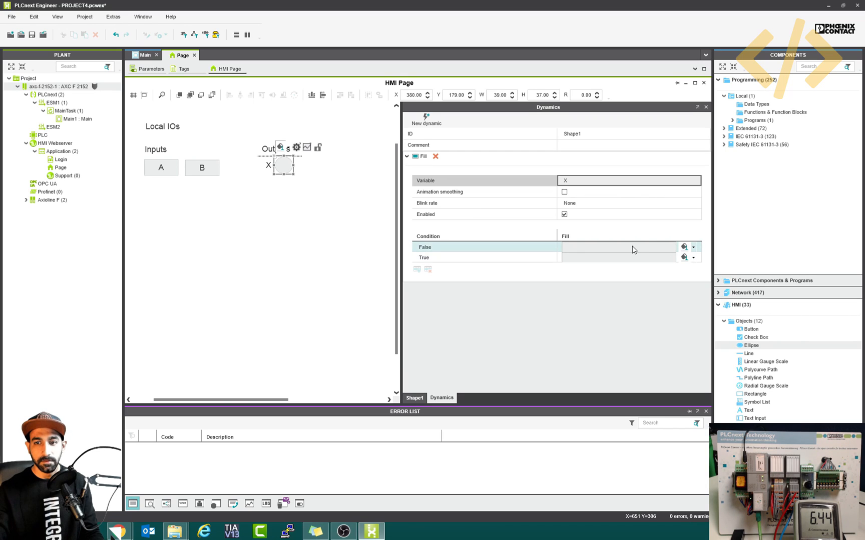
{"action": "left_click", "coordinate": [693, 258]}
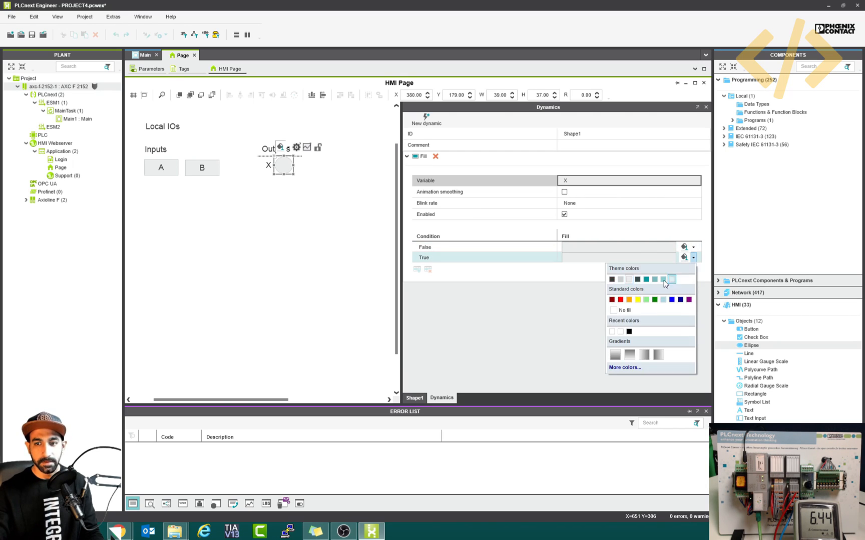
{"action": "left_click", "coordinate": [654, 299]}
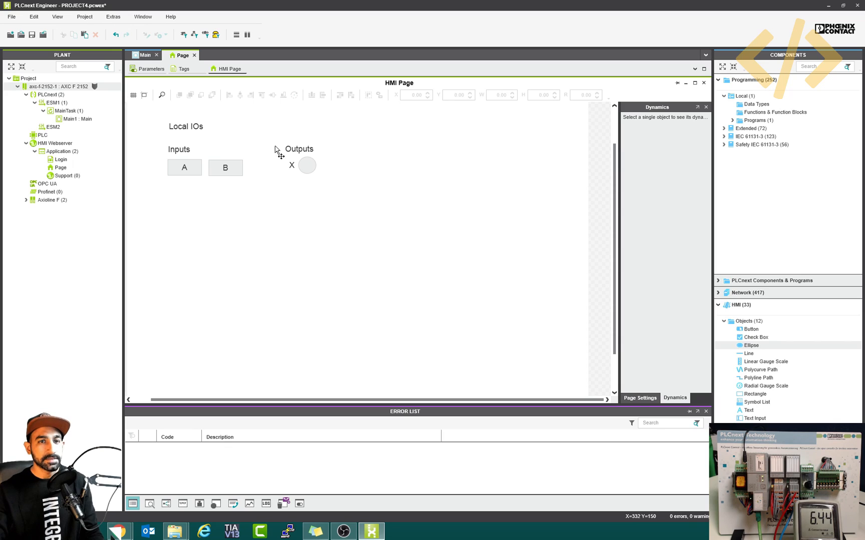
Start the simulation from the controller's right-click menu in the Plant tree.
{"action": "right_click", "coordinate": [62, 86]}
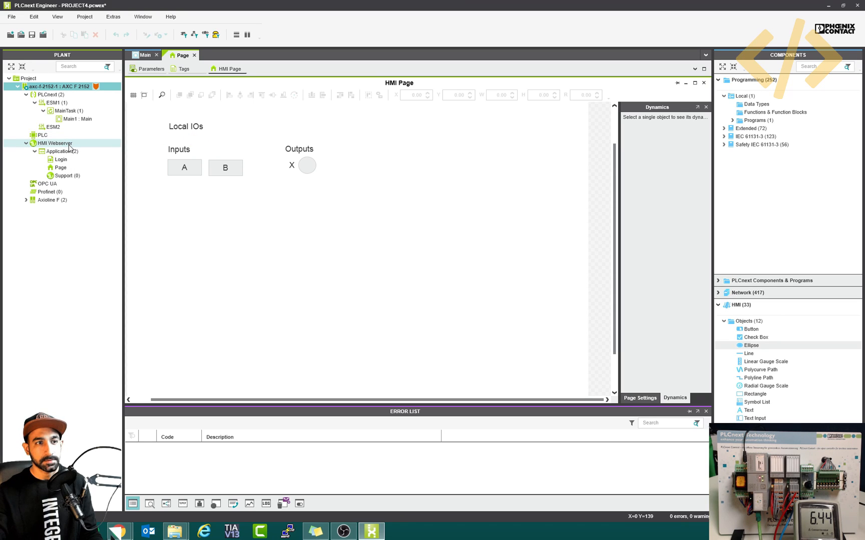
{"action": "left_click", "coordinate": [60, 151]}
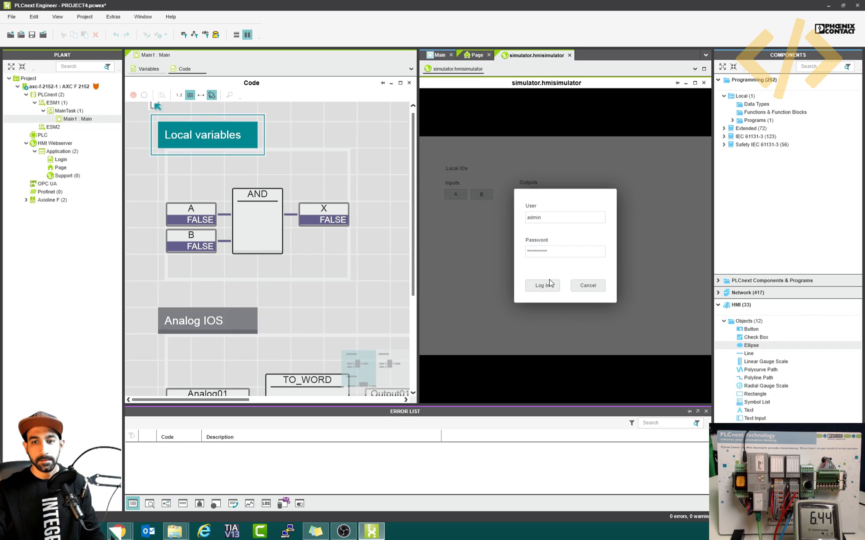
Log in, press A and B to light the X indicator, then close the simulator.
{"action": "left_click", "coordinate": [541, 286]}
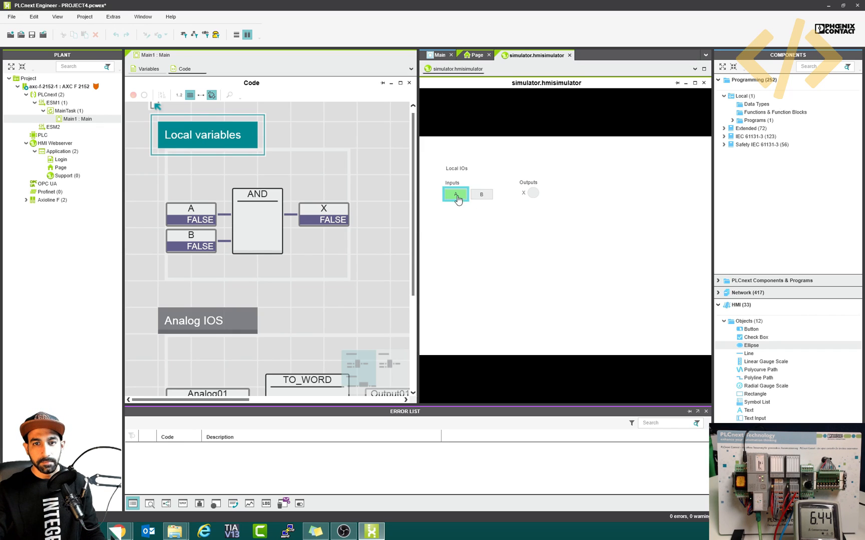
{"action": "left_click", "coordinate": [481, 194]}
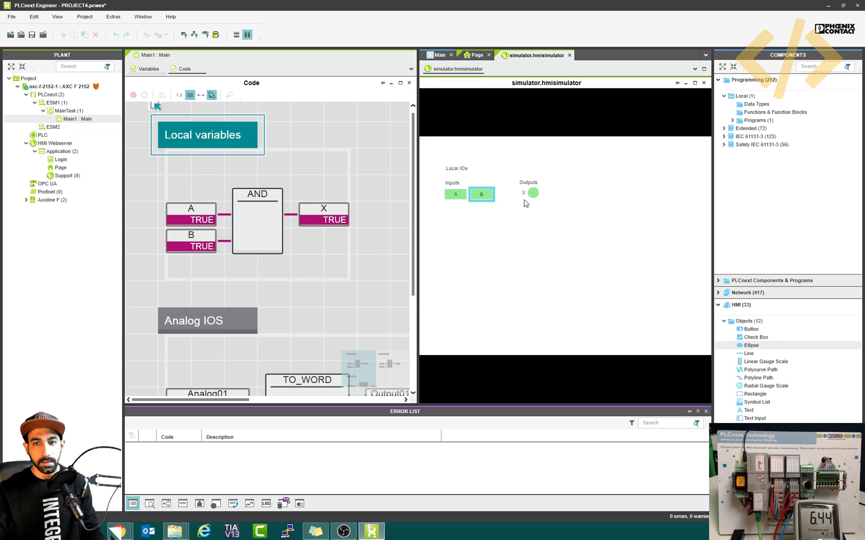
{"action": "mouse_move", "coordinate": [310, 221]}
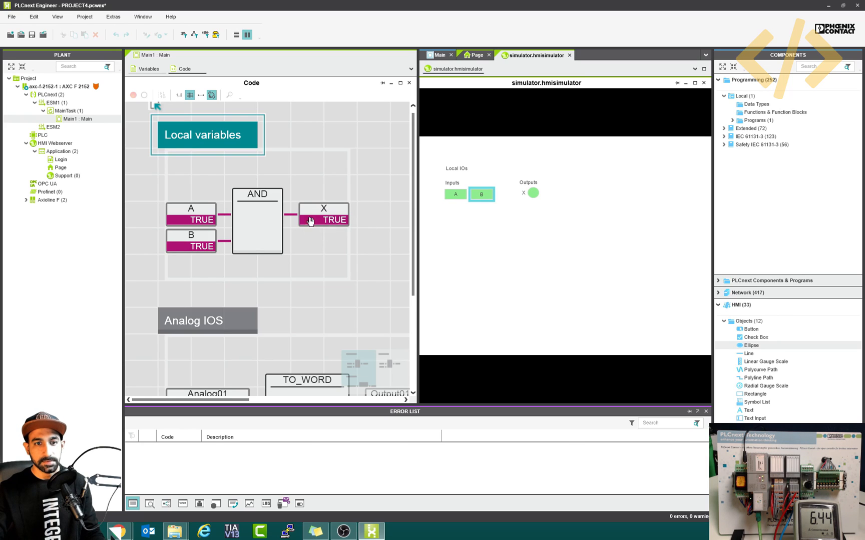
{"action": "left_click", "coordinate": [481, 194]}
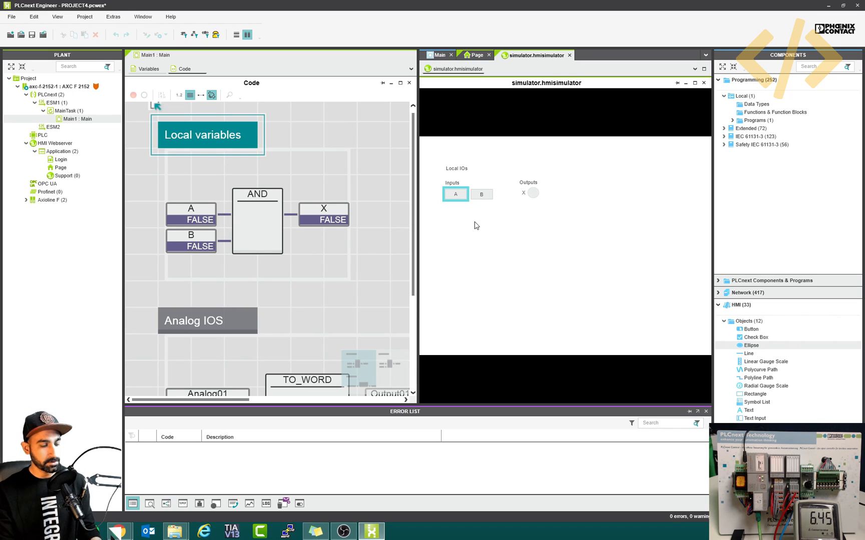
{"action": "mouse_move", "coordinate": [502, 209]}
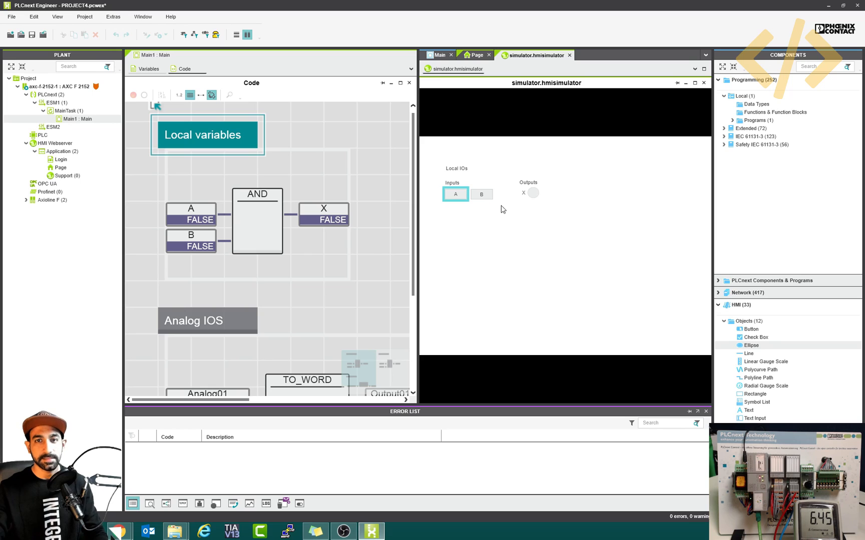
{"action": "mouse_move", "coordinate": [571, 58]}
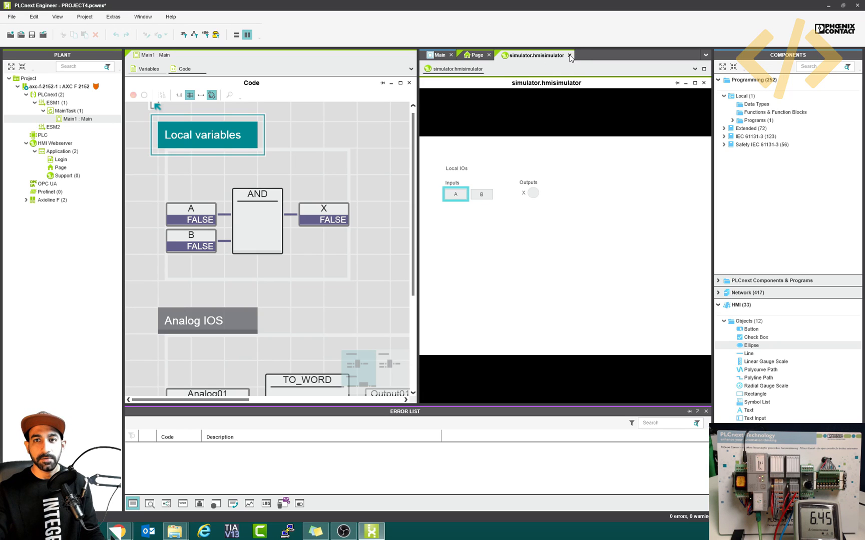
{"action": "left_click", "coordinate": [569, 55]}
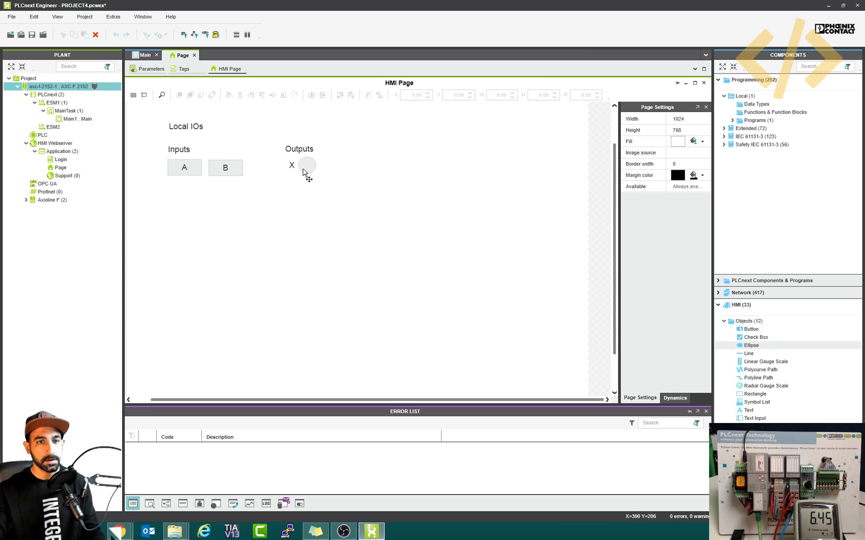
{"action": "mouse_move", "coordinate": [215, 180]}
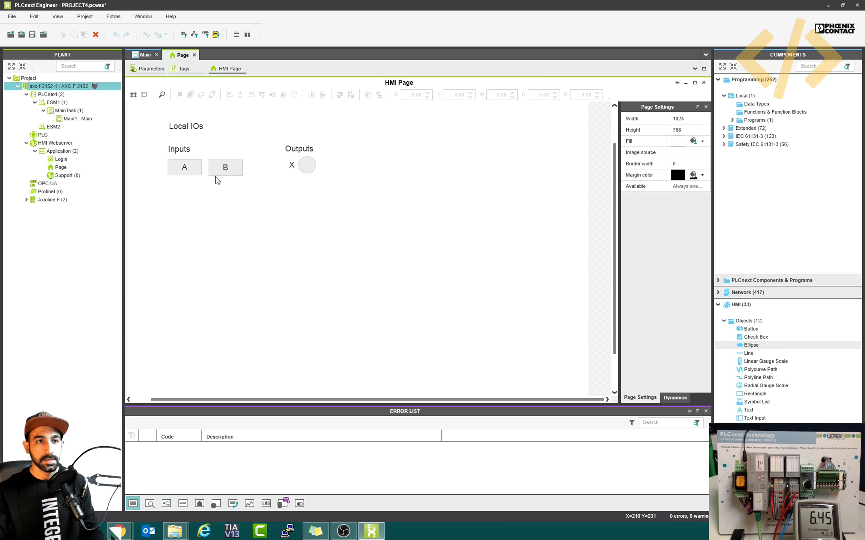
Place a copy of the Local IOs heading lower and retitle it 'PLC IOs'.
{"action": "left_click", "coordinate": [674, 398]}
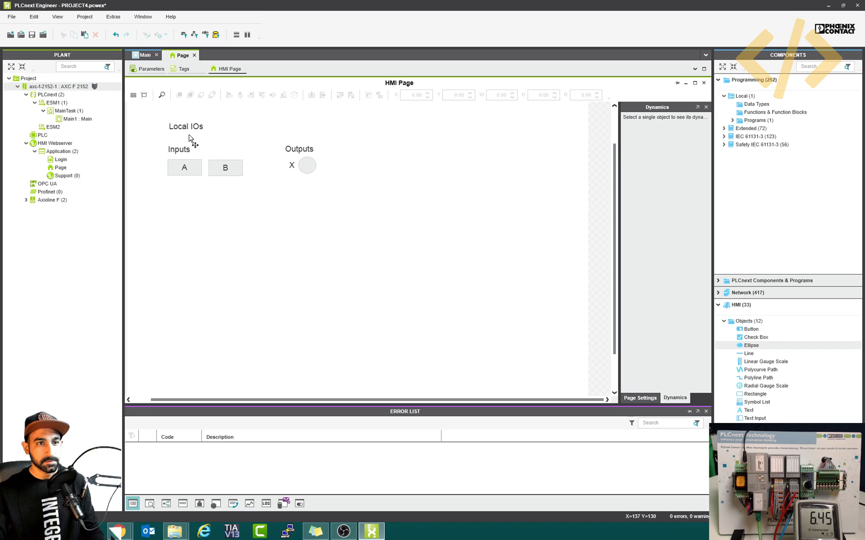
{"action": "left_click", "coordinate": [185, 126]}
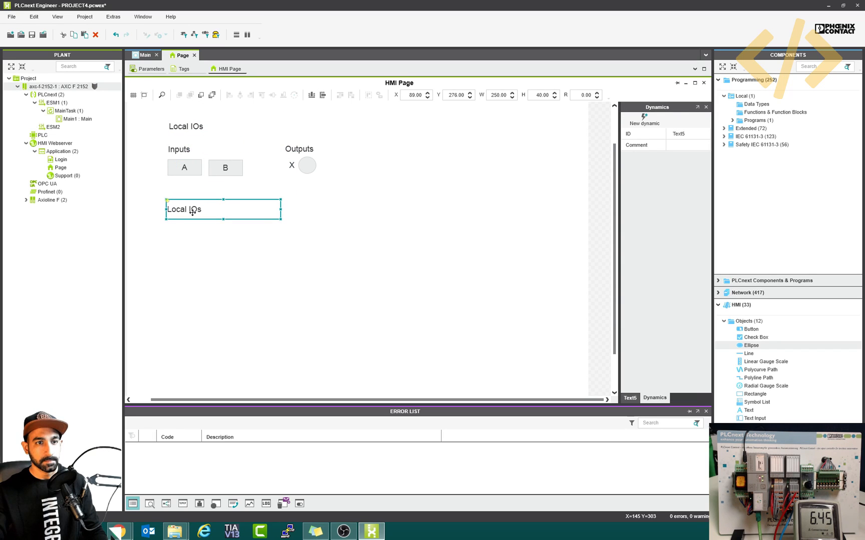
{"action": "double_click", "coordinate": [183, 209]}
{"action": "type", "text": "PLC"}
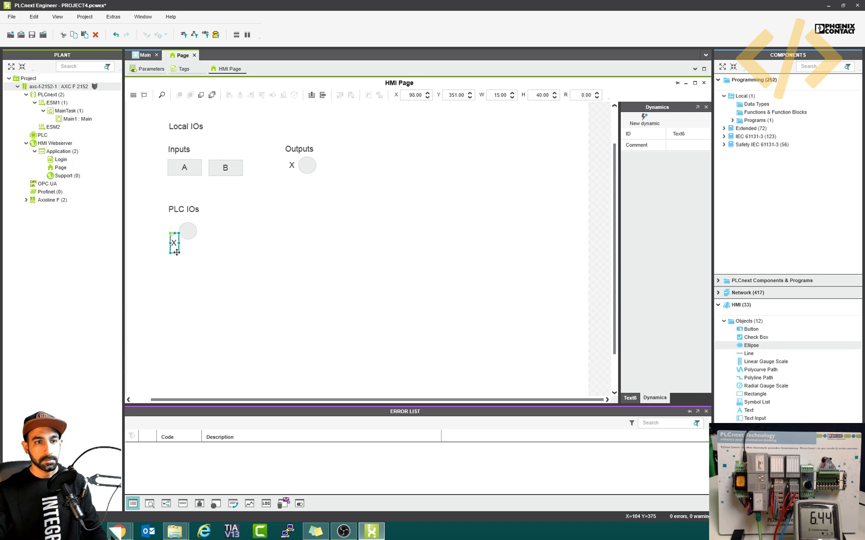
Label the indicator circles IN0, IN1 and Out0.
{"action": "left_click", "coordinate": [187, 230]}
{"action": "type", "text": "O"}
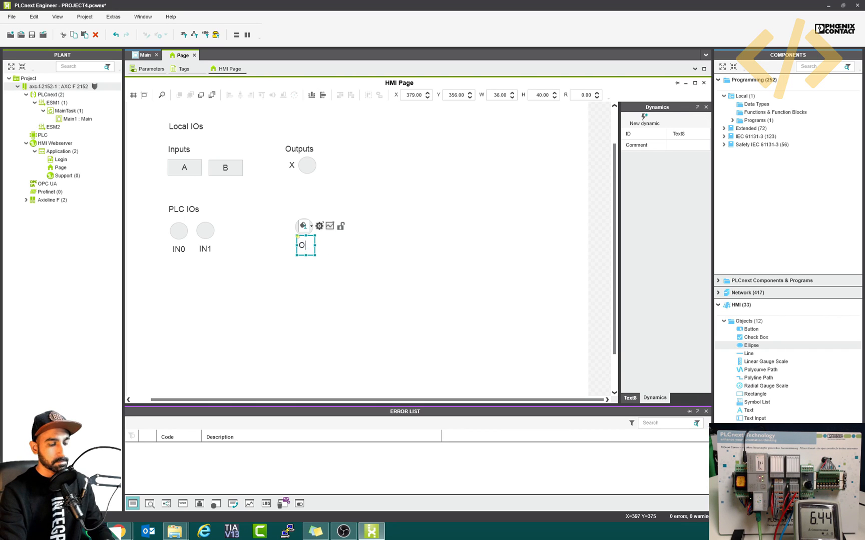
{"action": "left_click", "coordinate": [322, 292]}
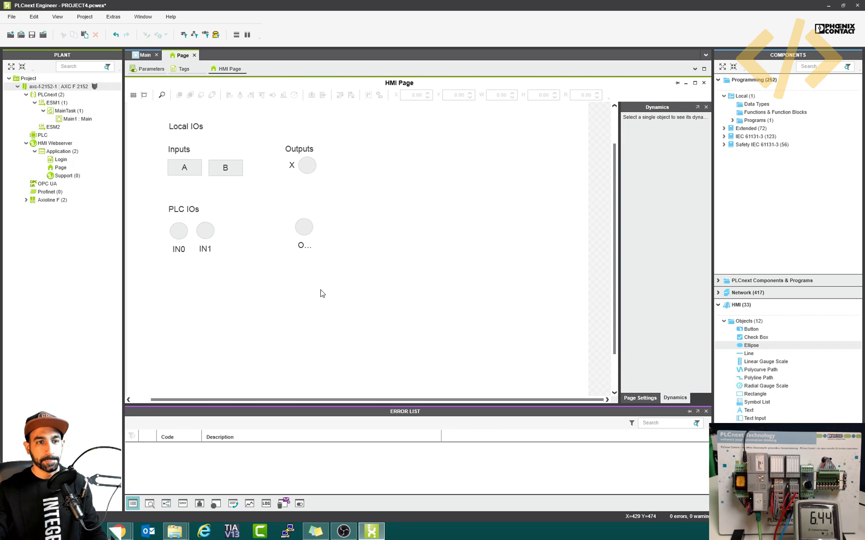
{"action": "left_click", "coordinate": [304, 245]}
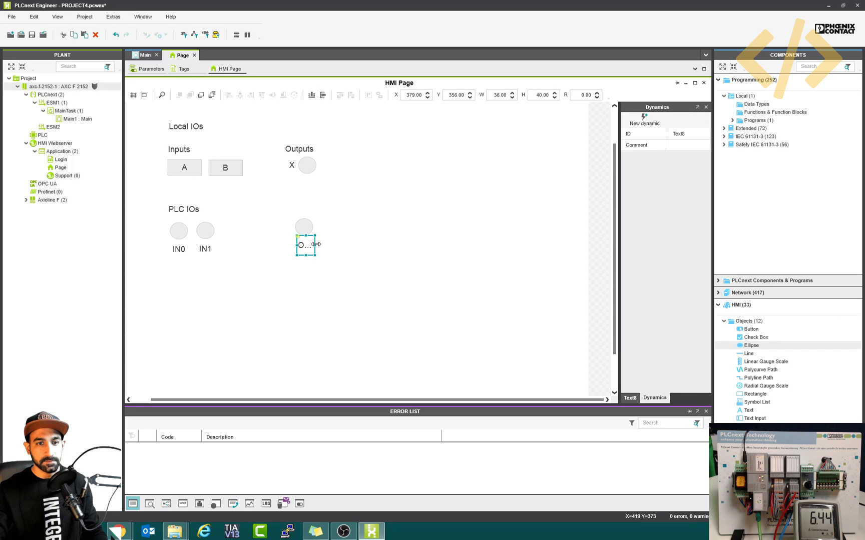
Widen the Out0 label and bind the IN0 and IN1 fills to Input0 and Input1.
{"action": "left_click", "coordinate": [178, 229]}
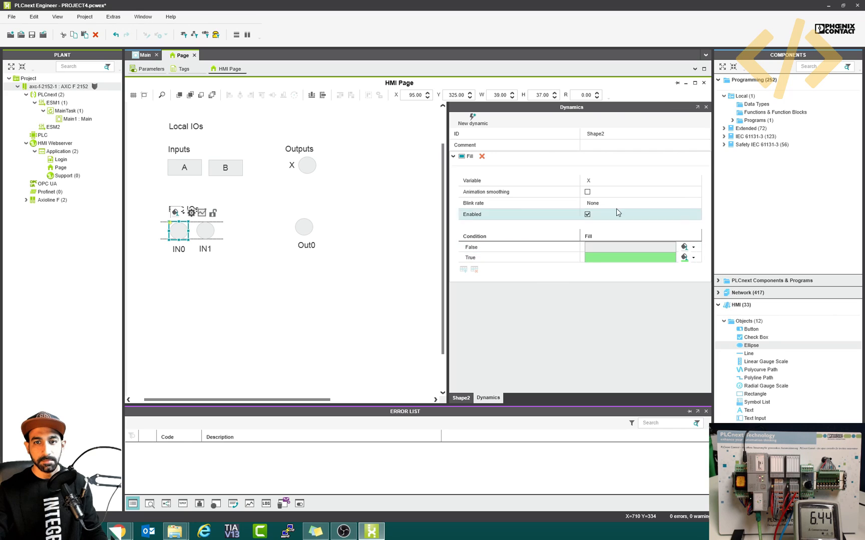
{"action": "left_click", "coordinate": [695, 180]}
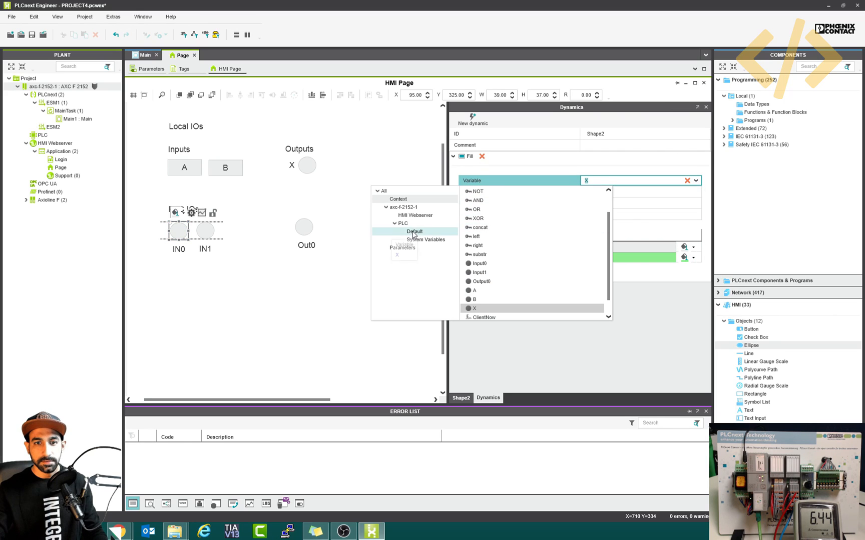
{"action": "left_click", "coordinate": [480, 263]}
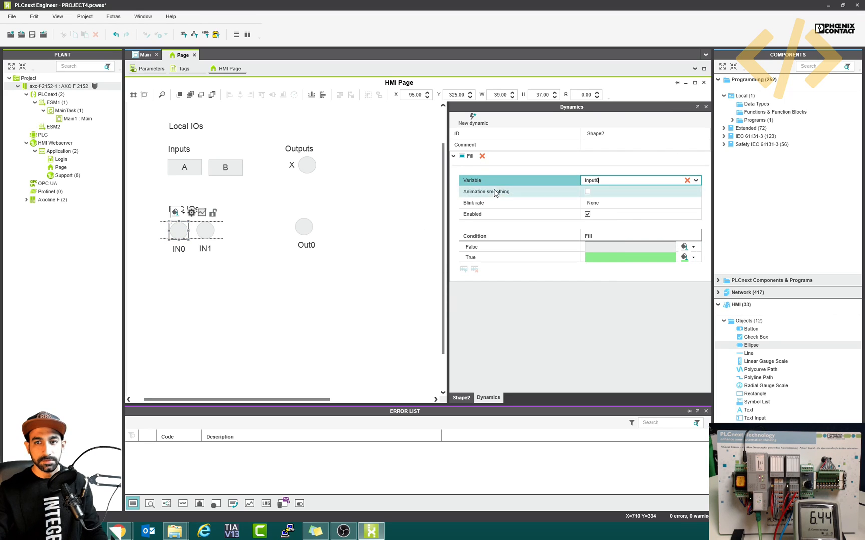
{"action": "left_click", "coordinate": [205, 230]}
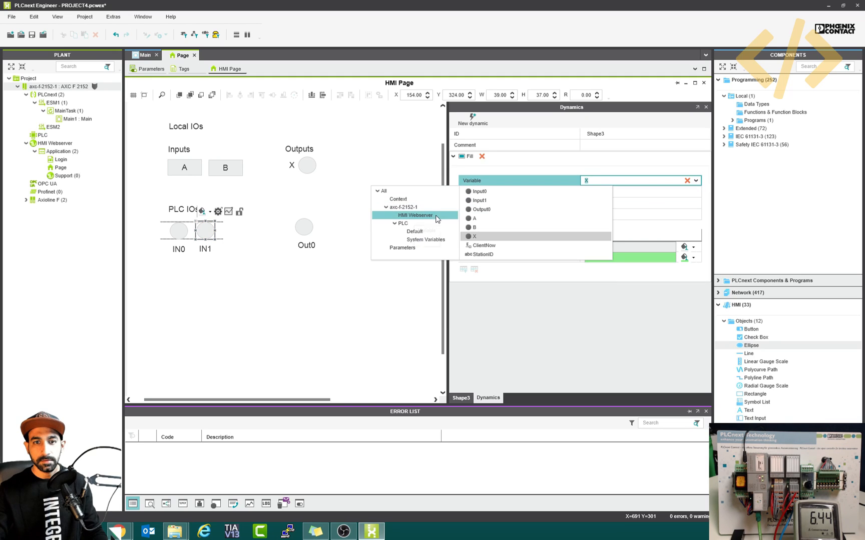
{"action": "left_click", "coordinate": [479, 200]}
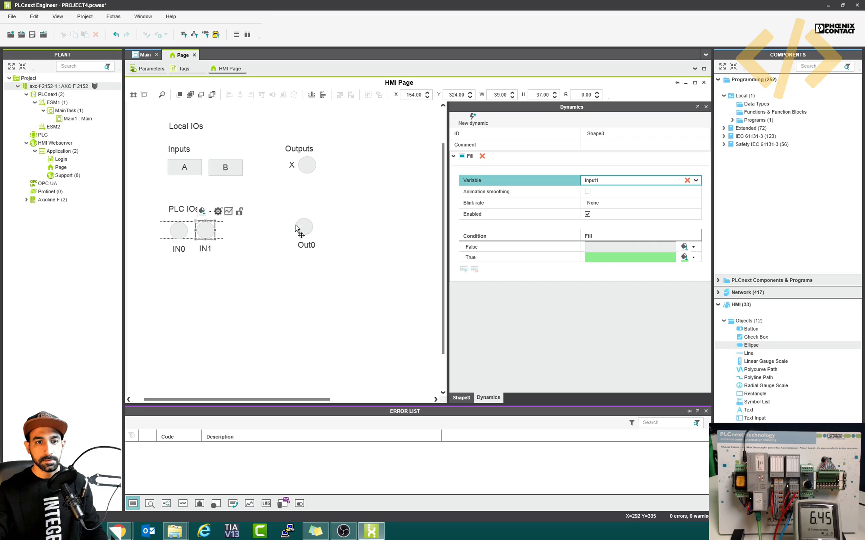
Bind the Out0 indicator's fill to the controller's output variable.
{"action": "left_click", "coordinate": [694, 180]}
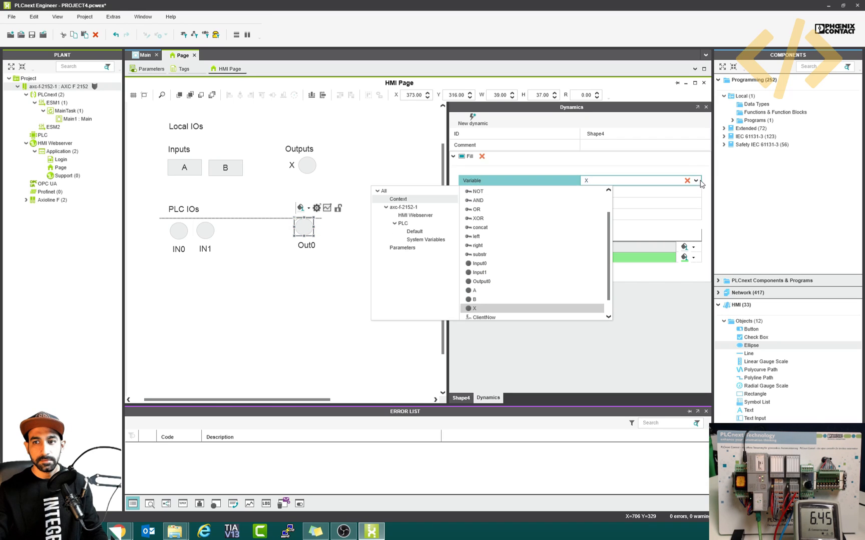
{"action": "left_click", "coordinate": [407, 207]}
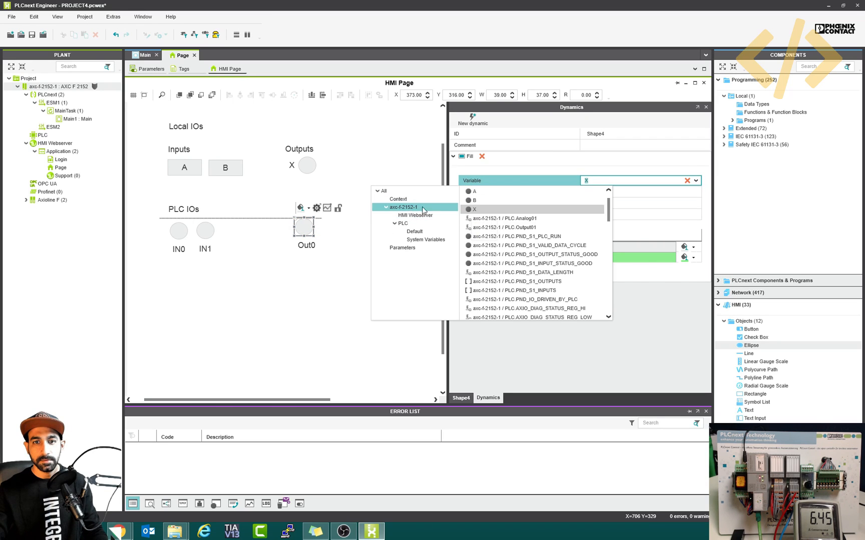
{"action": "left_click", "coordinate": [415, 215]}
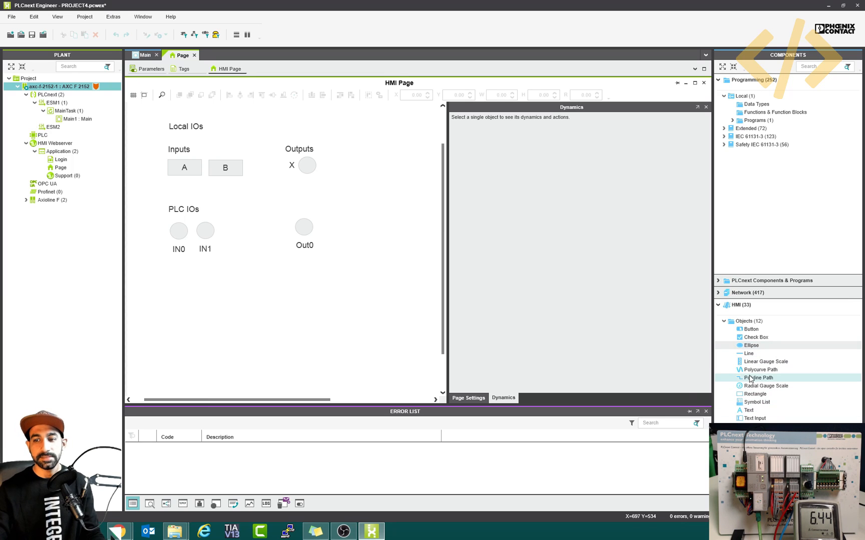
{"action": "mouse_move", "coordinate": [334, 186]}
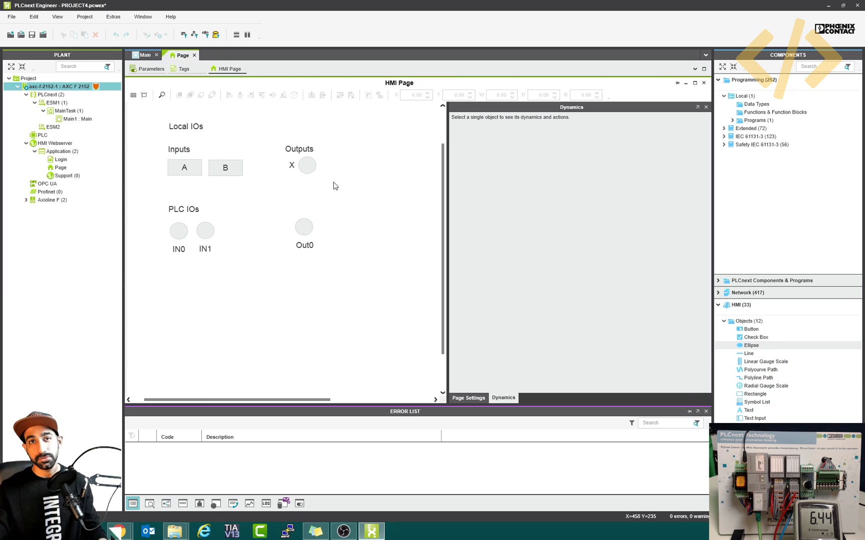
Launch the HMI simulator from the Application's context menu and log in as admin.
{"action": "left_click", "coordinate": [61, 151]}
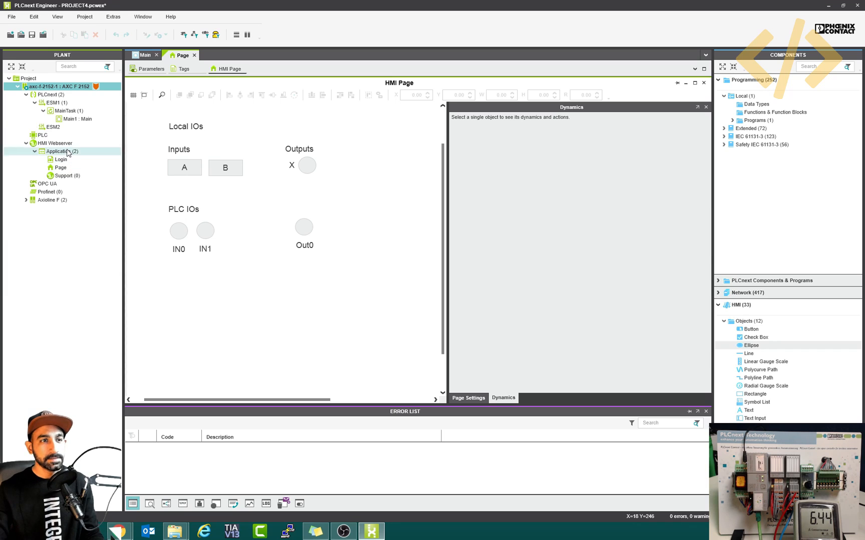
{"action": "right_click", "coordinate": [60, 86]}
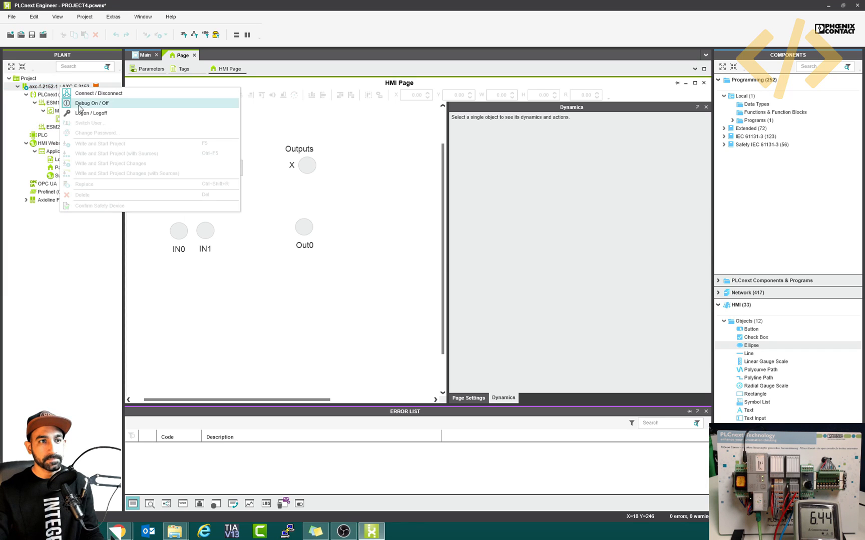
{"action": "right_click", "coordinate": [55, 151]}
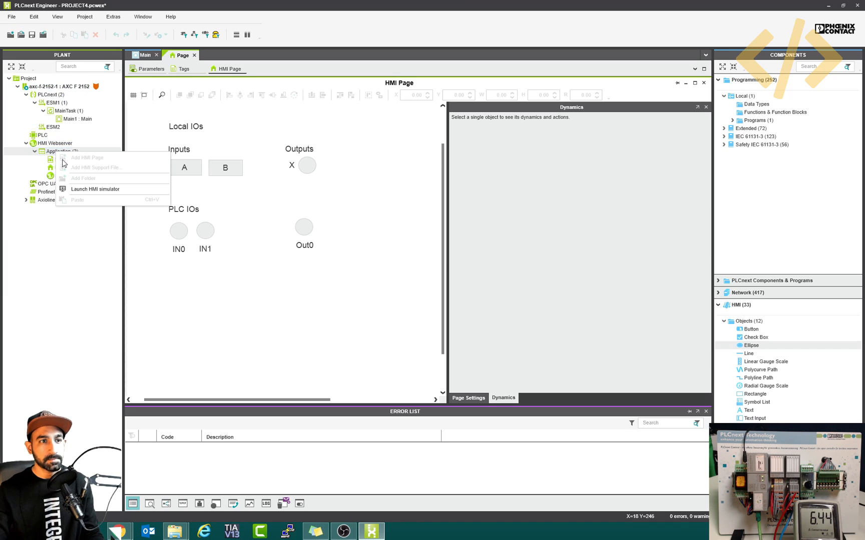
{"action": "left_click", "coordinate": [287, 196]}
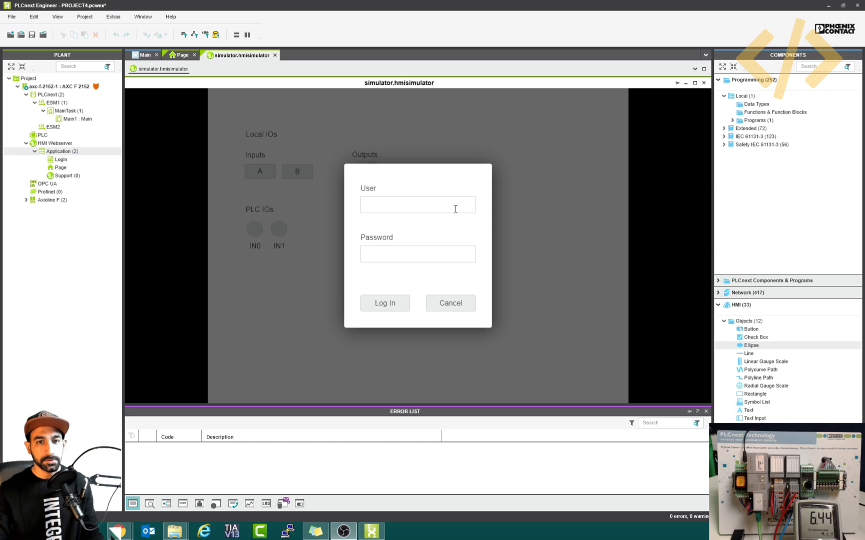
{"action": "type", "text": "admin"}
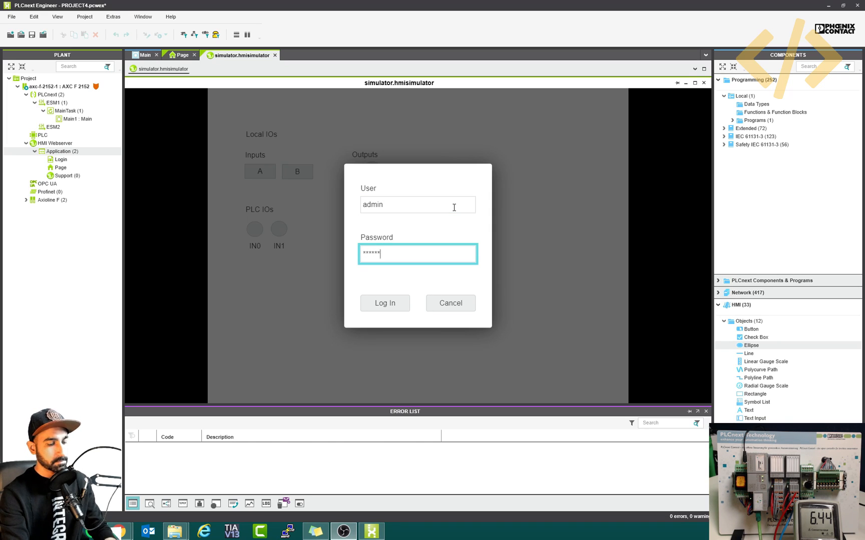
{"action": "left_click", "coordinate": [384, 303]}
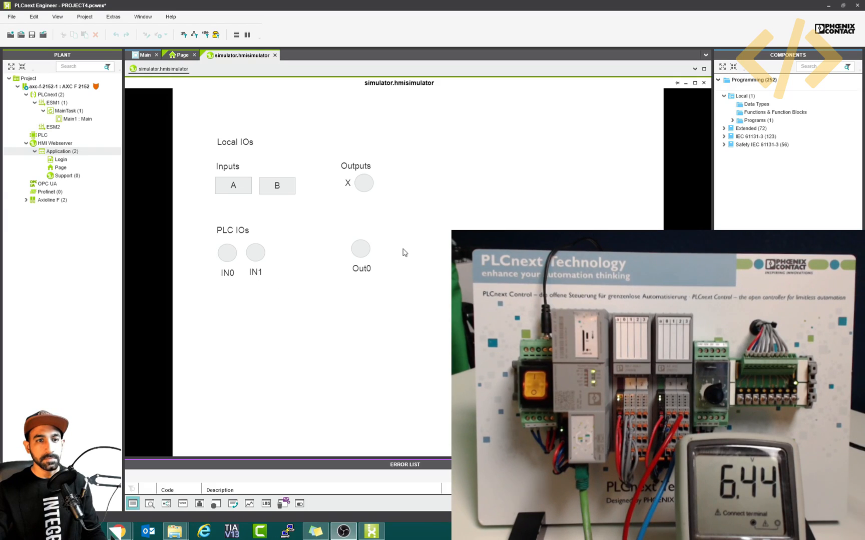
Press button A in the simulator and watch IN0 and Out0 turn green.
{"action": "left_click", "coordinate": [276, 185]}
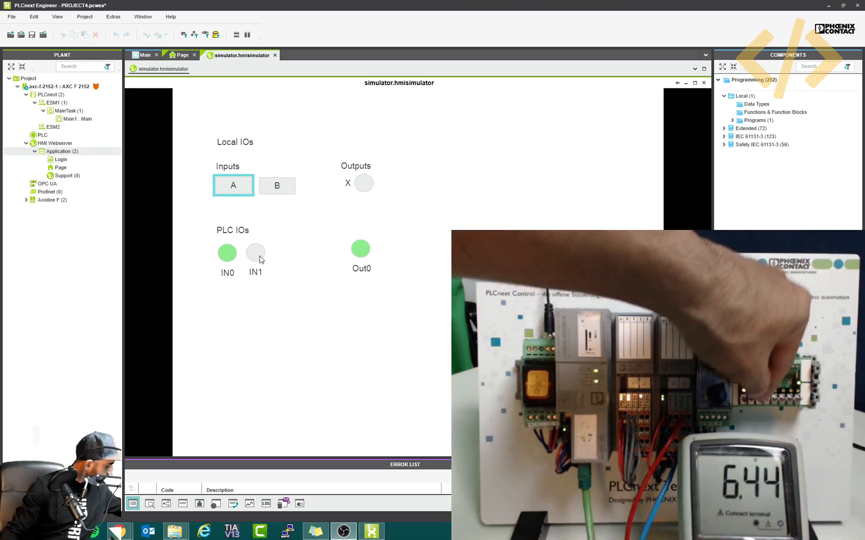
{"action": "left_click", "coordinate": [255, 249]}
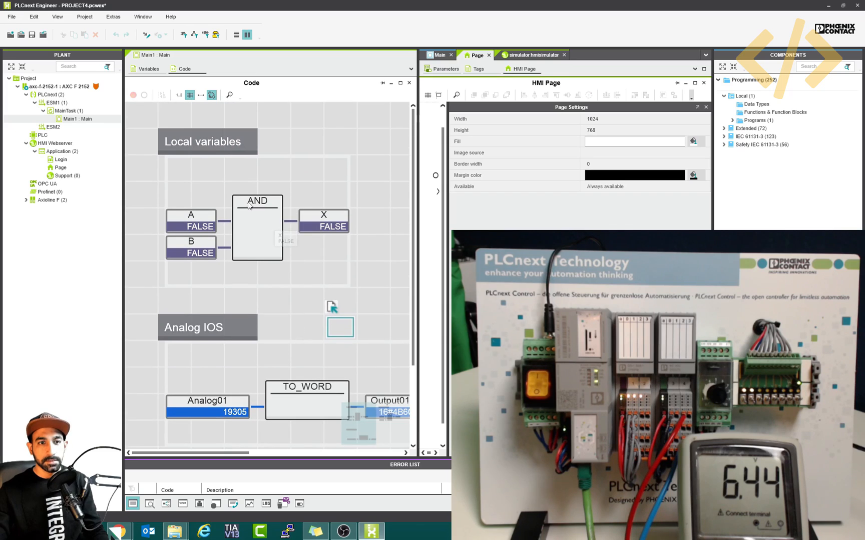
Show the simulator beside Main1, toggle a local input, and inspect Input0 in the OR logic.
{"action": "left_click", "coordinate": [531, 54]}
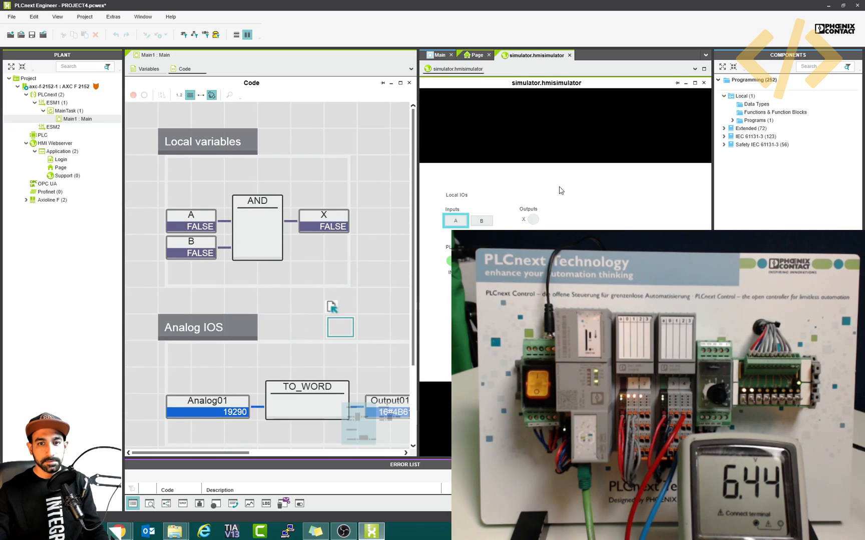
{"action": "left_click", "coordinate": [480, 220]}
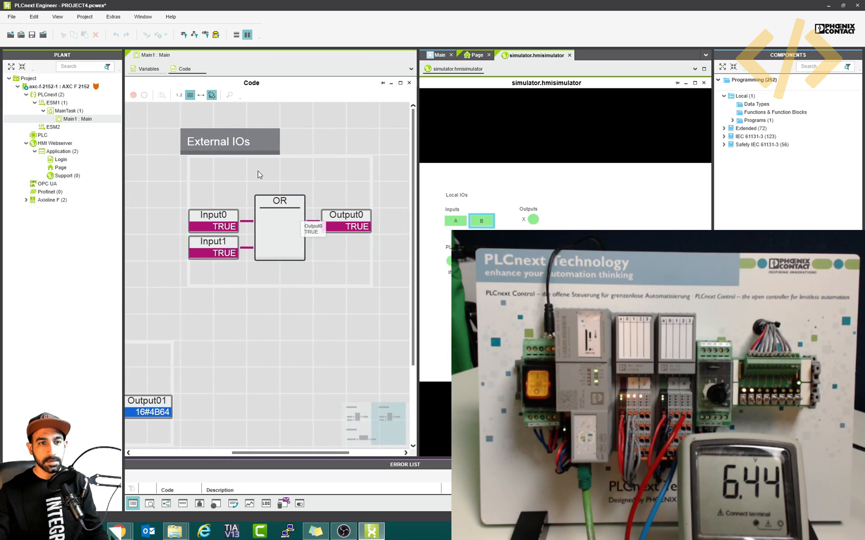
{"action": "mouse_move", "coordinate": [333, 247]}
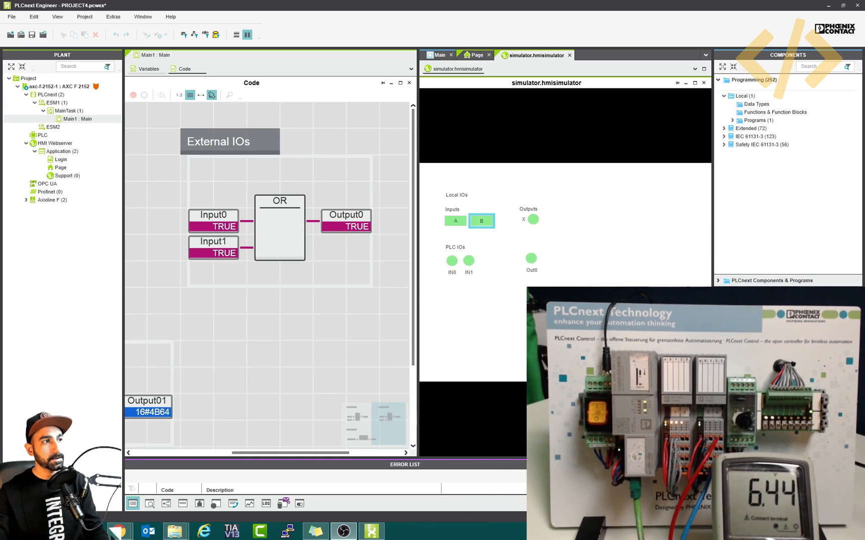
{"action": "left_click", "coordinate": [213, 215]}
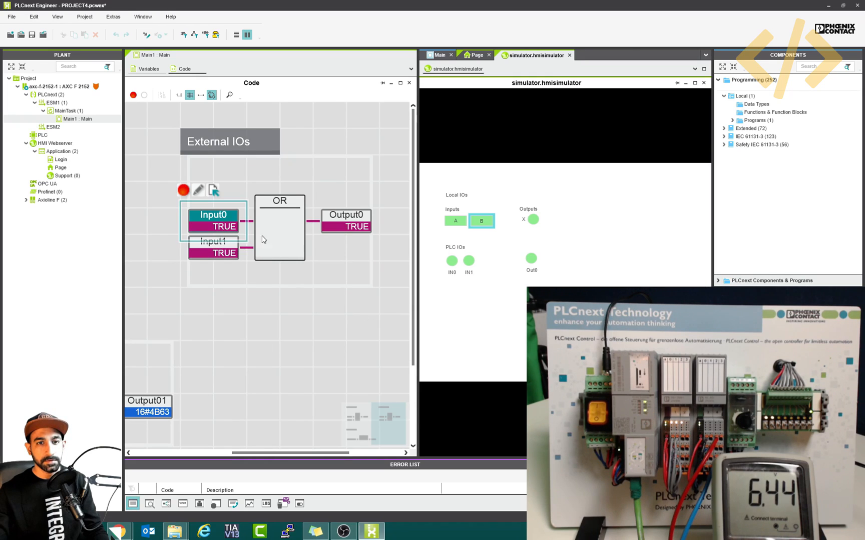